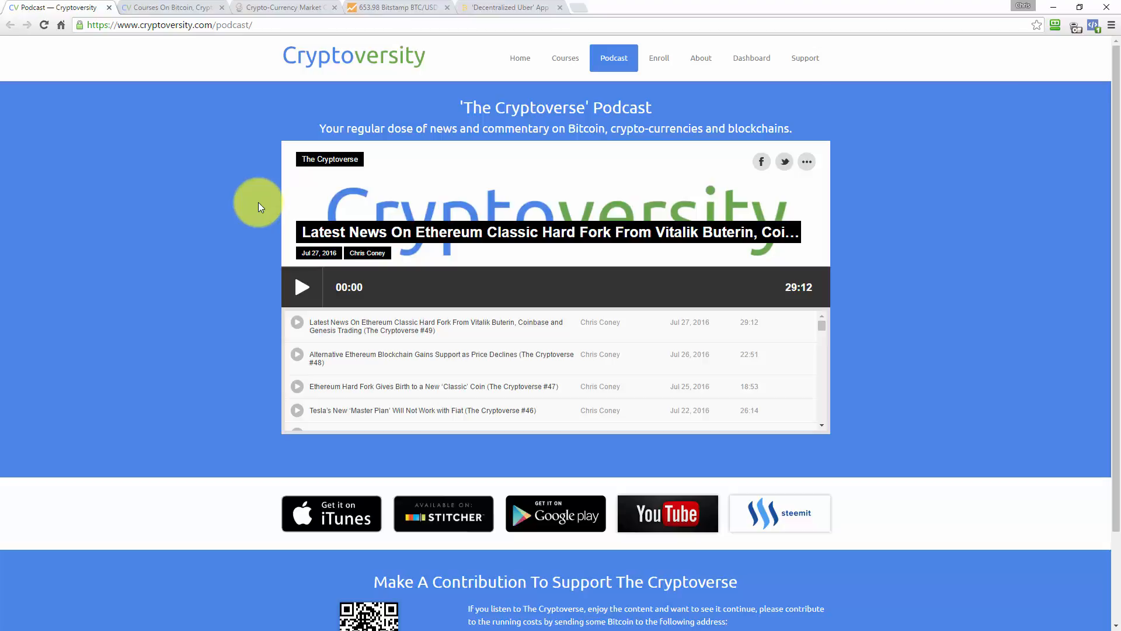
Step: Visit the Cryptoversity home page, then return to the Cryptoverse podcast page and skim down it
{"action": "left_click", "coordinate": [520, 58]}
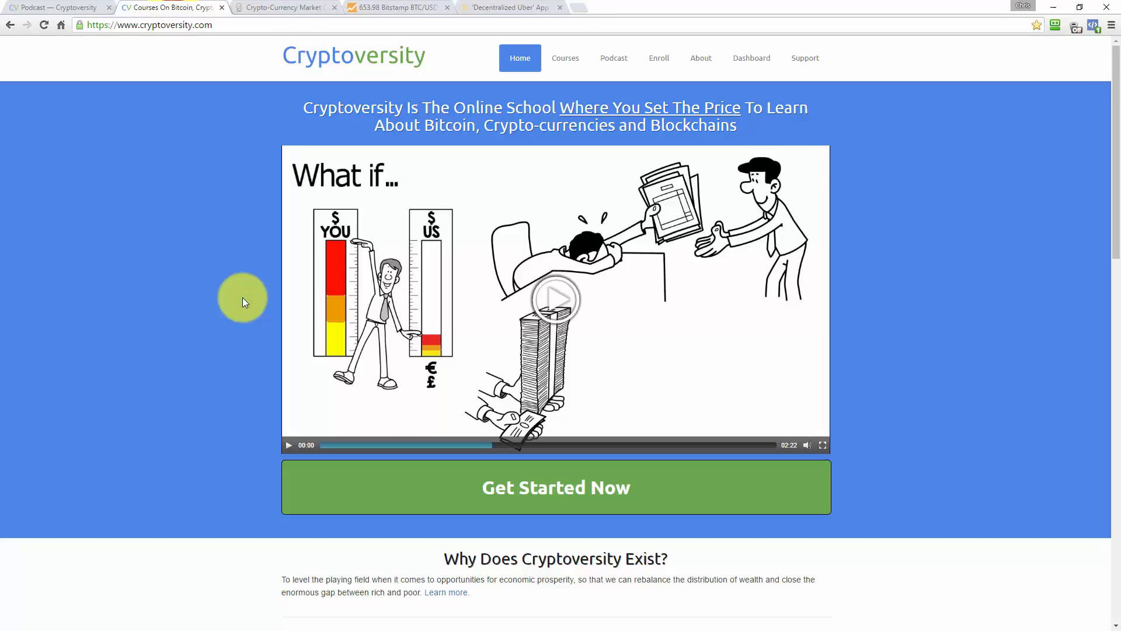
{"action": "left_click", "coordinate": [613, 58]}
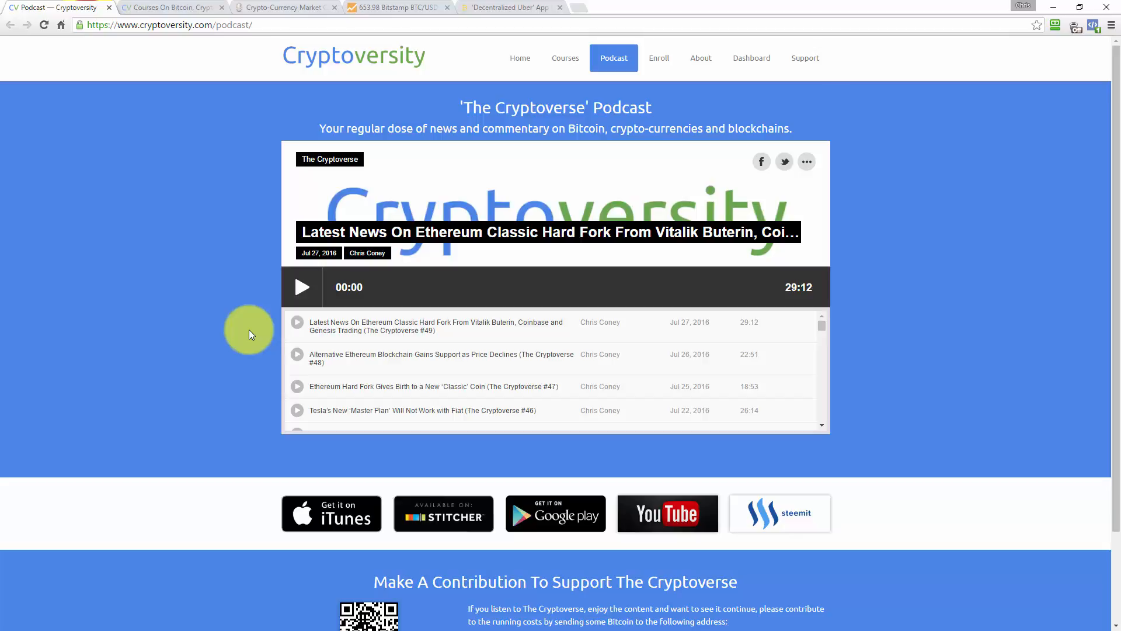
{"action": "scroll", "scroll_direction": "down", "scroll_amount": 3}
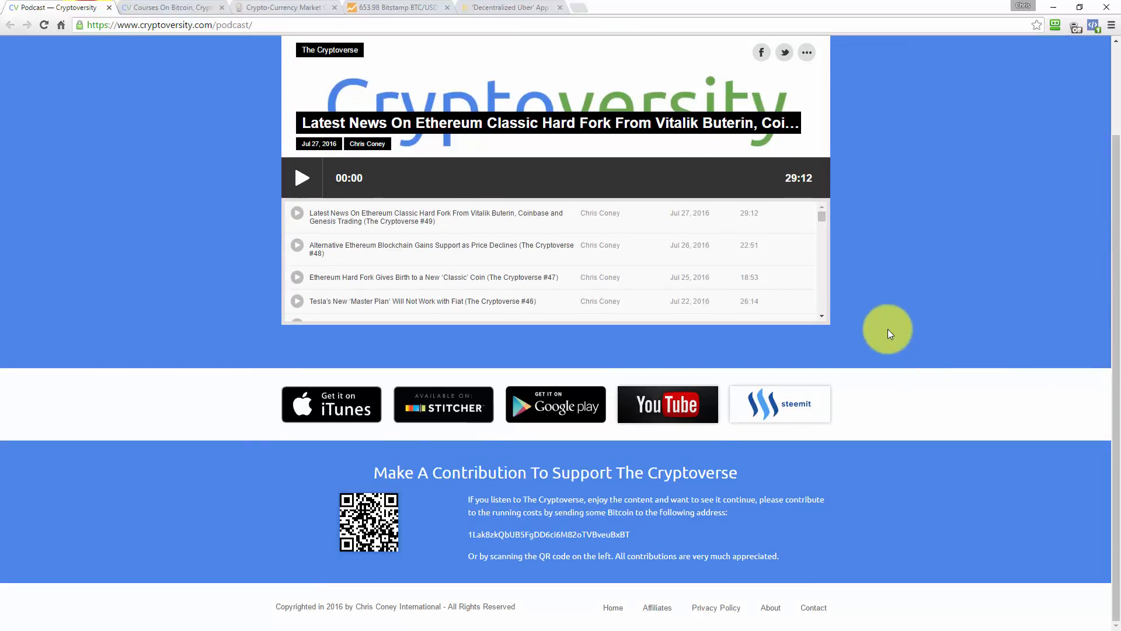
{"action": "mouse_move", "coordinate": [564, 370]}
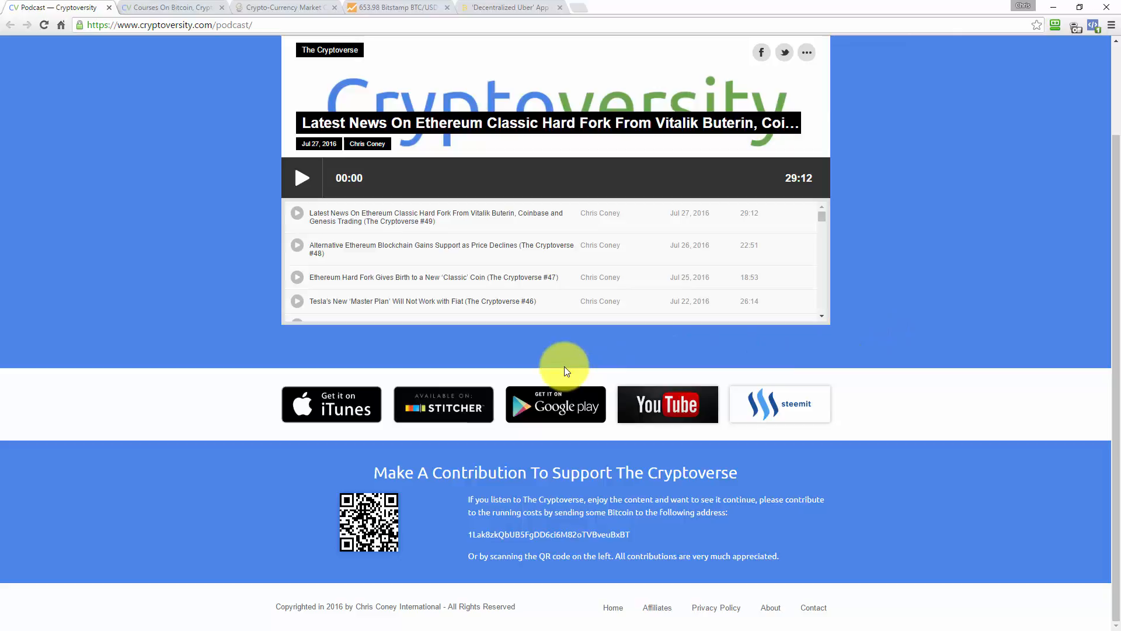
{"action": "mouse_move", "coordinate": [758, 371]}
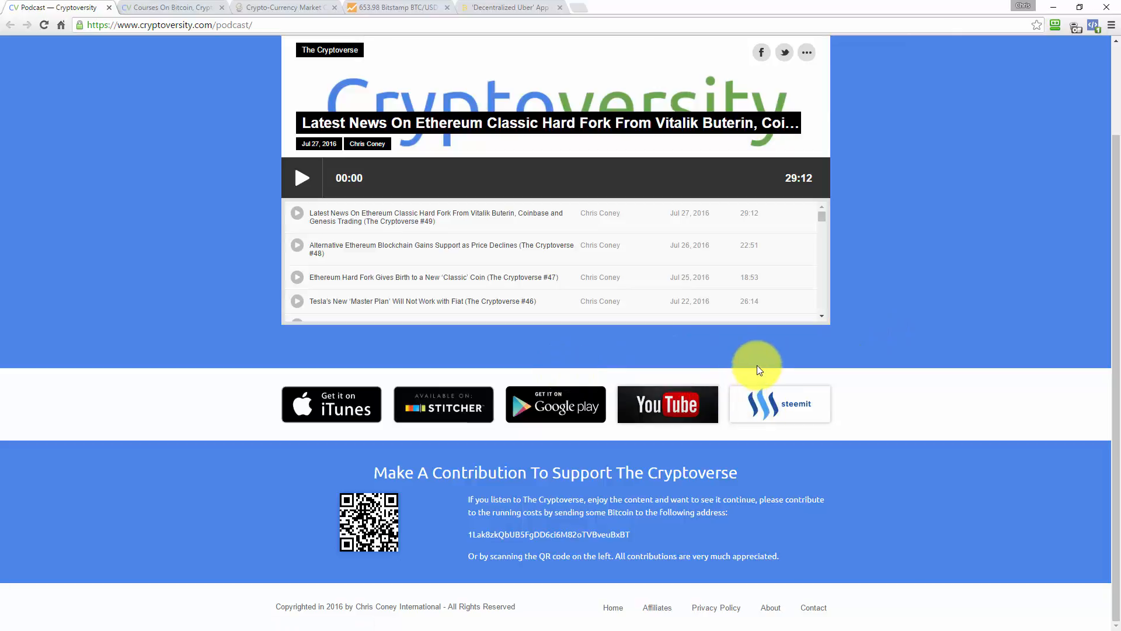
{"action": "mouse_move", "coordinate": [764, 377]}
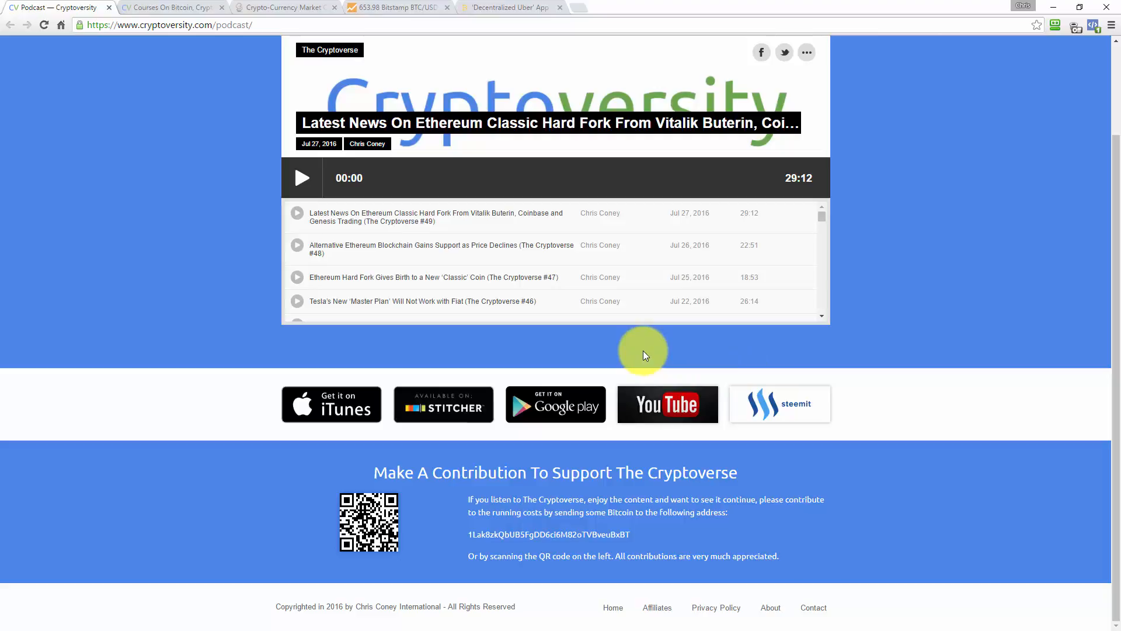
Step: Bring up CoinMarketCap's rankings listing Bitcoin, Ethereum, Steem and others by market cap
{"action": "left_click", "coordinate": [285, 7]}
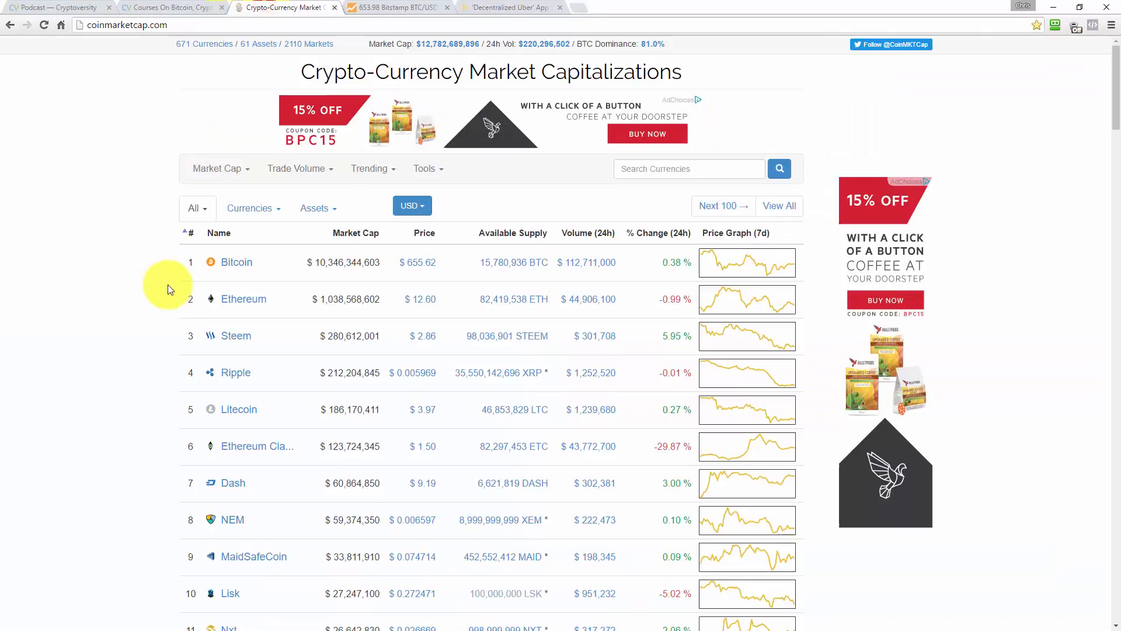
{"action": "mouse_move", "coordinate": [155, 276]}
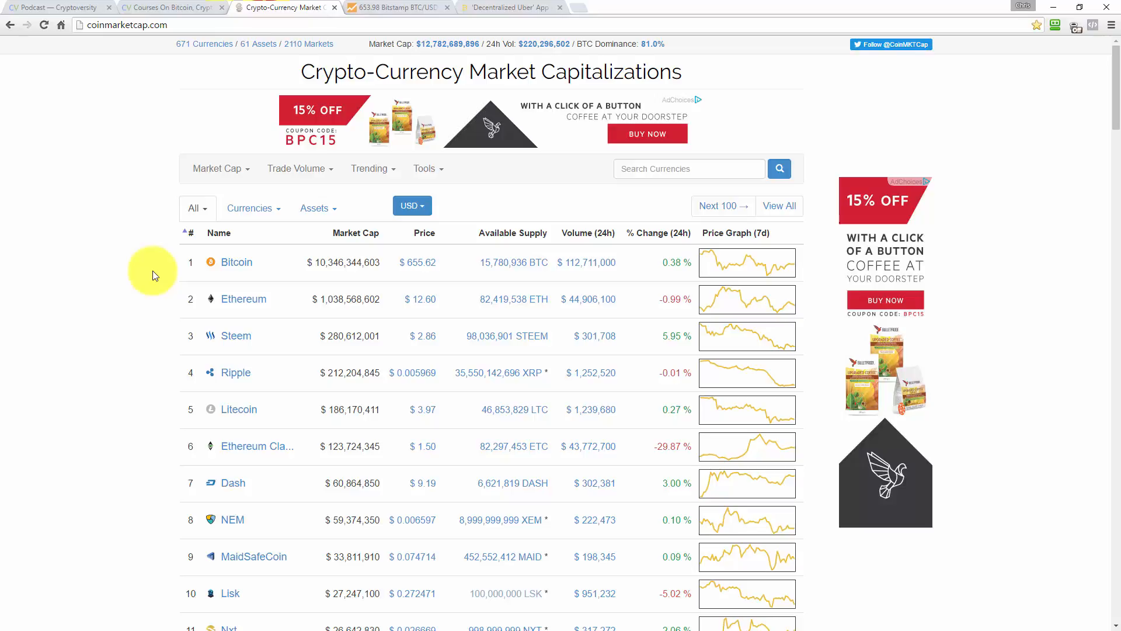
{"action": "mouse_move", "coordinate": [170, 450]}
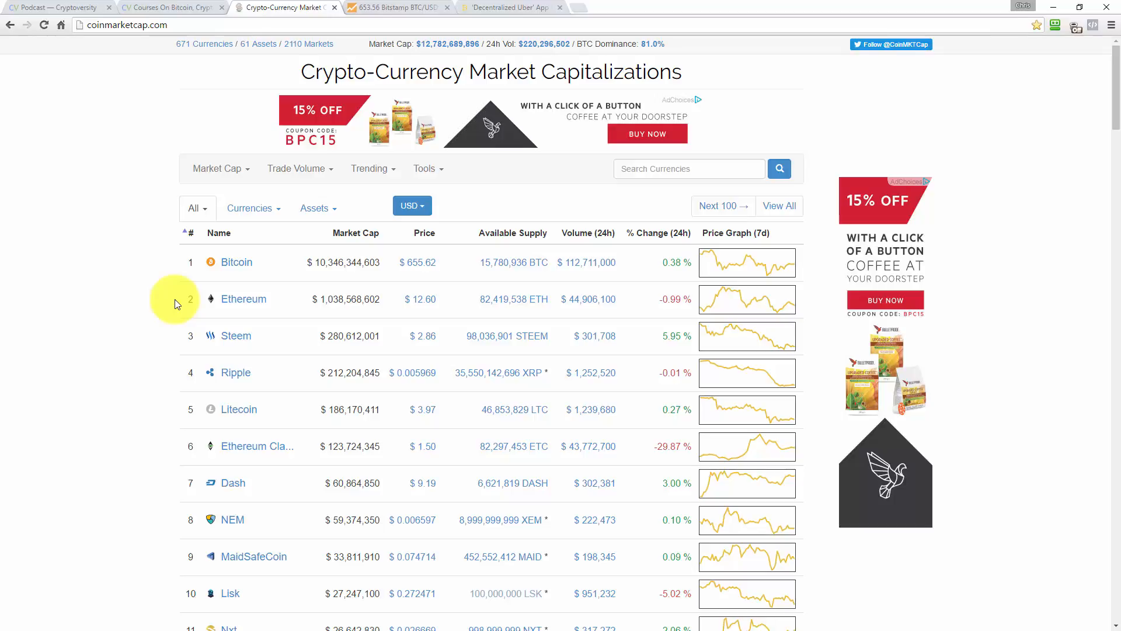
{"action": "mouse_move", "coordinate": [150, 452]}
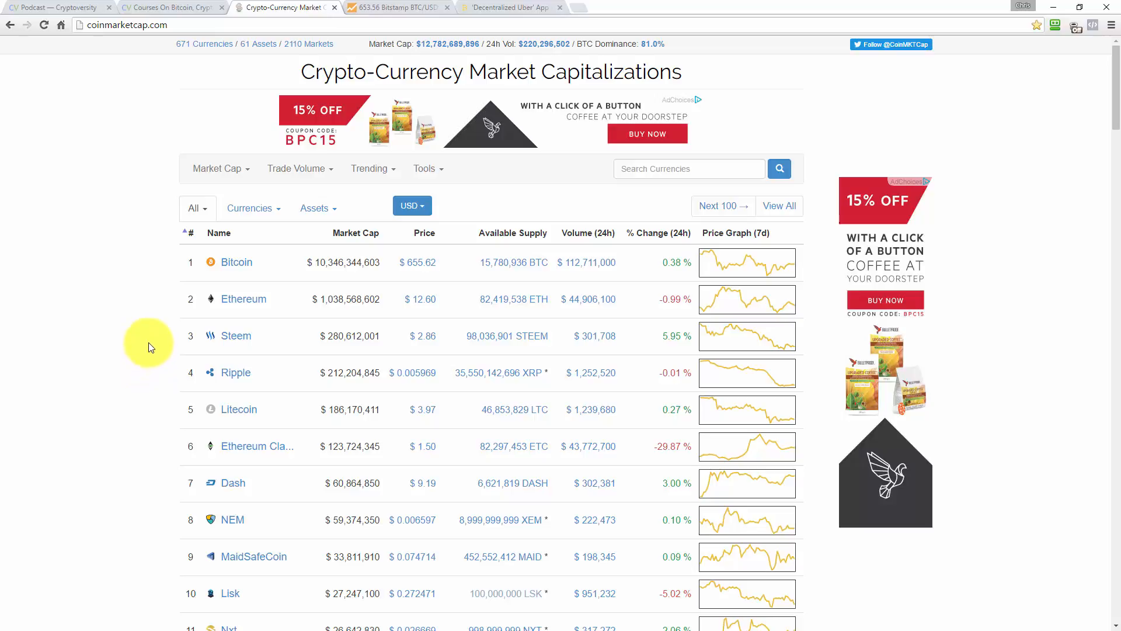
{"action": "mouse_move", "coordinate": [151, 330]}
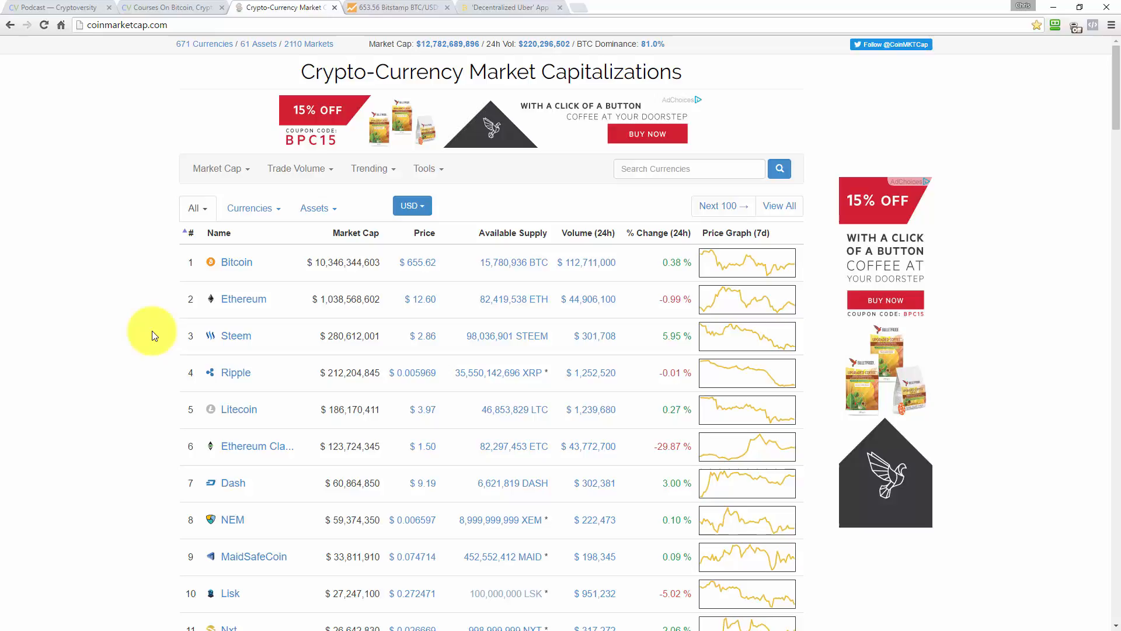
{"action": "scroll", "scroll_direction": "down", "scroll_amount": 3}
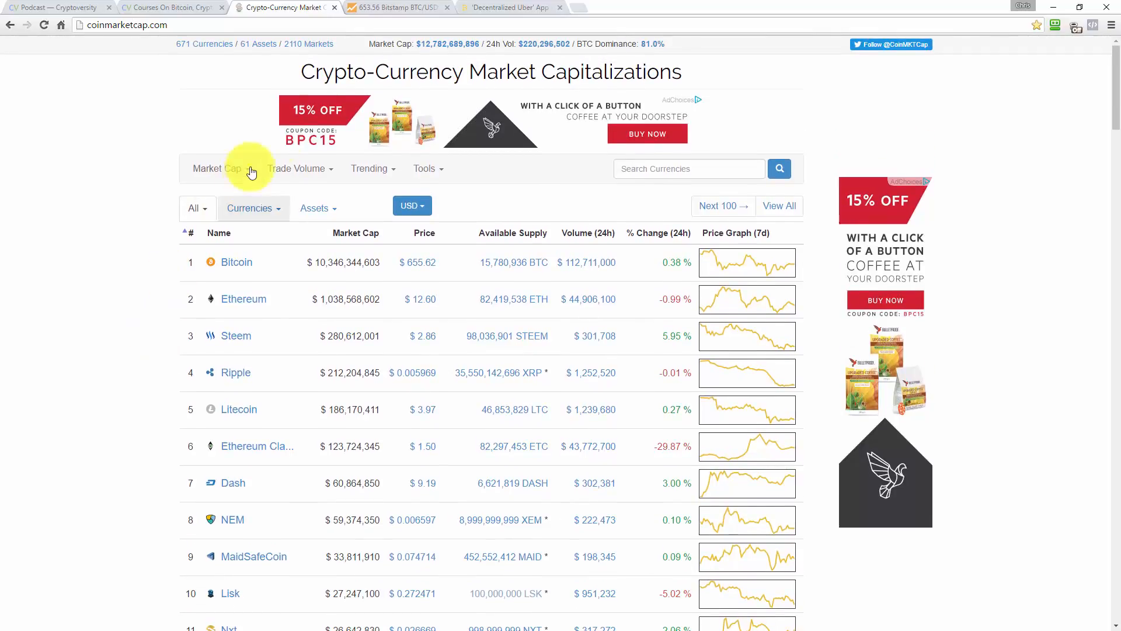
{"action": "mouse_move", "coordinate": [440, 54]}
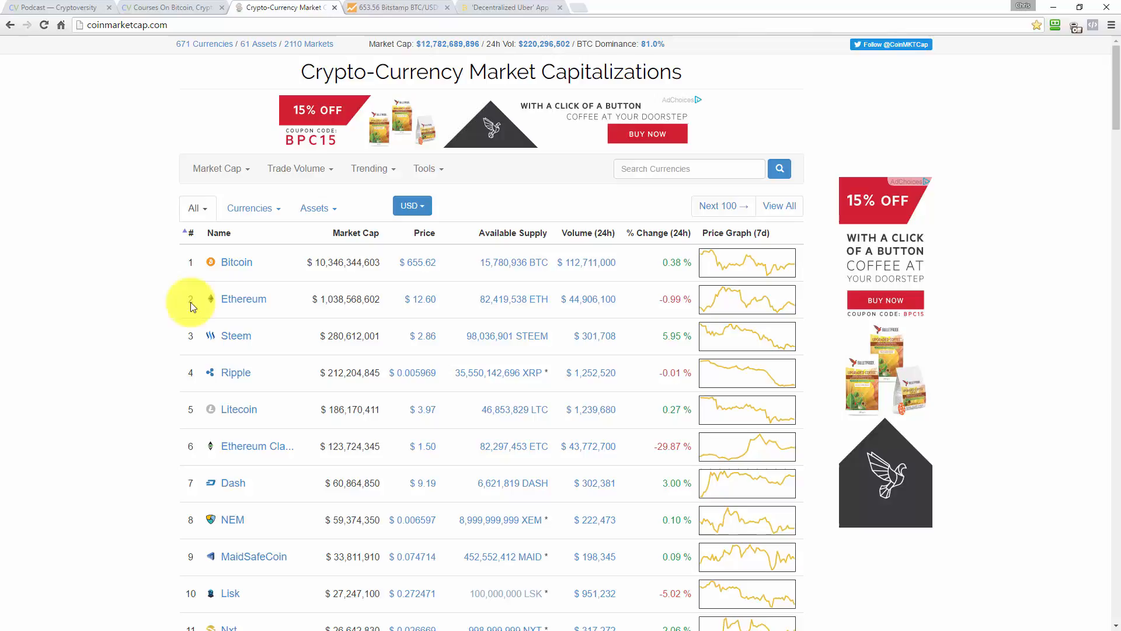
{"action": "mouse_move", "coordinate": [151, 295]}
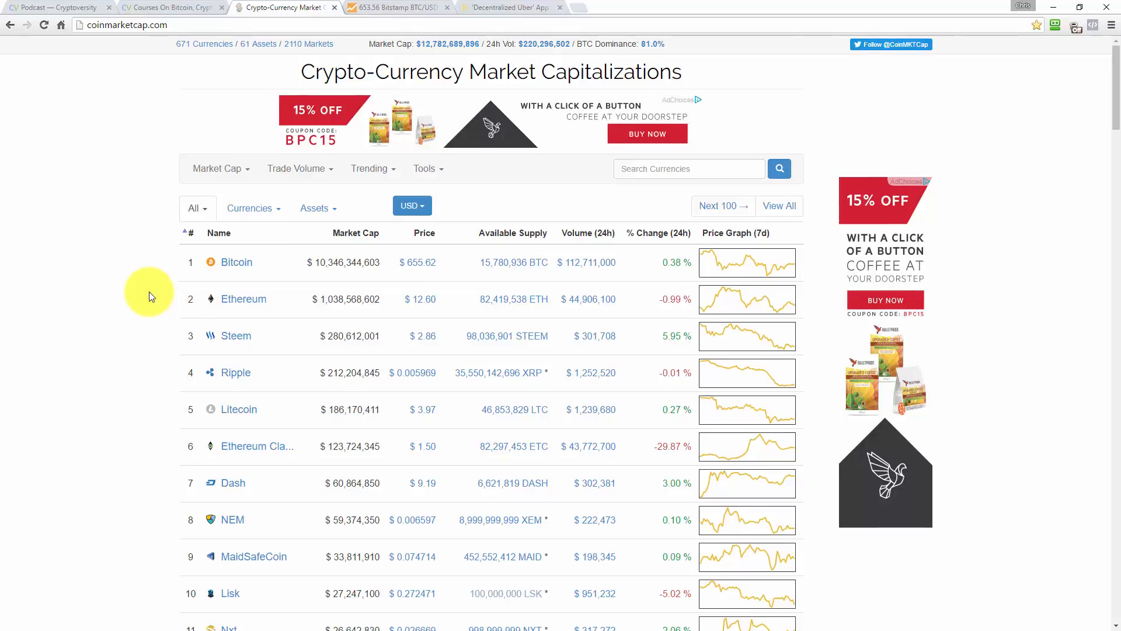
{"action": "scroll", "scroll_direction": "down", "scroll_amount": 3}
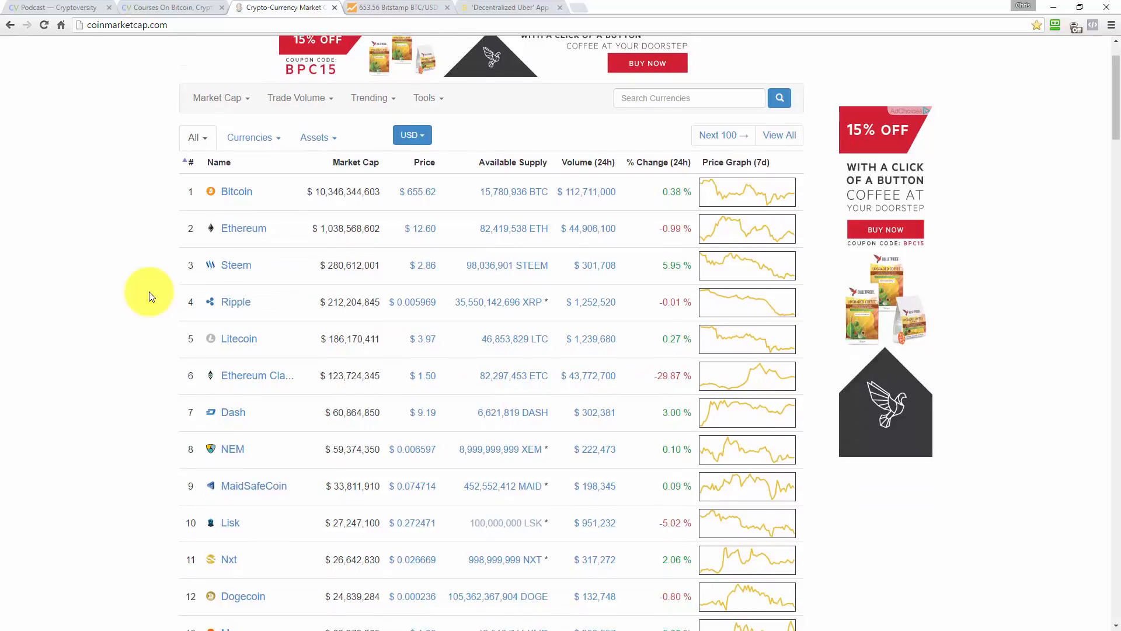
{"action": "scroll", "scroll_direction": "down", "scroll_amount": 3}
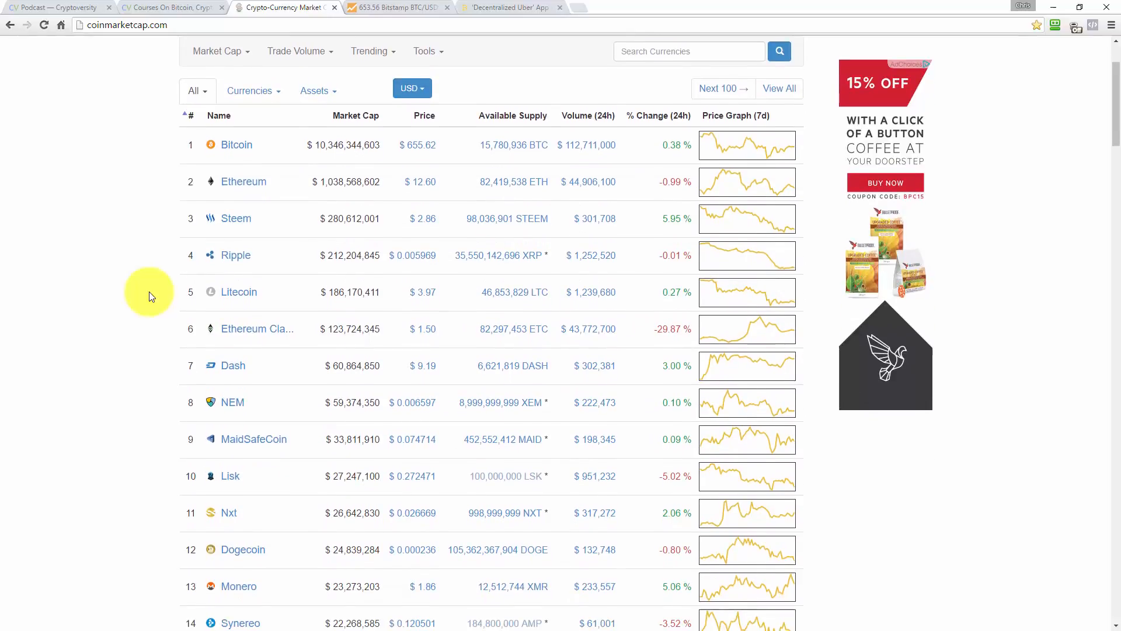
{"action": "scroll", "scroll_direction": "down", "scroll_amount": 3}
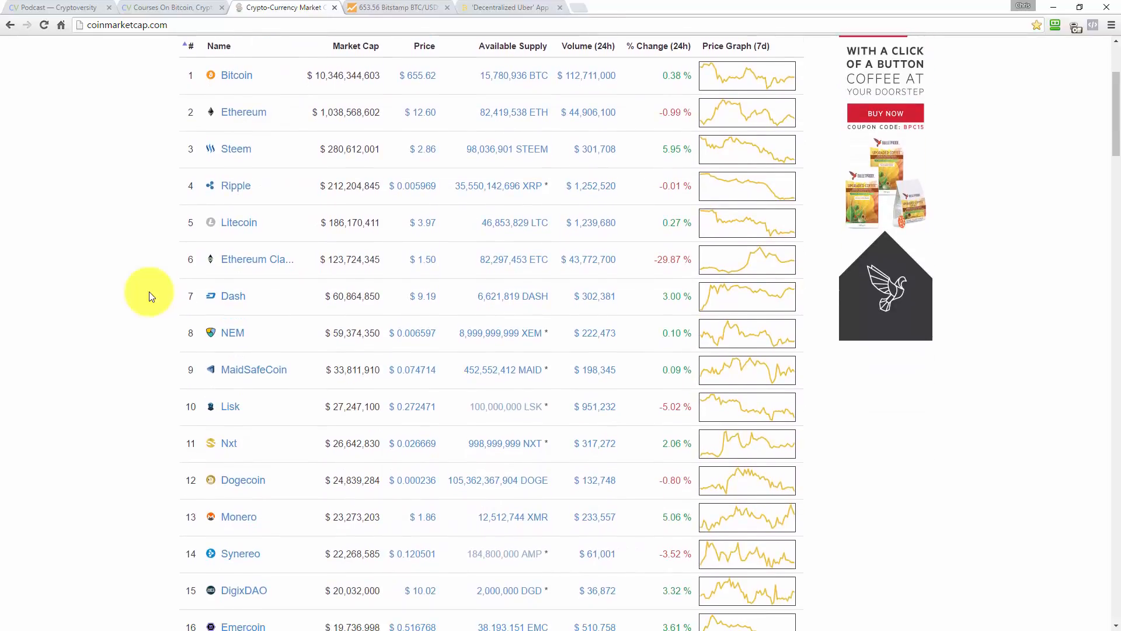
{"action": "scroll", "scroll_direction": "down", "scroll_amount": 3}
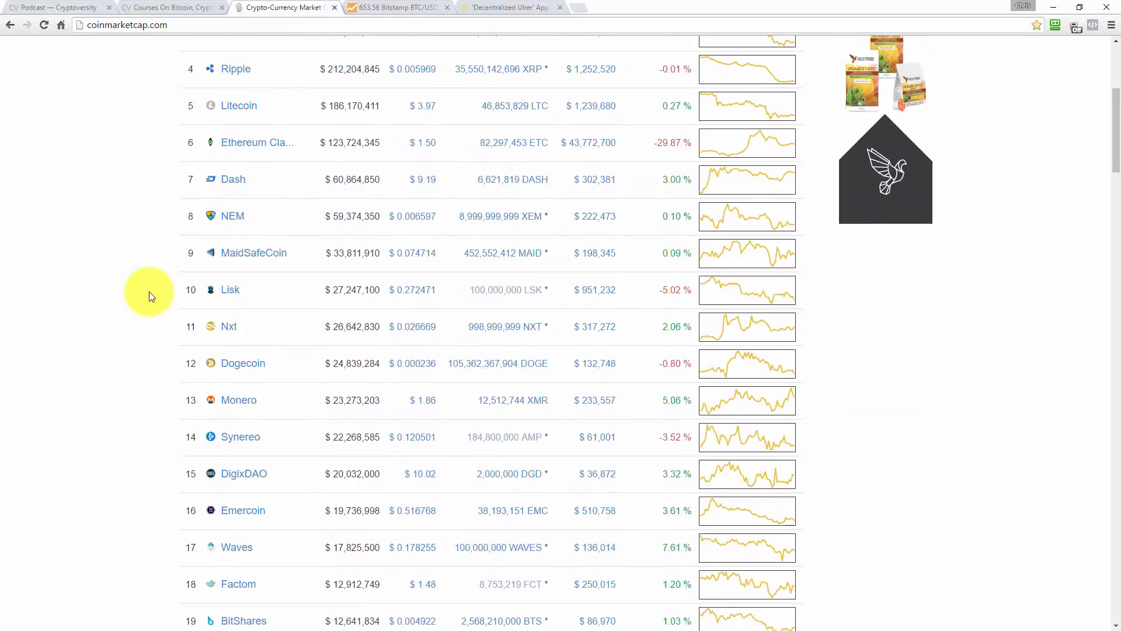
{"action": "scroll", "scroll_direction": "down", "scroll_amount": 3}
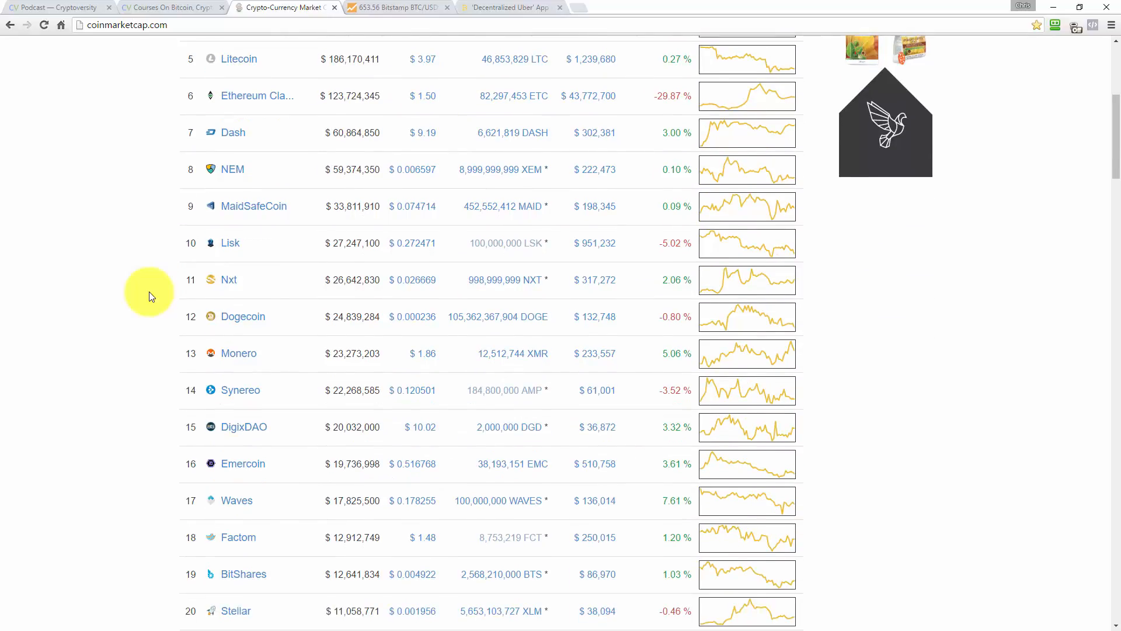
{"action": "scroll", "scroll_direction": "down", "scroll_amount": 3}
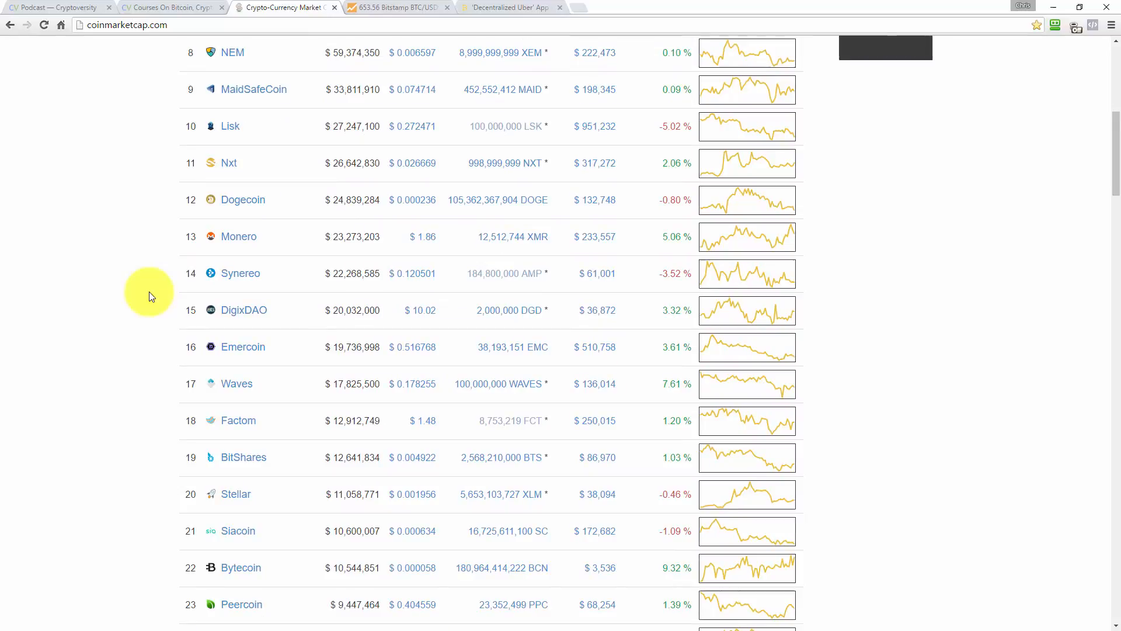
{"action": "scroll", "scroll_direction": "up", "scroll_amount": 3}
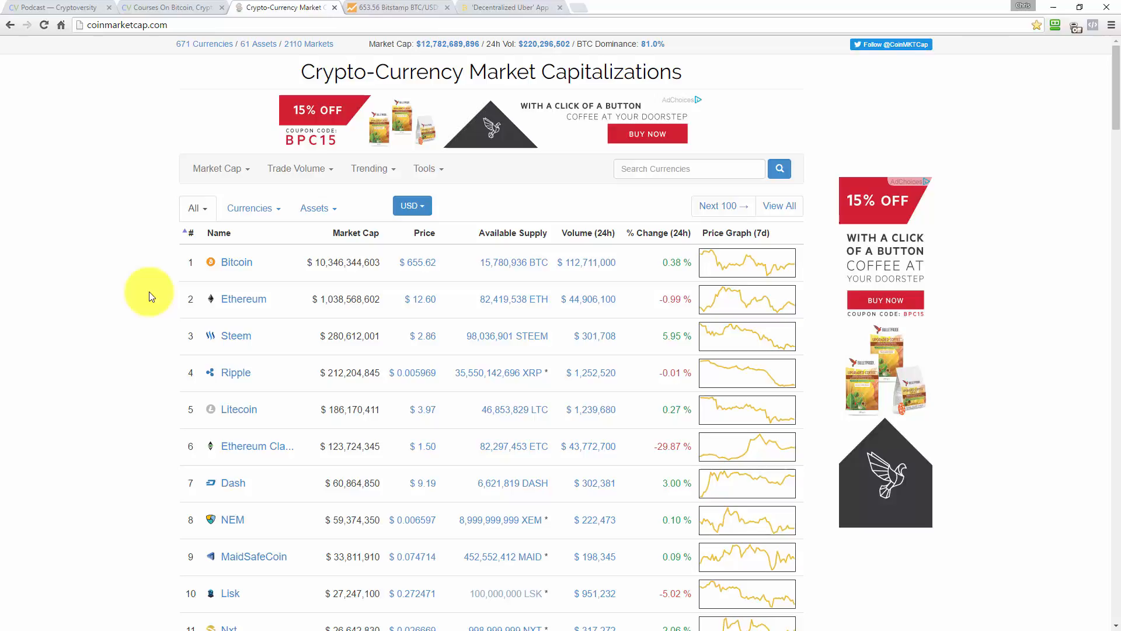
{"action": "mouse_move", "coordinate": [162, 489]}
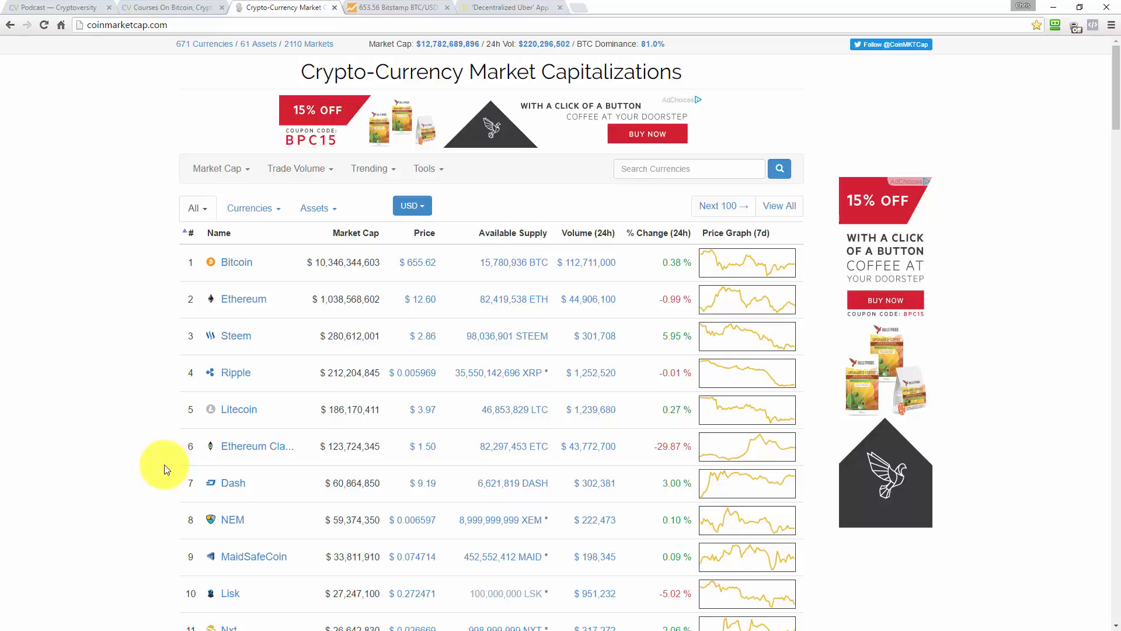
{"action": "mouse_move", "coordinate": [157, 481]}
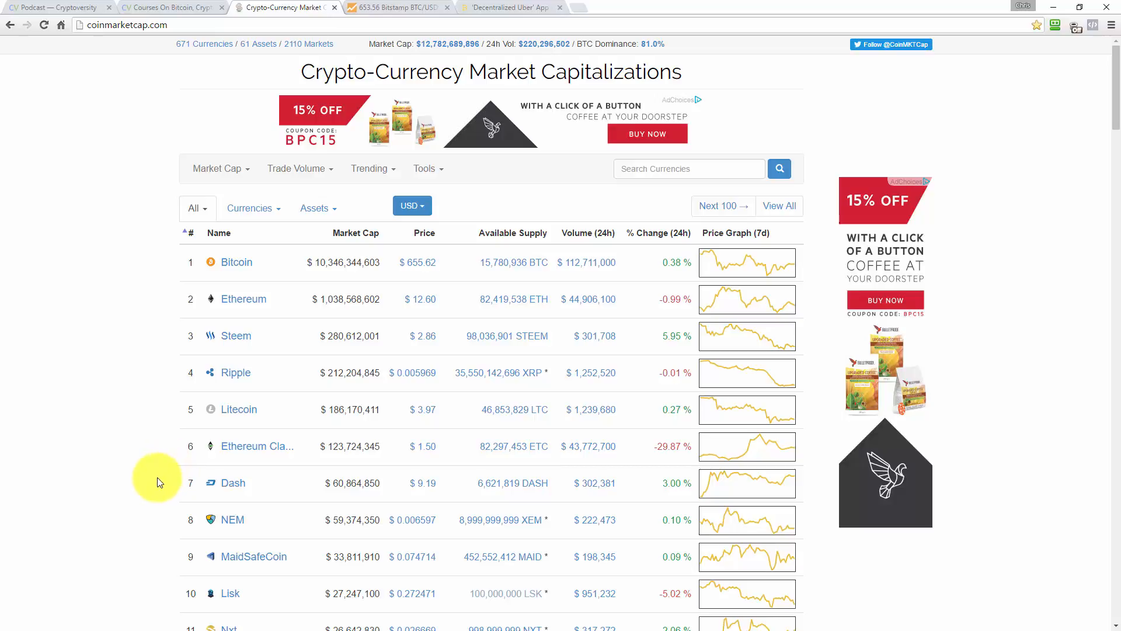
{"action": "mouse_move", "coordinate": [135, 412]}
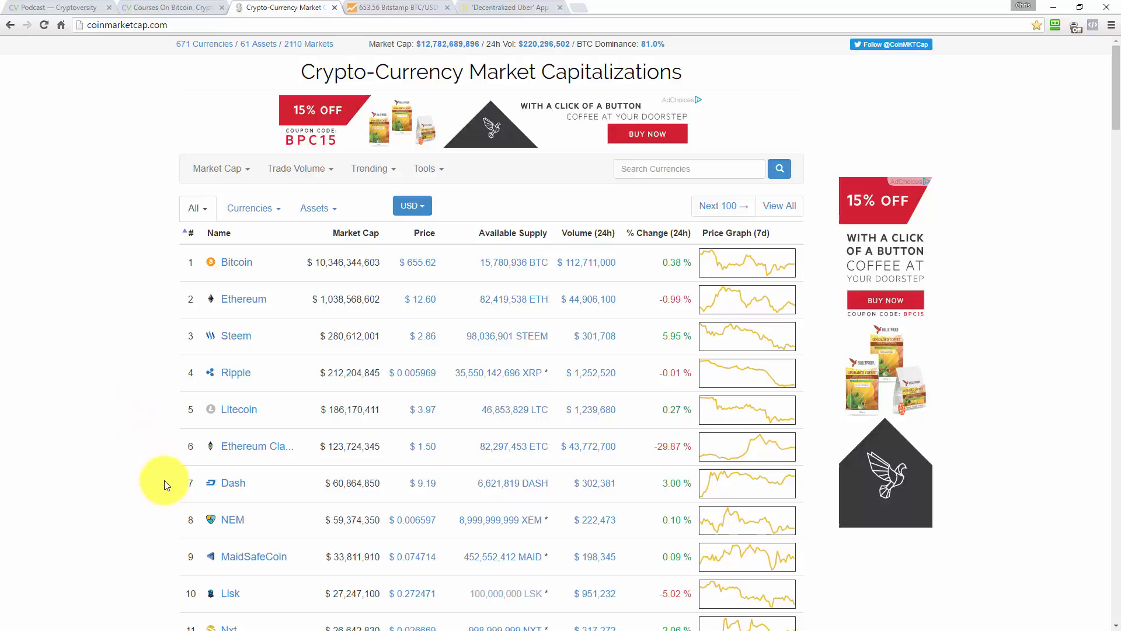
{"action": "mouse_move", "coordinate": [167, 484]}
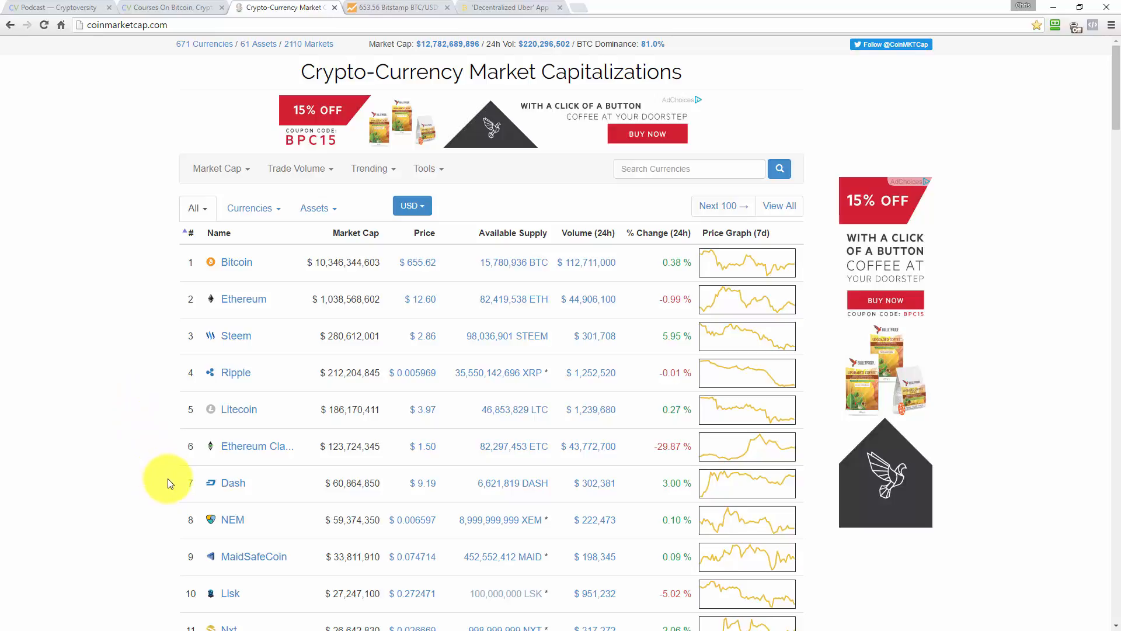
{"action": "mouse_move", "coordinate": [164, 350]}
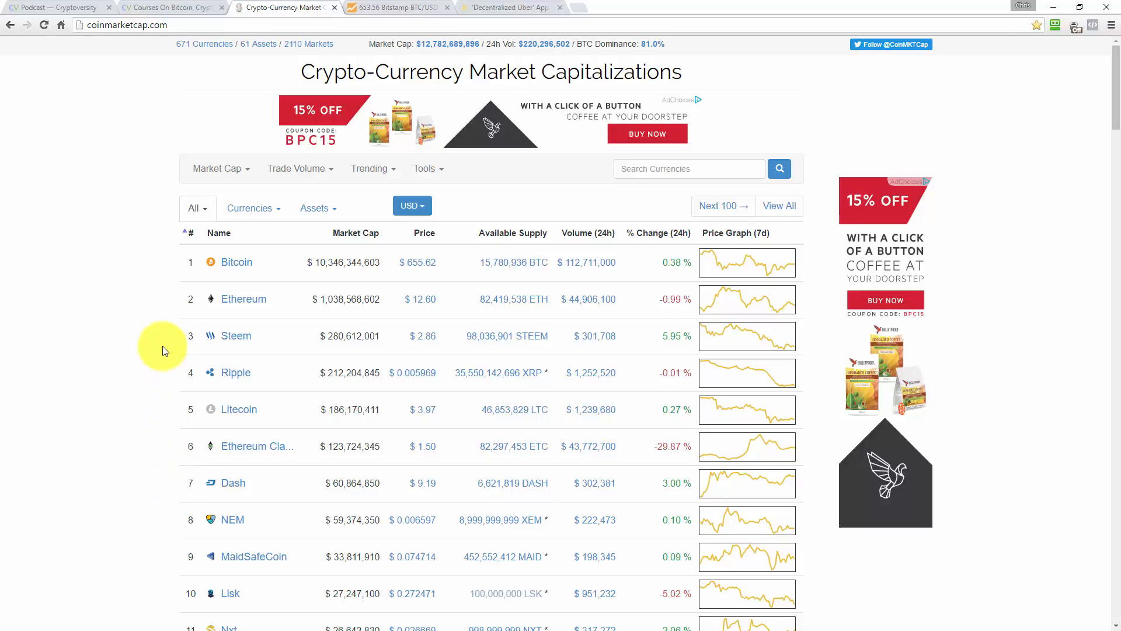
{"action": "mouse_move", "coordinate": [414, 7]}
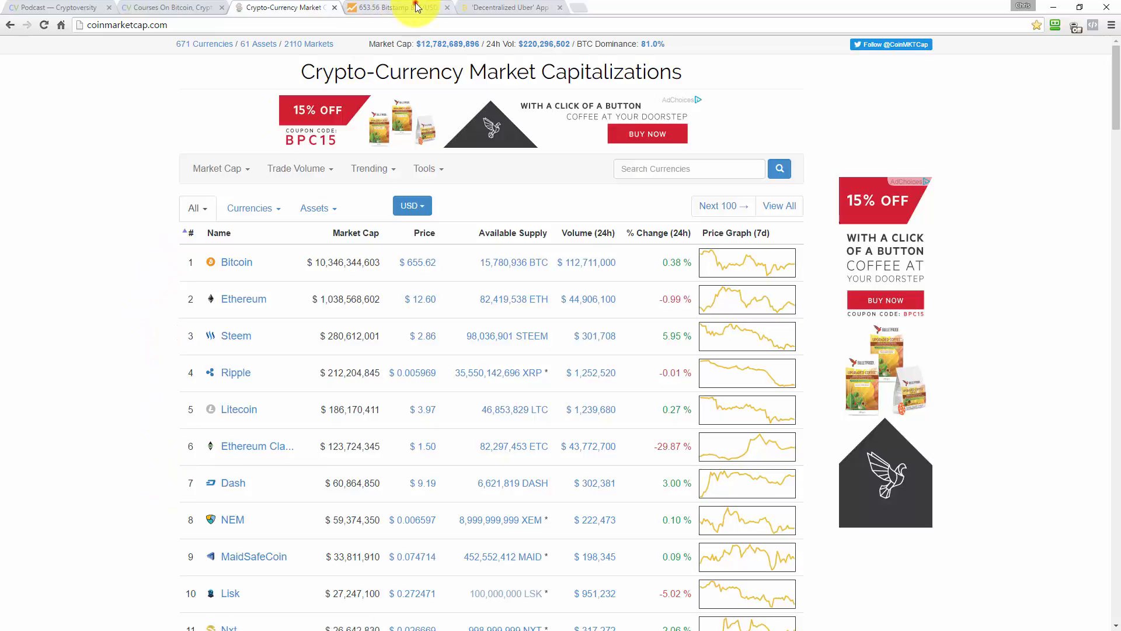
Step: Show BitcoinWisdom's Bitstamp BTC/USD daily chart with the June spike to about 778 dollars
{"action": "left_click", "coordinate": [378, 7]}
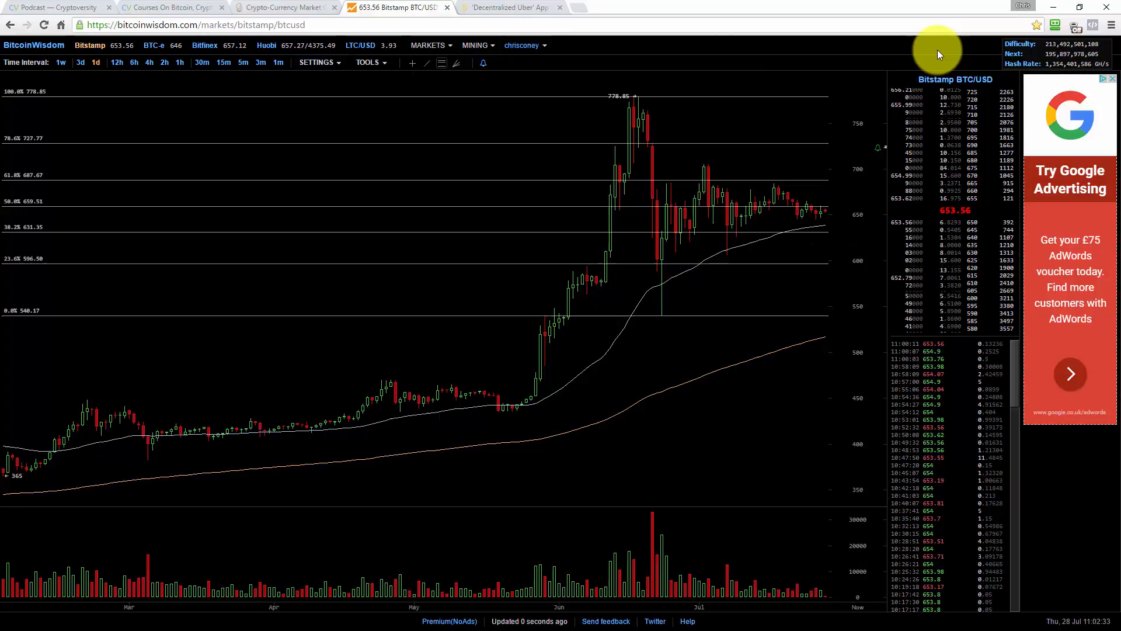
{"action": "mouse_move", "coordinate": [822, 216]}
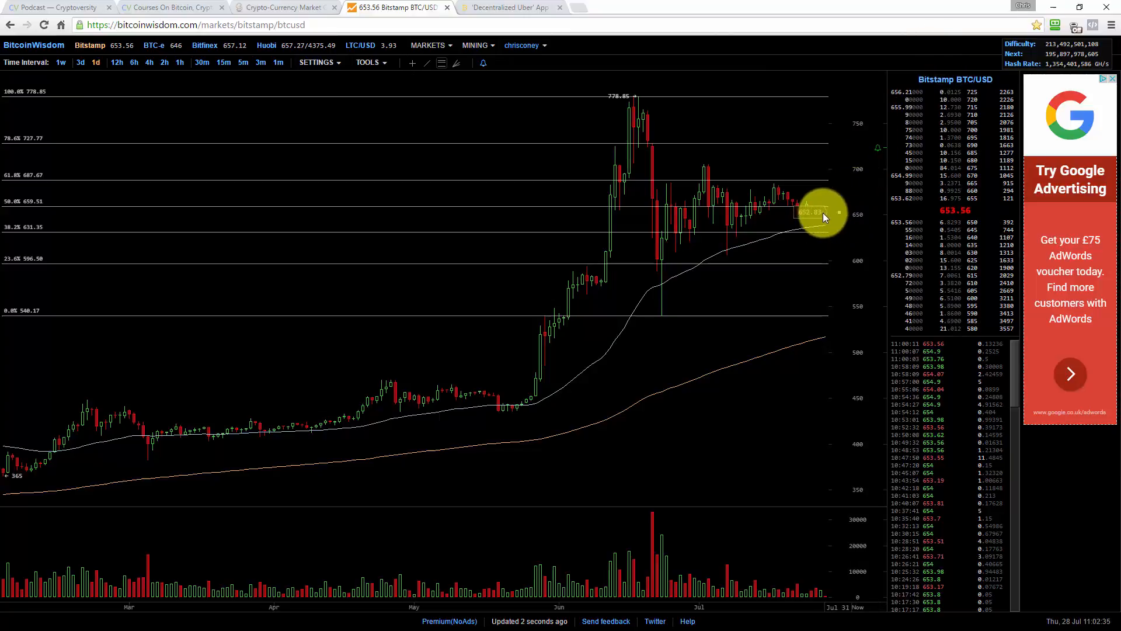
{"action": "mouse_move", "coordinate": [697, 227]}
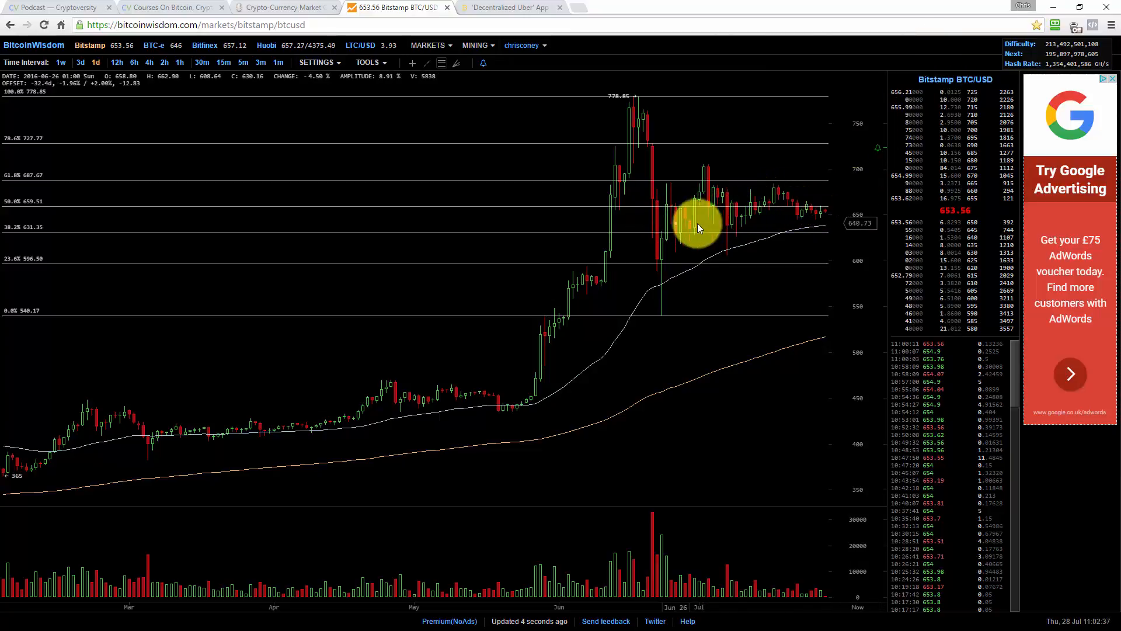
{"action": "mouse_move", "coordinate": [680, 296]}
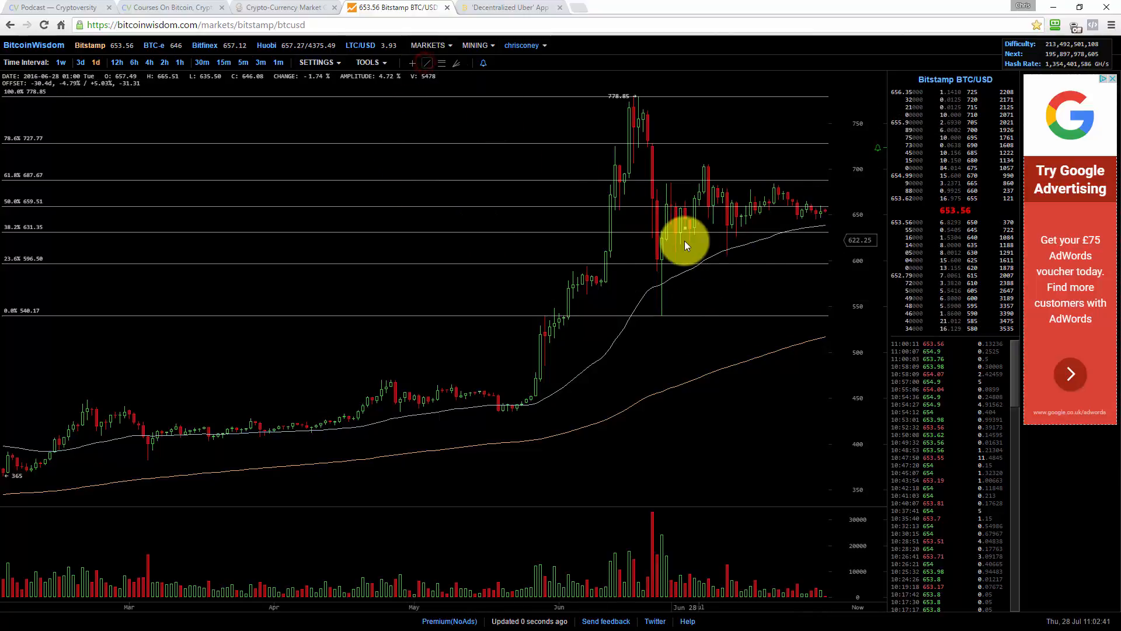
{"action": "mouse_move", "coordinate": [575, 314]}
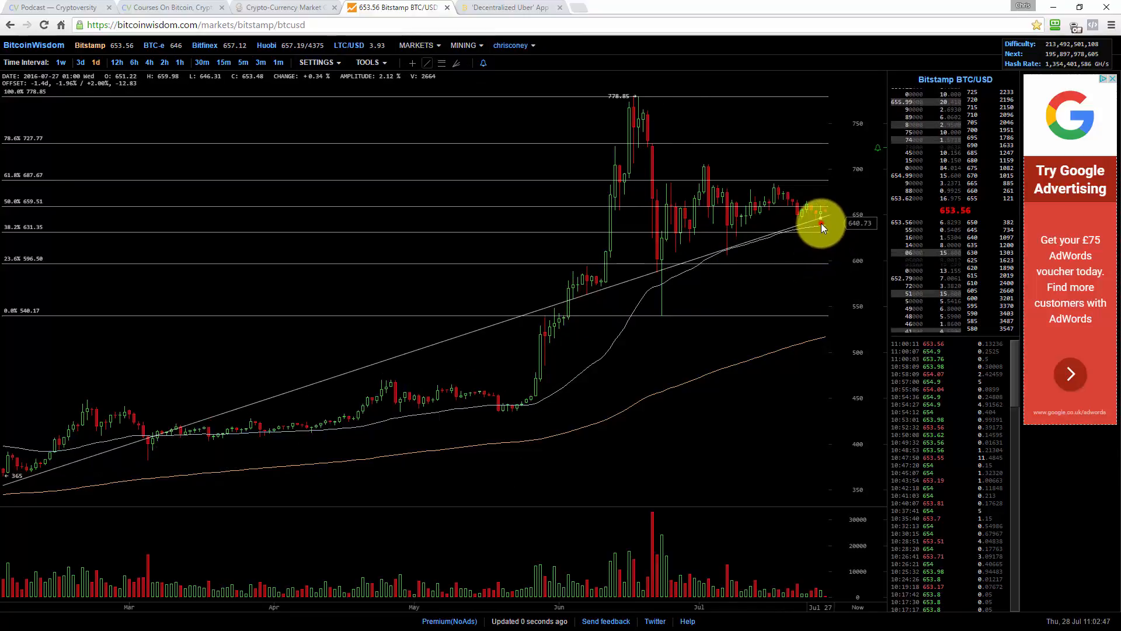
{"action": "mouse_move", "coordinate": [591, 105]}
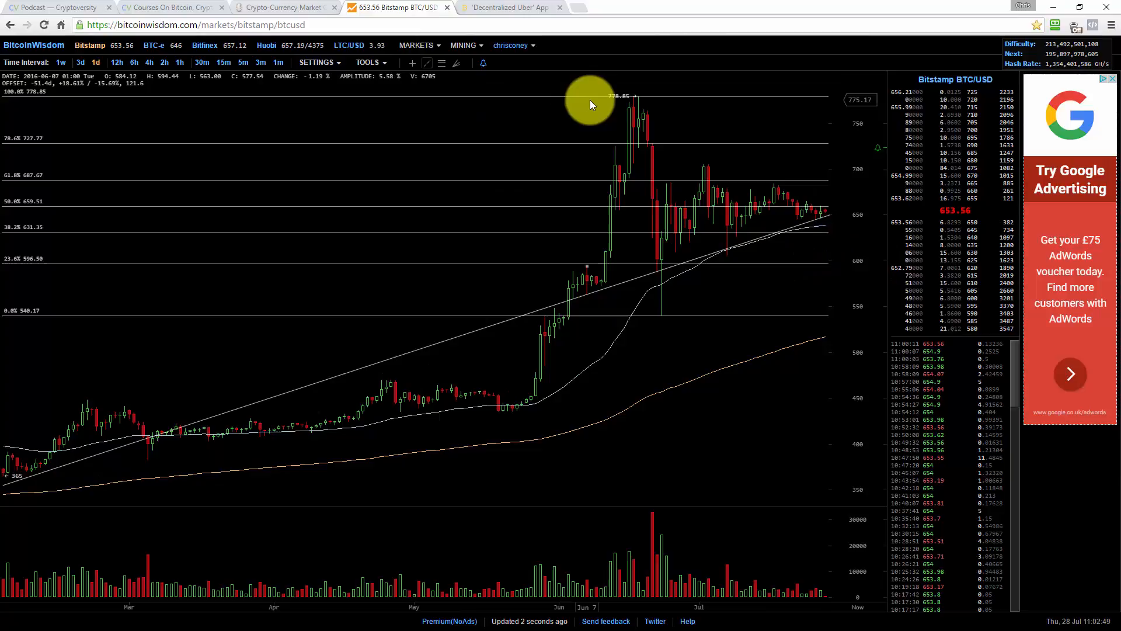
{"action": "mouse_move", "coordinate": [704, 168]}
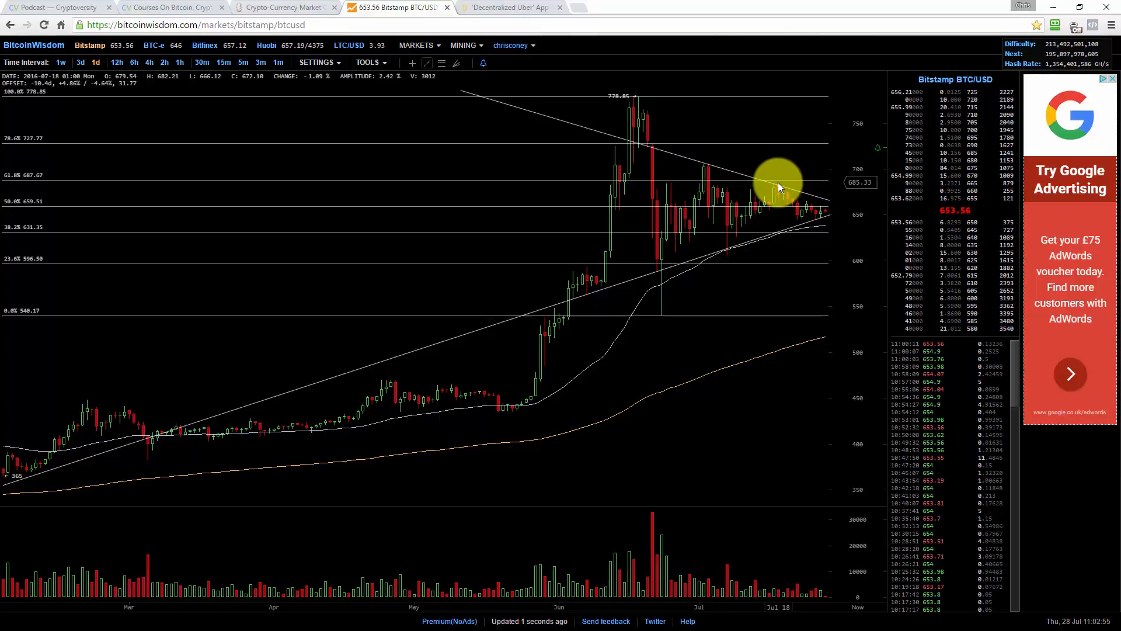
{"action": "mouse_move", "coordinate": [771, 454]}
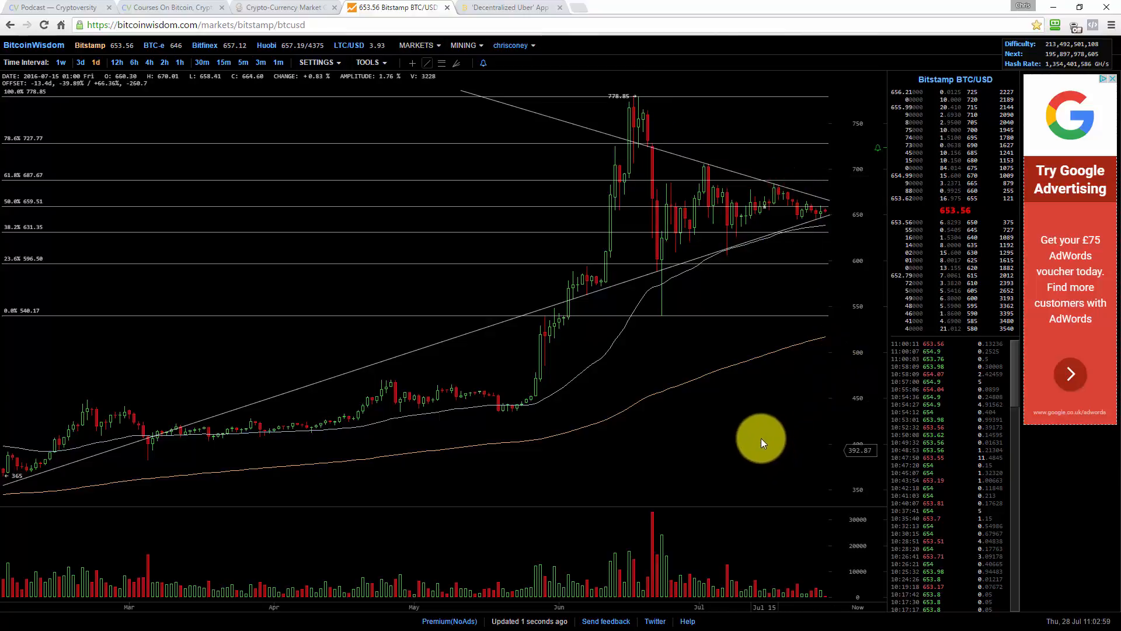
{"action": "mouse_move", "coordinate": [757, 408]}
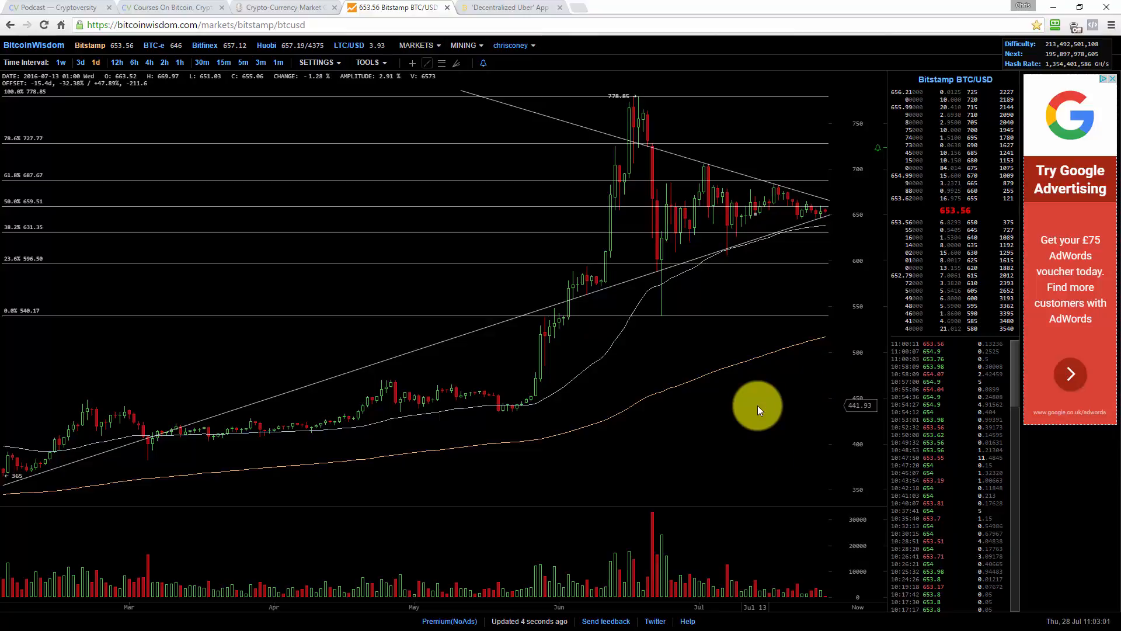
{"action": "mouse_move", "coordinate": [528, 363]}
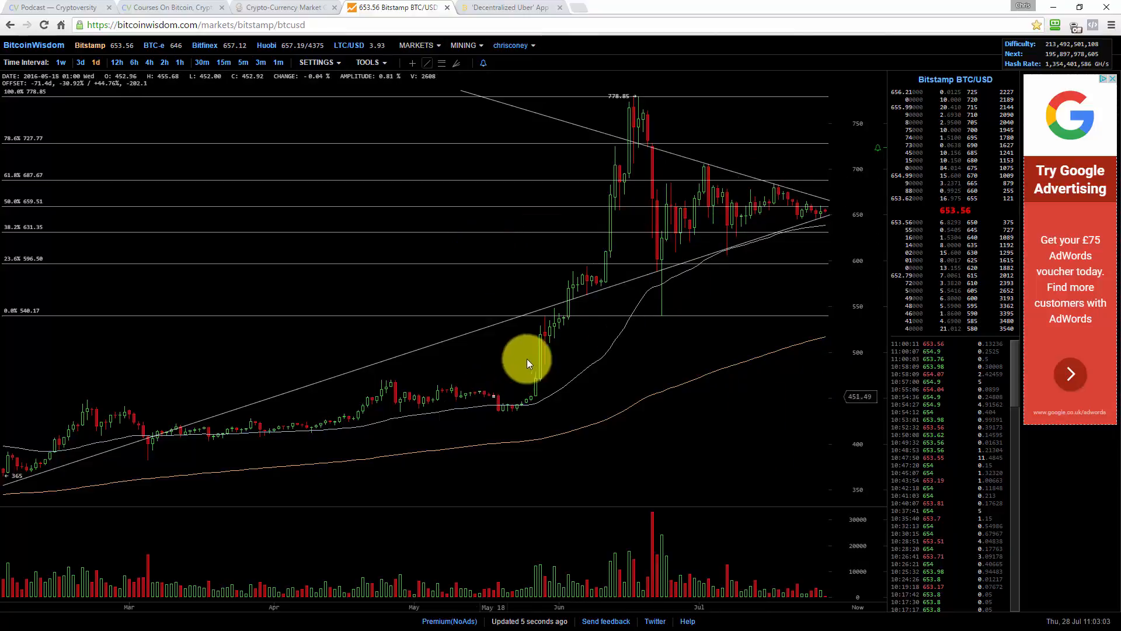
{"action": "mouse_move", "coordinate": [619, 300]}
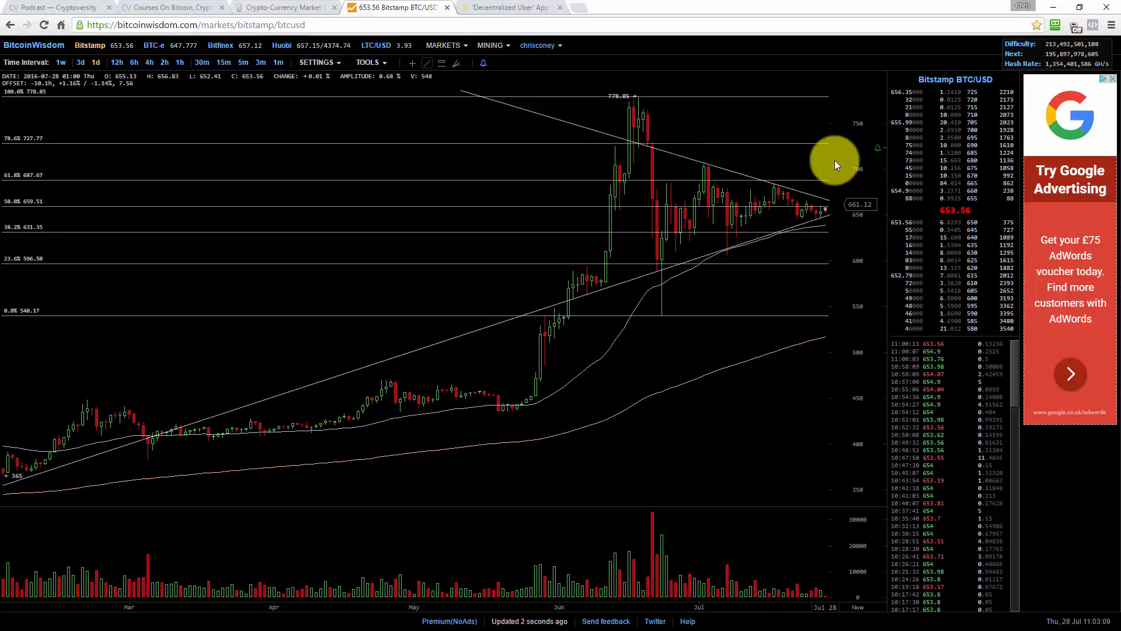
{"action": "mouse_move", "coordinate": [650, 99]}
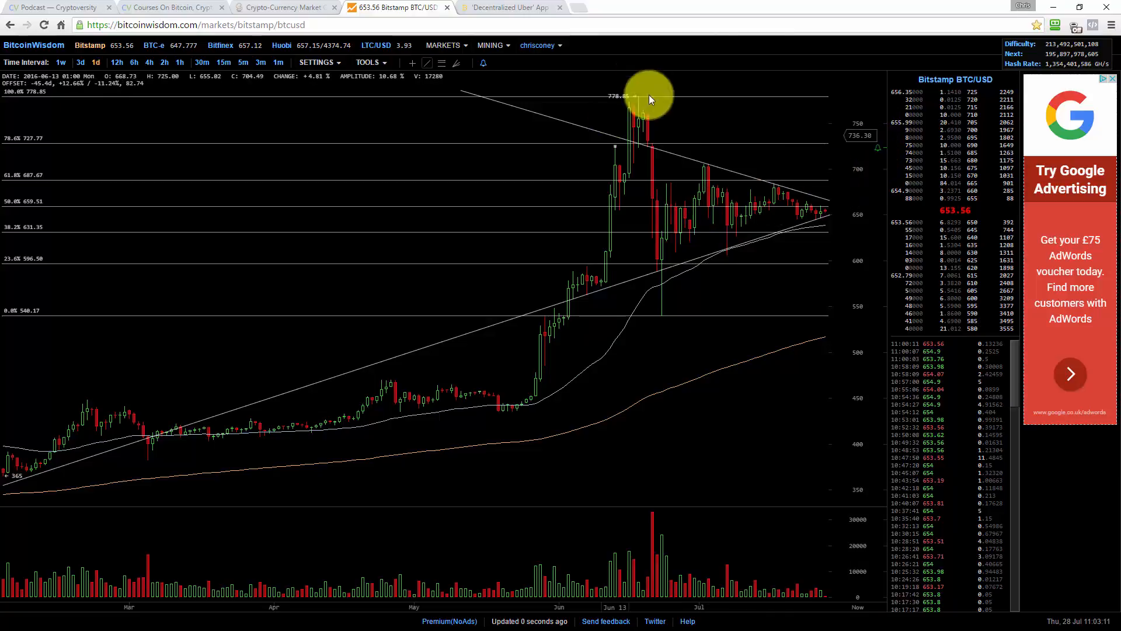
{"action": "mouse_move", "coordinate": [509, 7]}
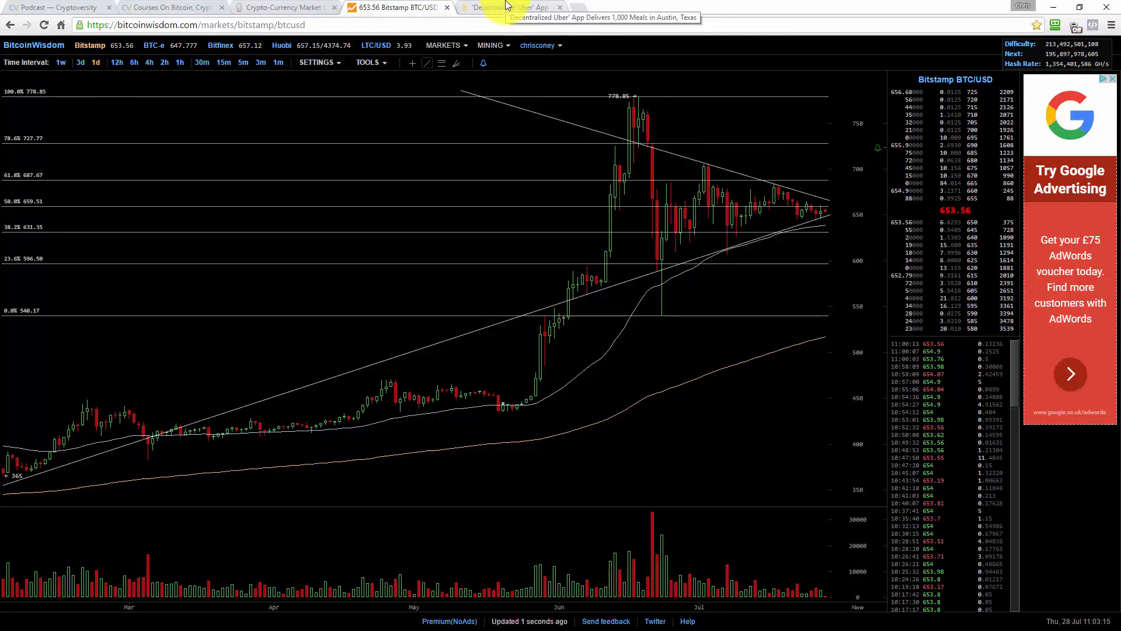
Step: Switch to Bitcoin.com's July 27, 2016 'Decentralized Uber' app article by Jamie Redman
{"action": "left_click", "coordinate": [510, 7]}
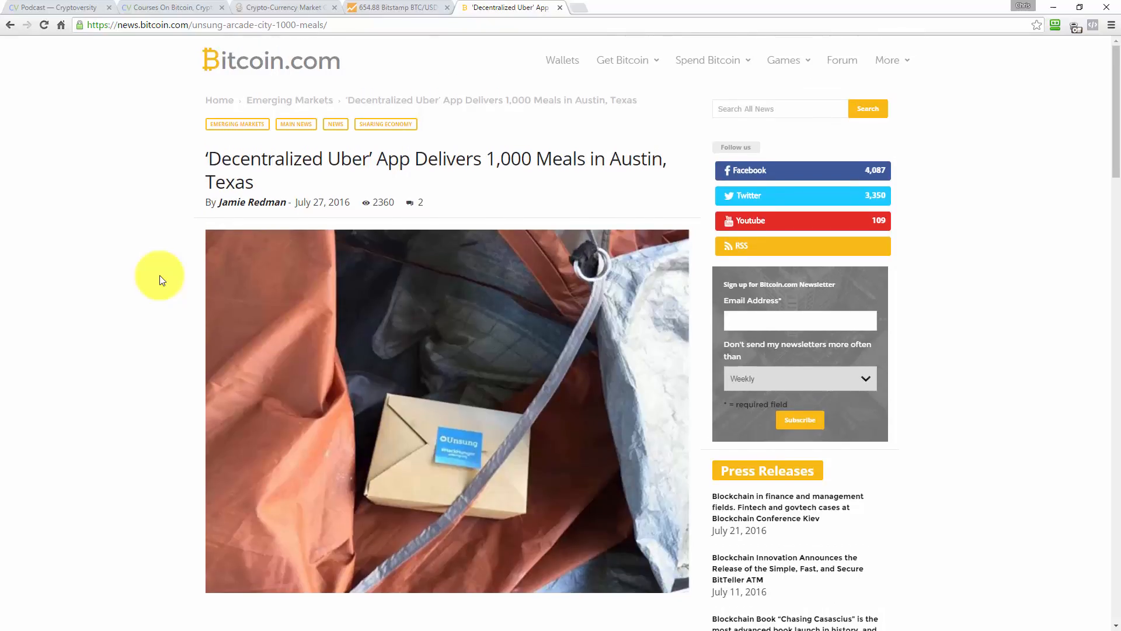
Step: Read down through '1,000 Meals Delivered in Austin' and its quote into 'A Community Effort'
{"action": "scroll", "scroll_direction": "down", "scroll_amount": 3}
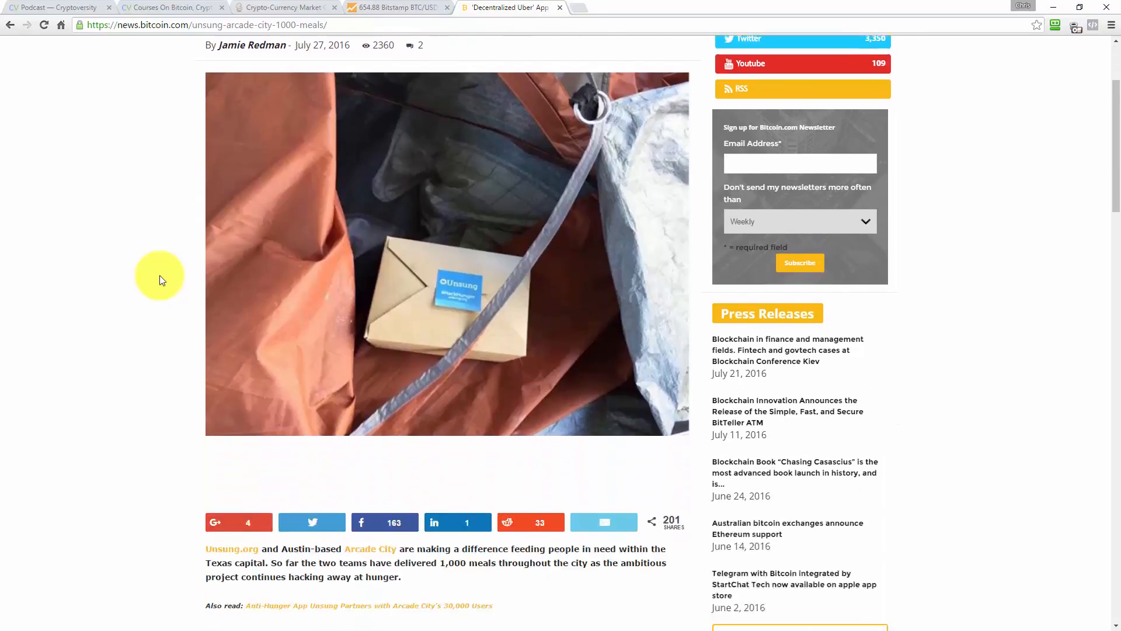
{"action": "scroll", "scroll_direction": "down", "scroll_amount": 3}
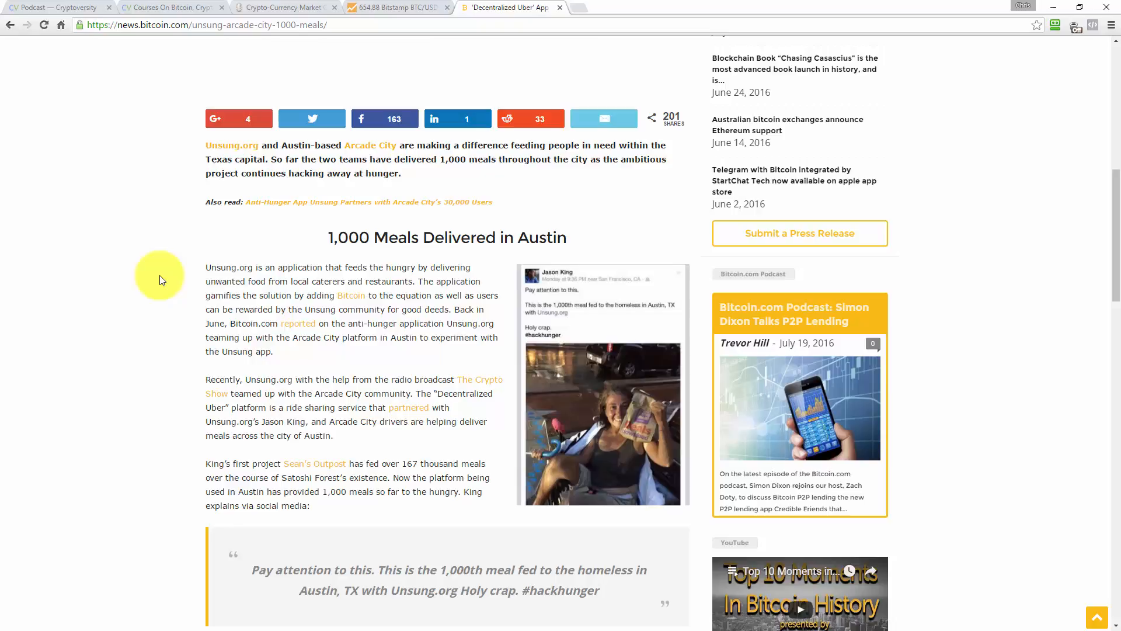
{"action": "scroll", "scroll_direction": "down", "scroll_amount": 3}
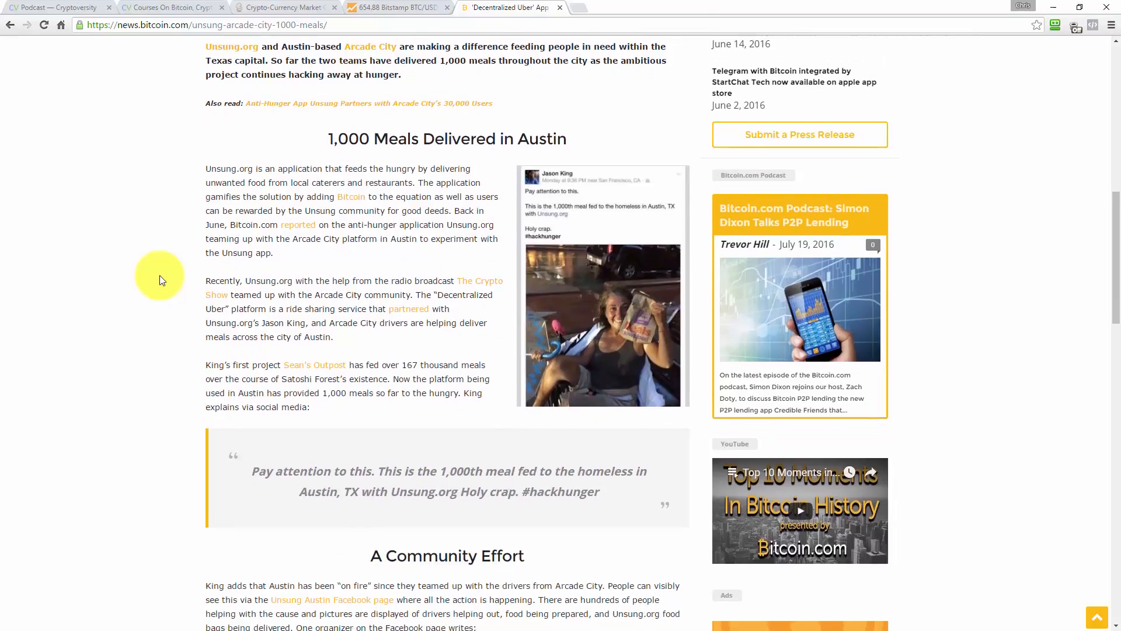
{"action": "scroll", "scroll_direction": "down", "scroll_amount": 3}
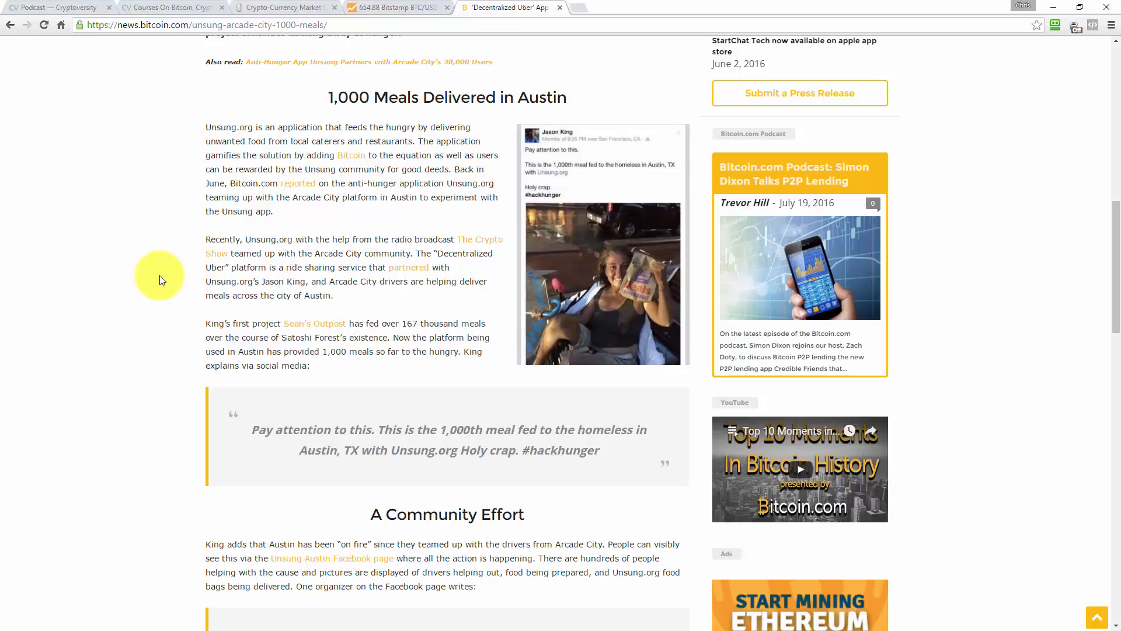
{"action": "scroll", "scroll_direction": "down", "scroll_amount": 3}
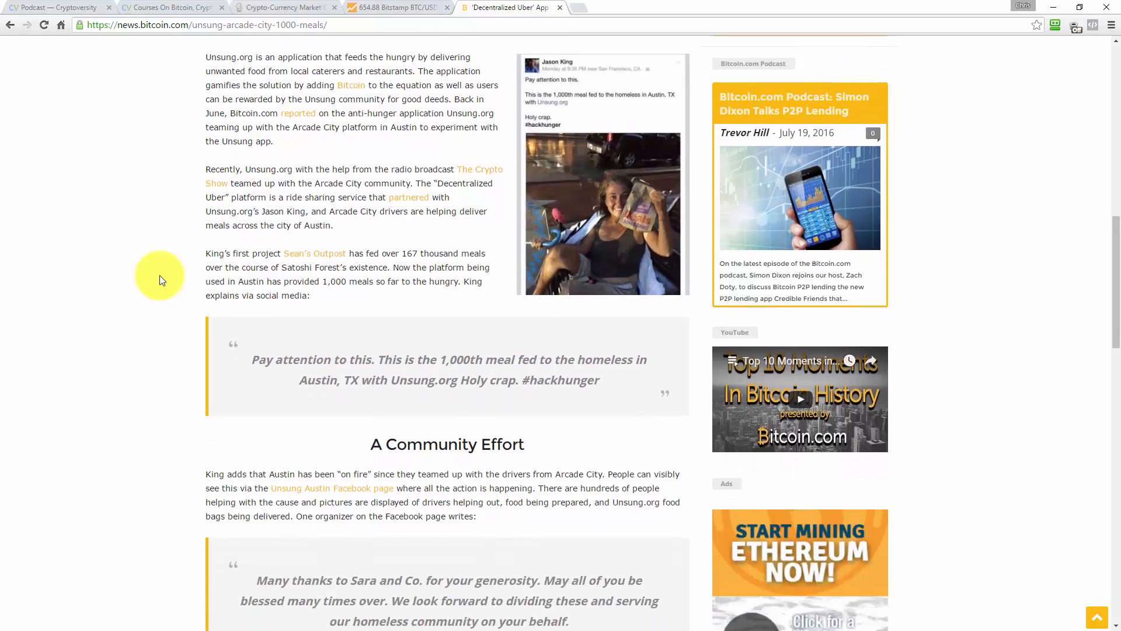
{"action": "scroll", "scroll_direction": "down", "scroll_amount": 3}
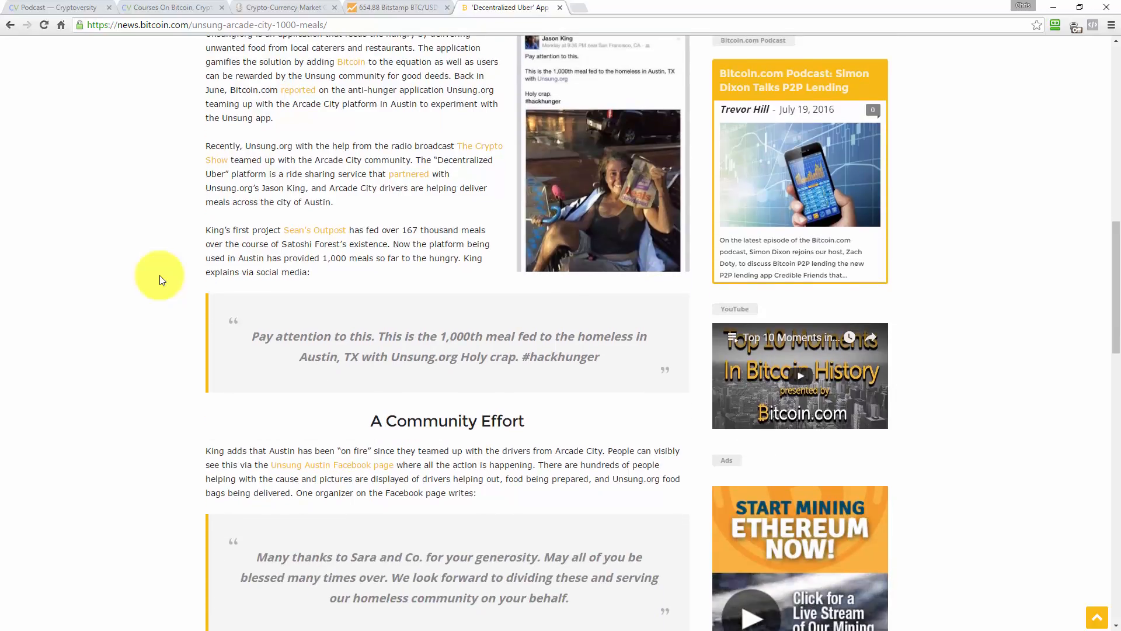
{"action": "mouse_move", "coordinate": [179, 179]}
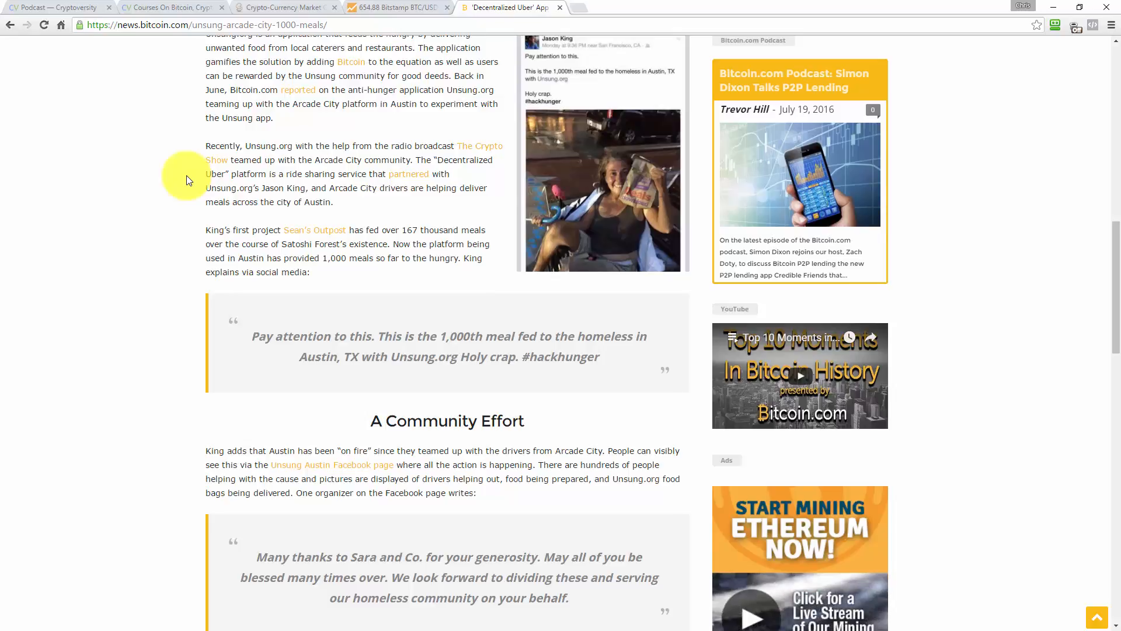
{"action": "scroll", "scroll_direction": "down", "scroll_amount": 3}
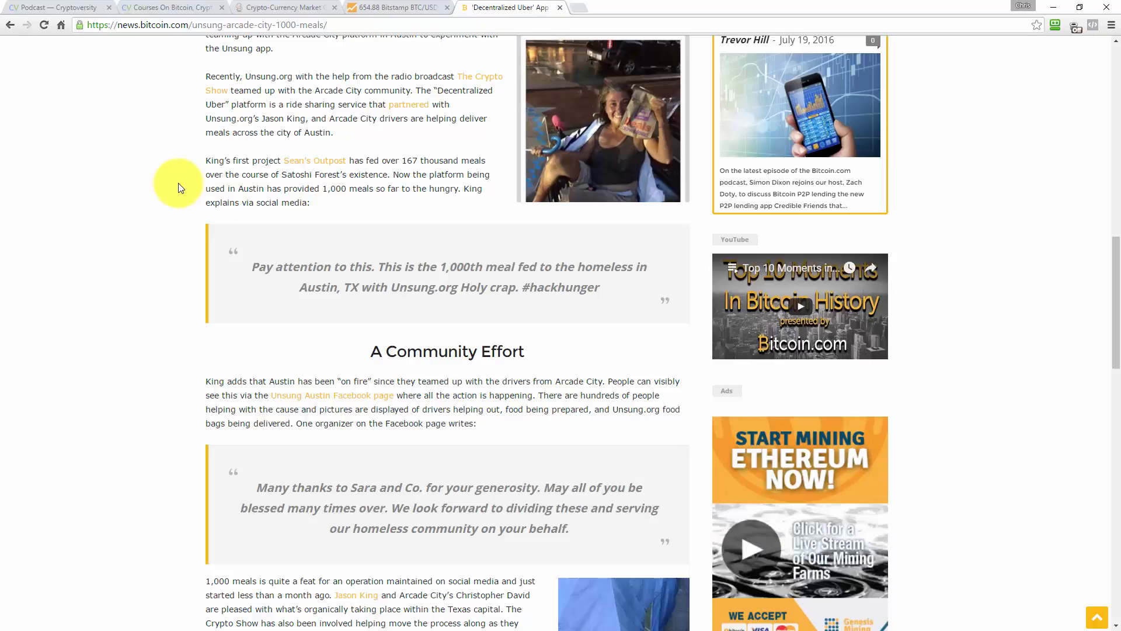
{"action": "mouse_move", "coordinate": [172, 91]}
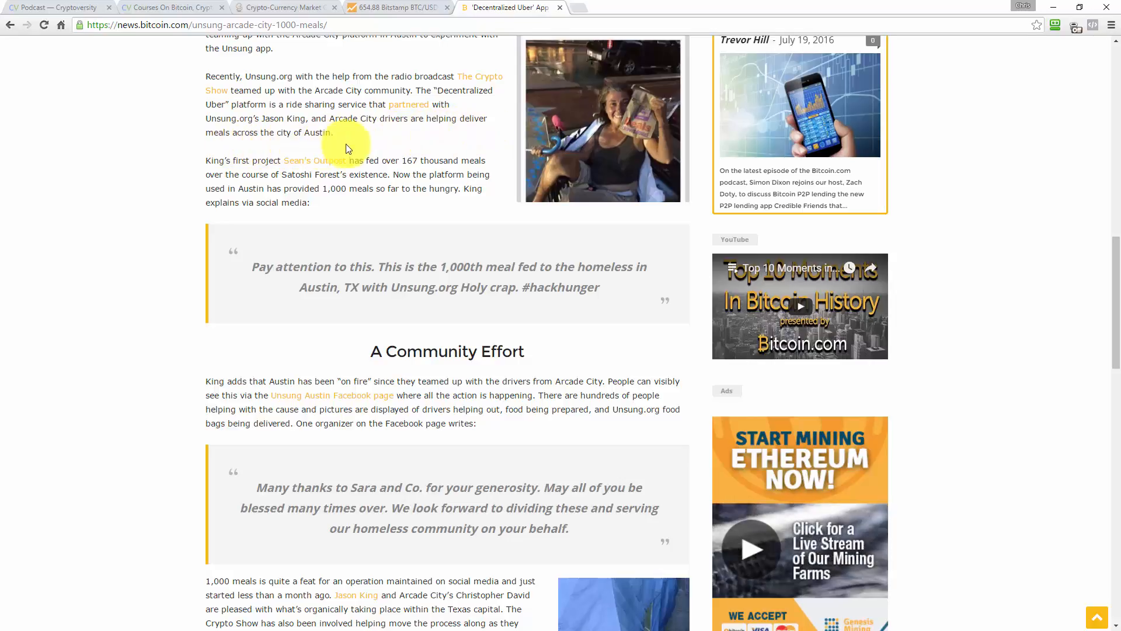
{"action": "mouse_move", "coordinate": [191, 171]}
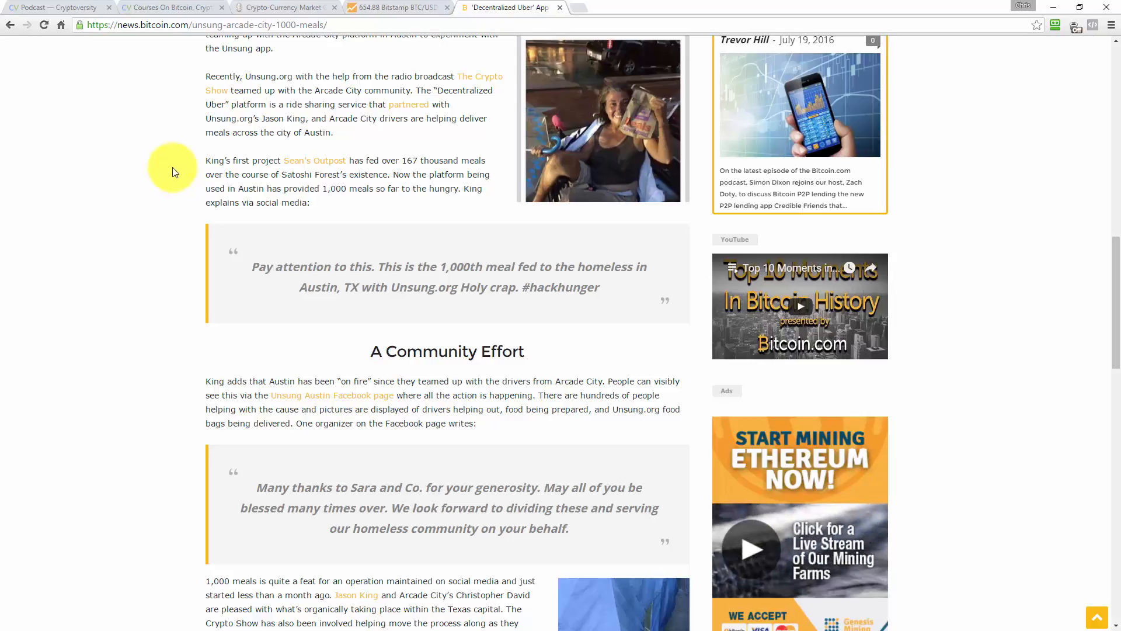
{"action": "left_click", "coordinate": [183, 181]}
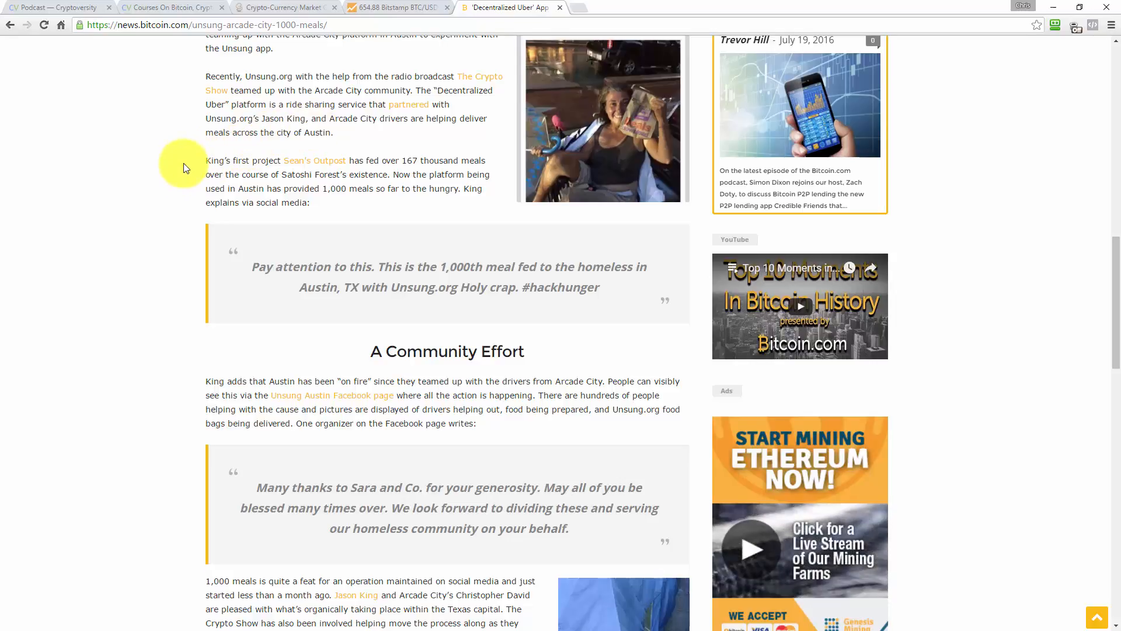
{"action": "mouse_move", "coordinate": [217, 138]}
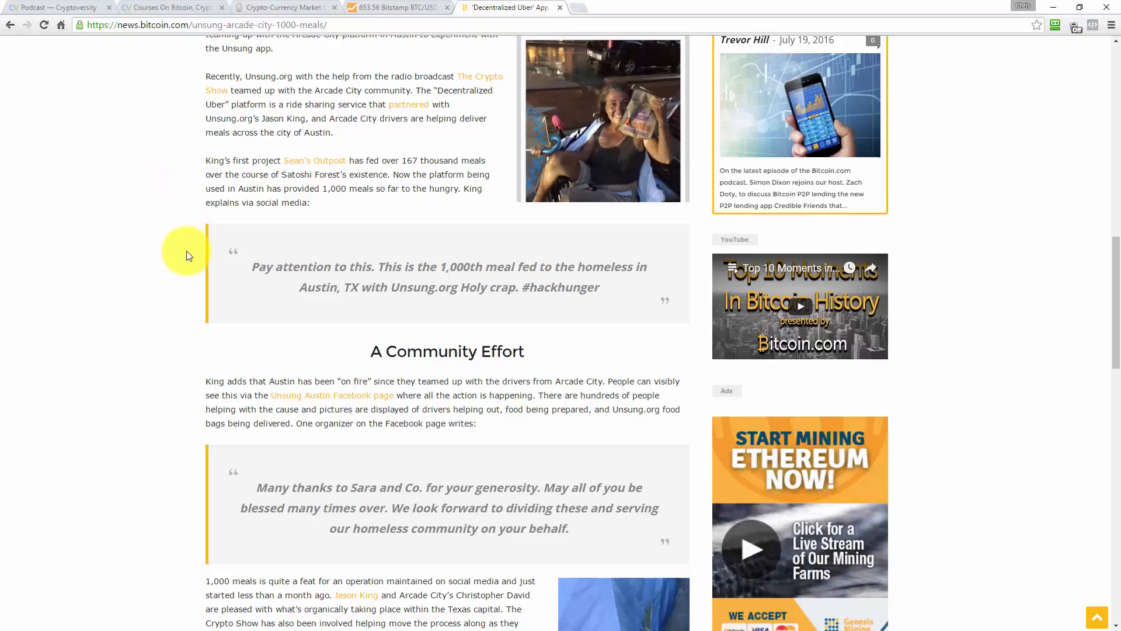
{"action": "mouse_move", "coordinate": [181, 269]}
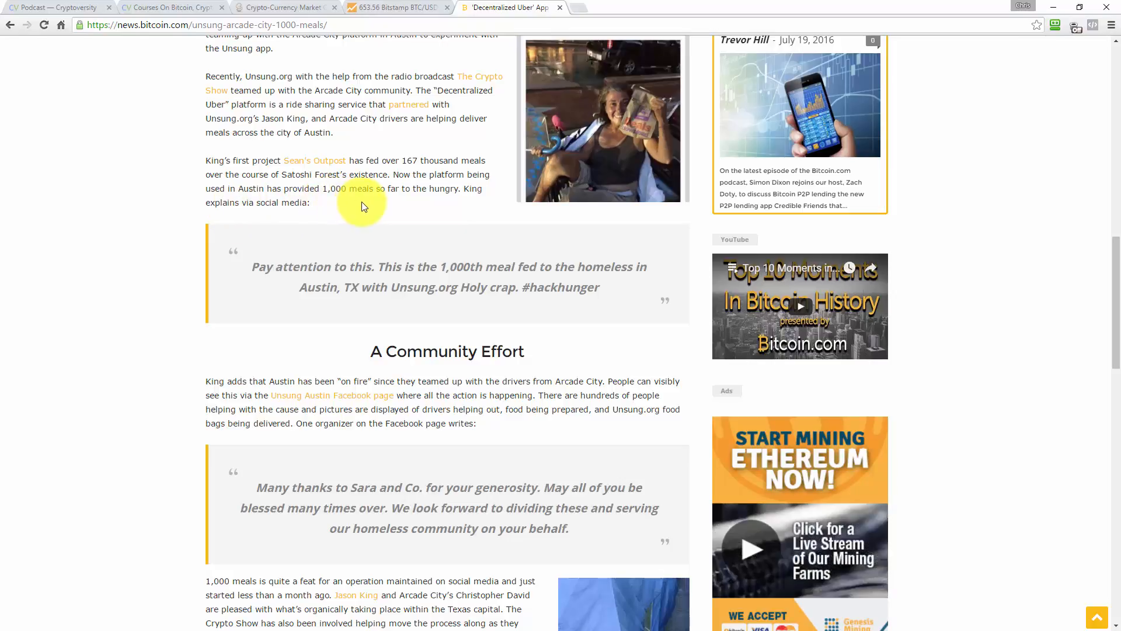
{"action": "mouse_move", "coordinate": [198, 222]}
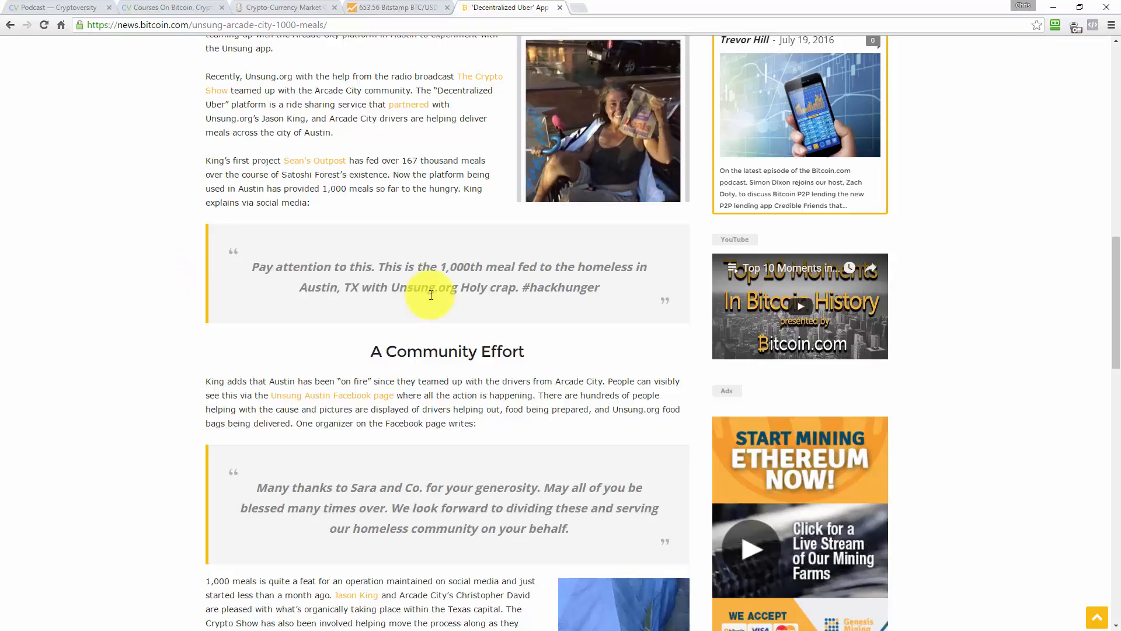
{"action": "mouse_move", "coordinate": [553, 285]}
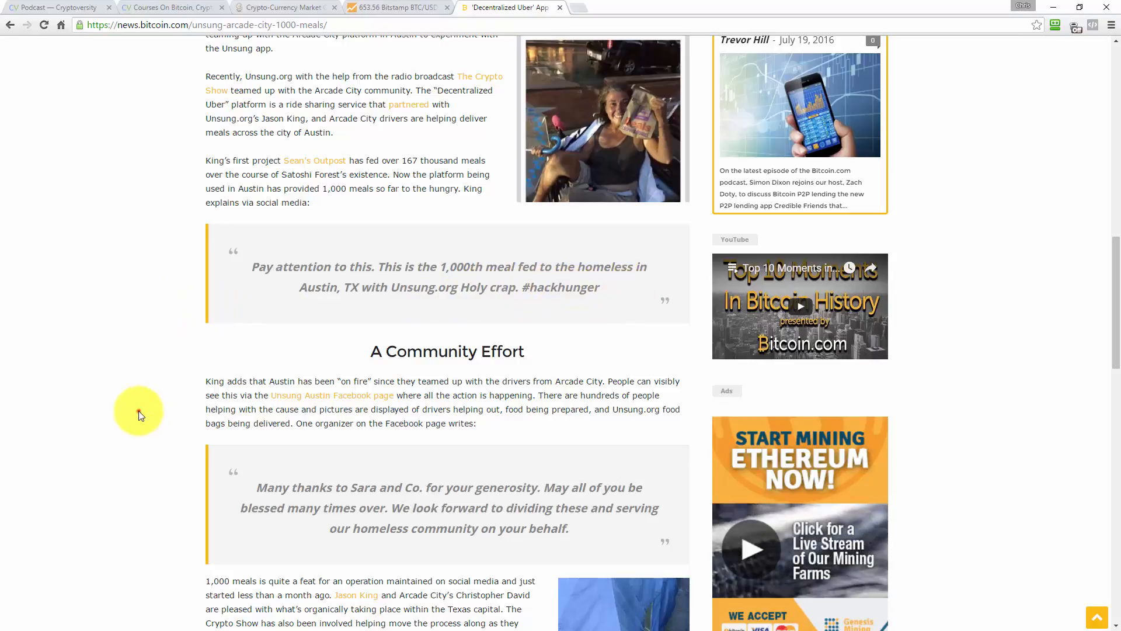
Step: Reach the article's closing question about Unsung.org delivering 1,000 meals across Austin
{"action": "scroll", "scroll_direction": "down", "scroll_amount": 3}
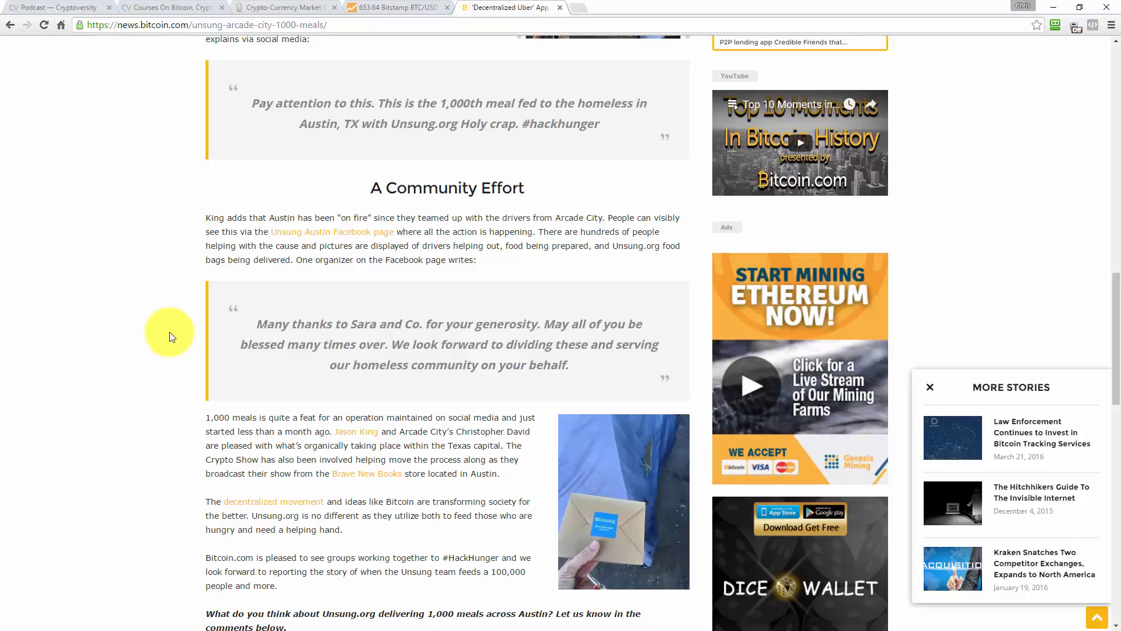
{"action": "mouse_move", "coordinate": [180, 331]}
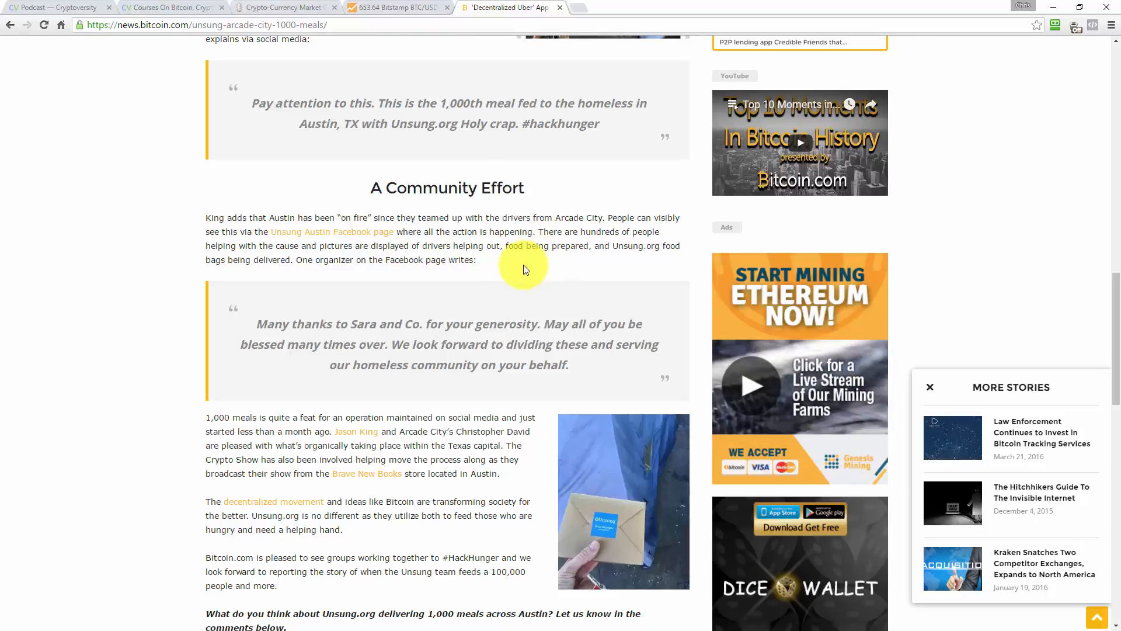
{"action": "mouse_move", "coordinate": [176, 337]}
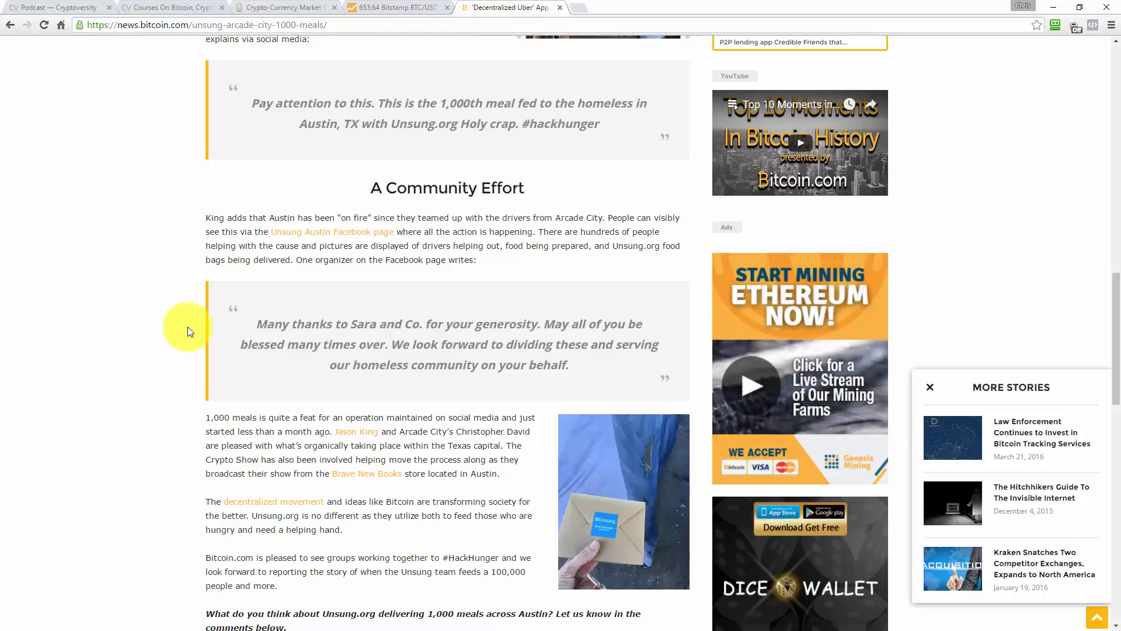
Step: Continue down the Unsung.org meals article past its tags toward the comments
{"action": "scroll", "scroll_direction": "down", "scroll_amount": 3}
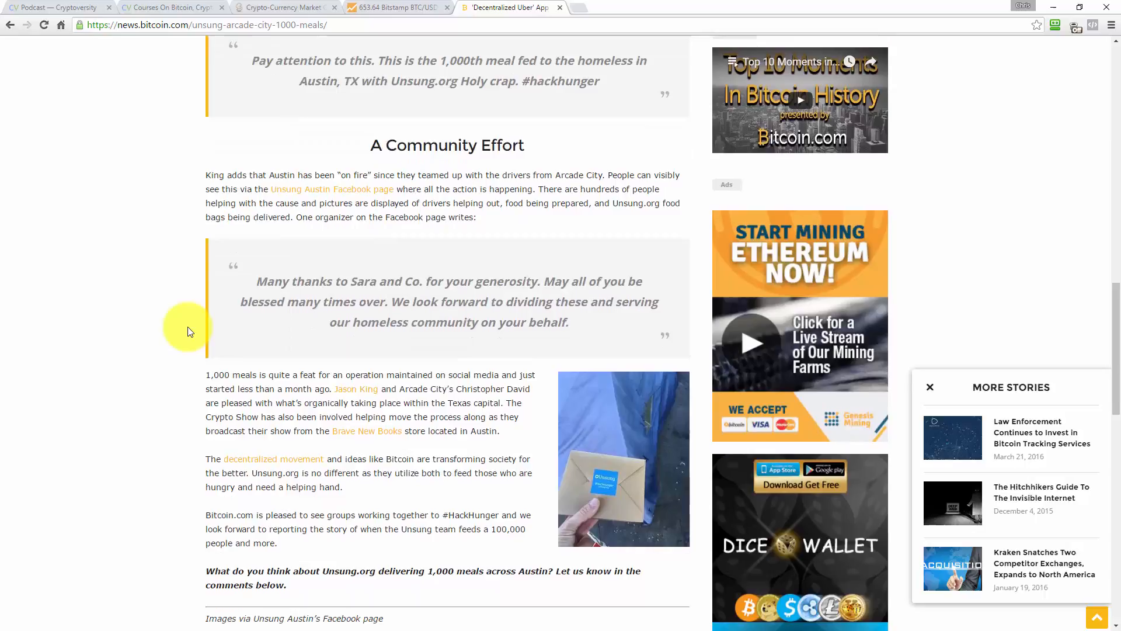
{"action": "scroll", "scroll_direction": "down", "scroll_amount": 3}
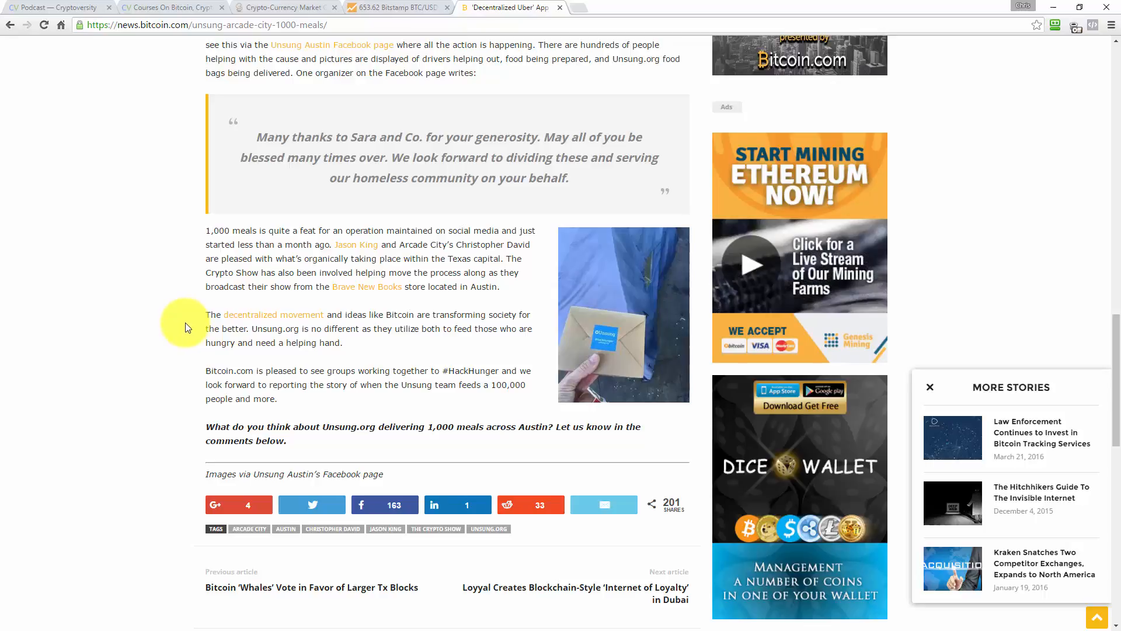
{"action": "mouse_move", "coordinate": [178, 378]}
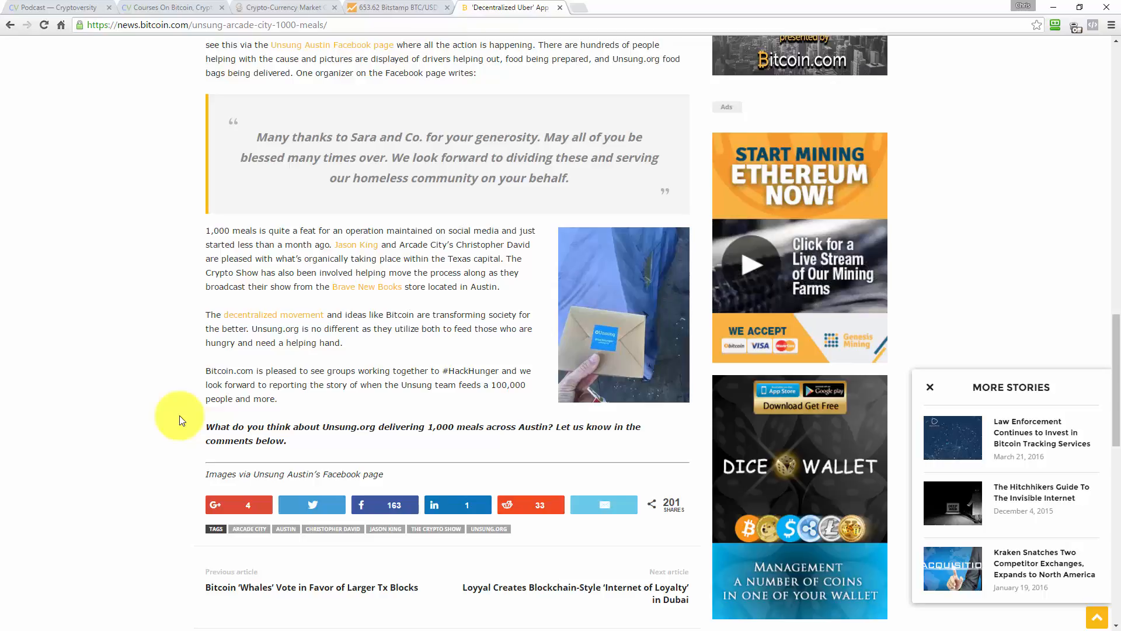
{"action": "mouse_move", "coordinate": [183, 341]}
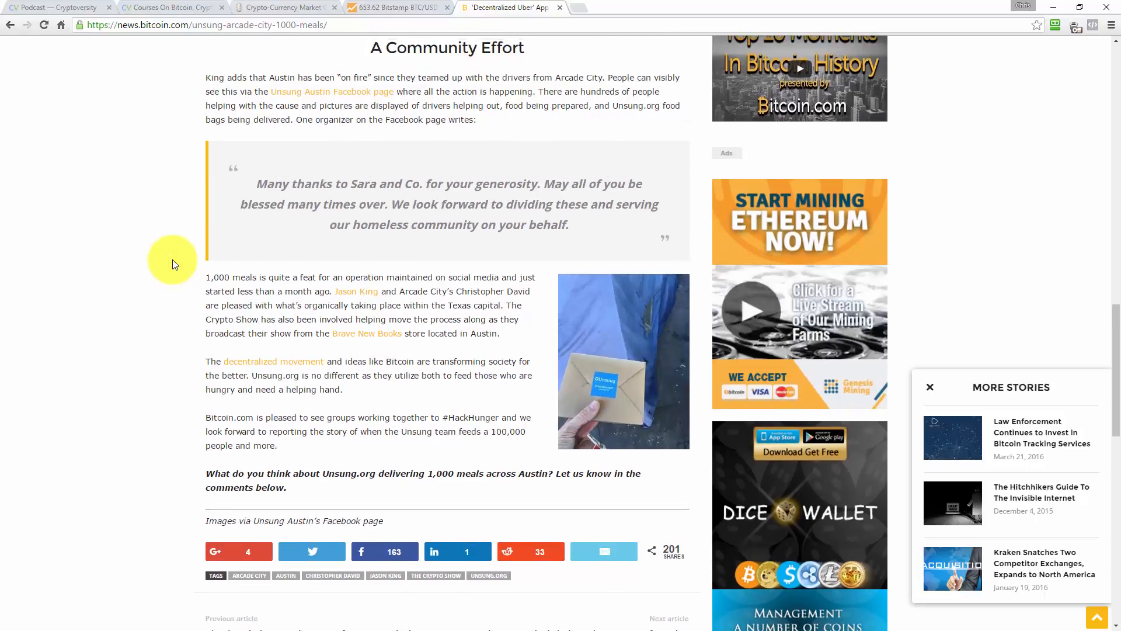
{"action": "scroll", "scroll_direction": "down", "scroll_amount": 3}
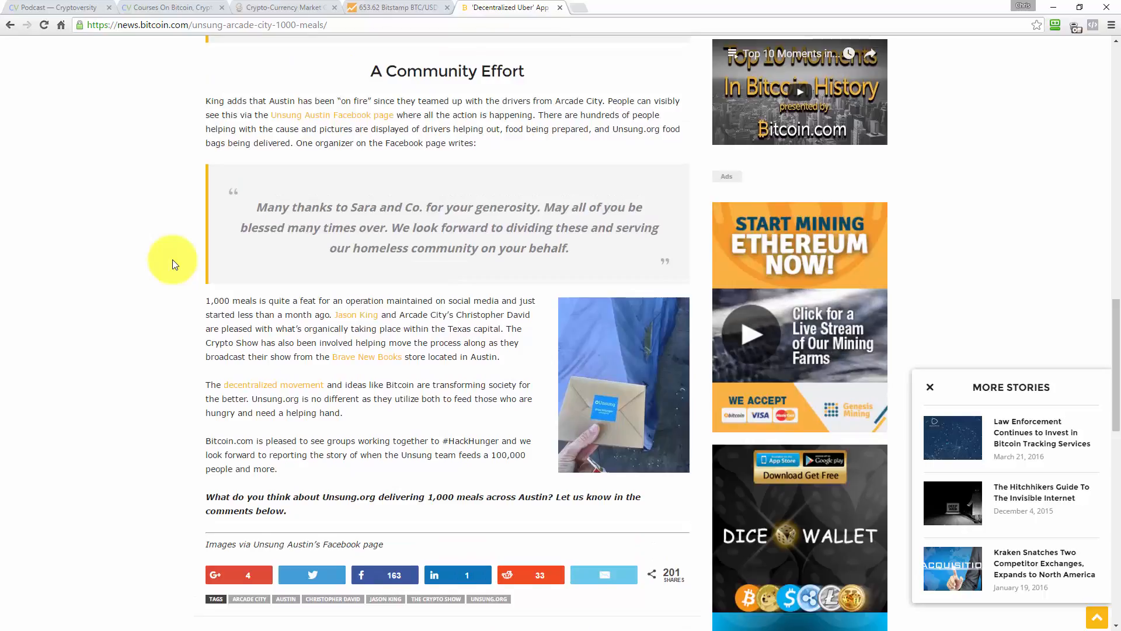
{"action": "scroll", "scroll_direction": "down", "scroll_amount": 3}
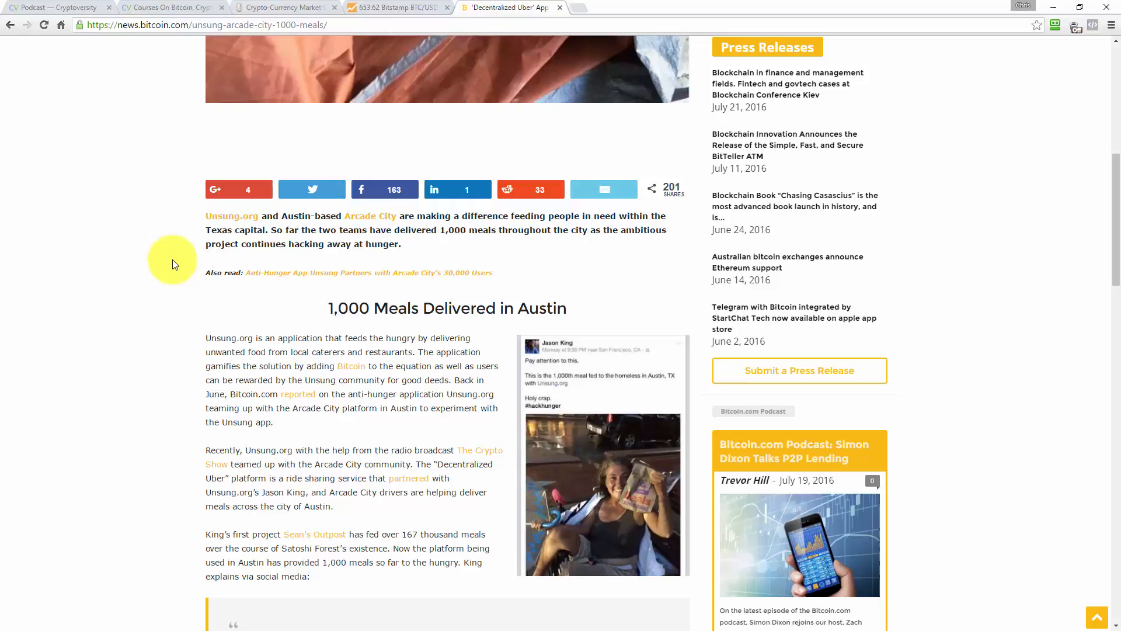
{"action": "scroll", "scroll_direction": "down", "scroll_amount": 3}
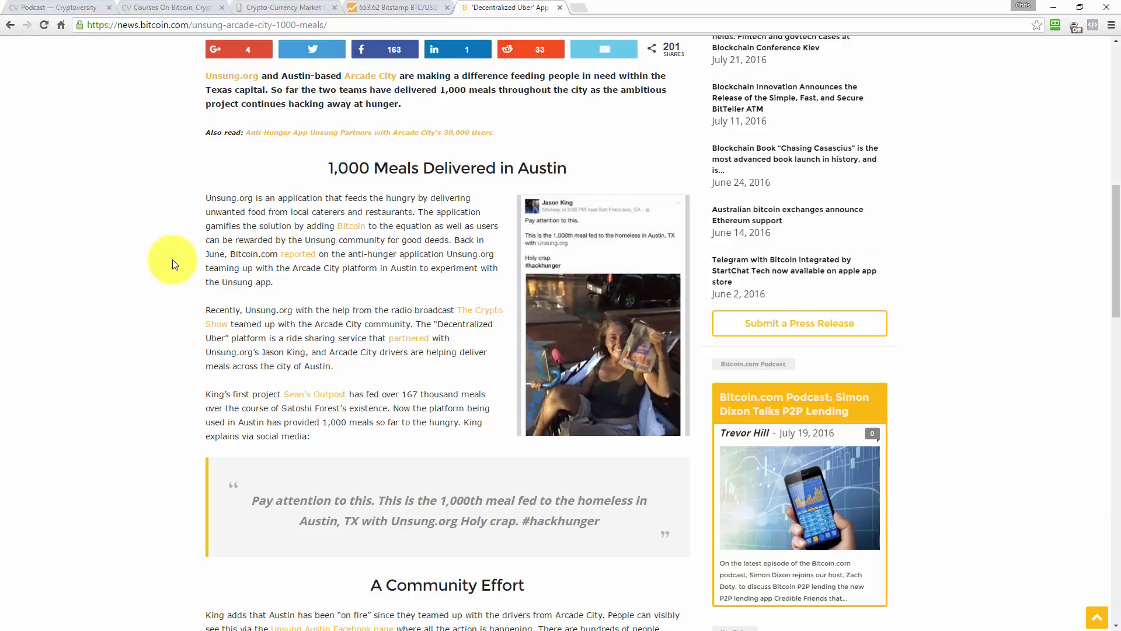
Step: Reach the Disqus comments with TheCryptoShow's thanks and a steemit suggestion, plus the footer
{"action": "scroll", "scroll_direction": "down", "scroll_amount": 3}
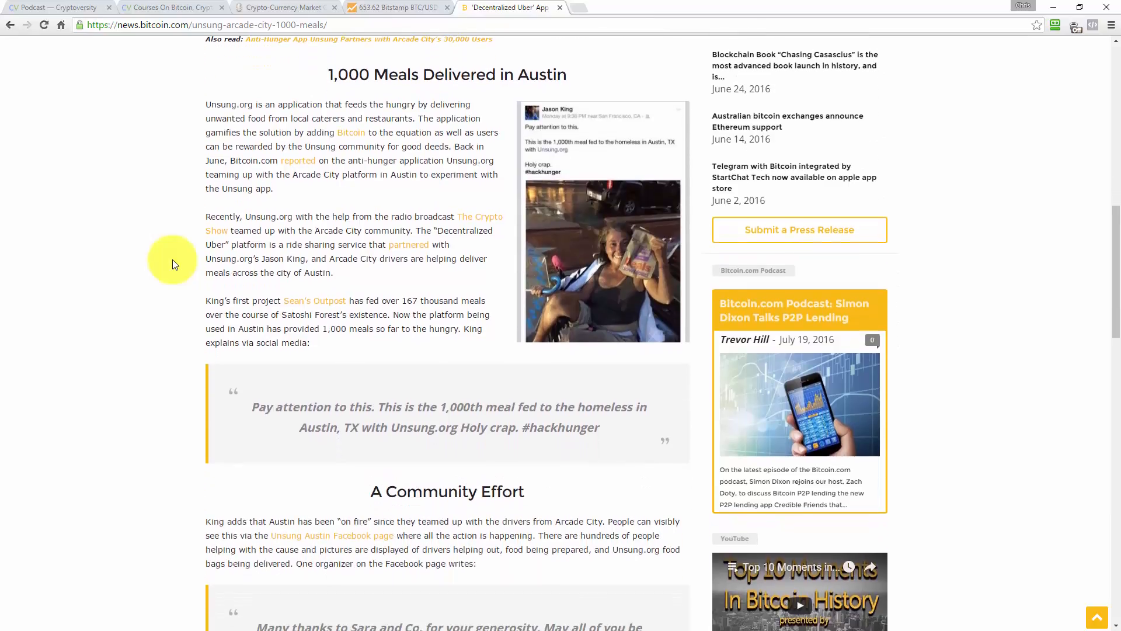
{"action": "scroll", "scroll_direction": "down", "scroll_amount": 3}
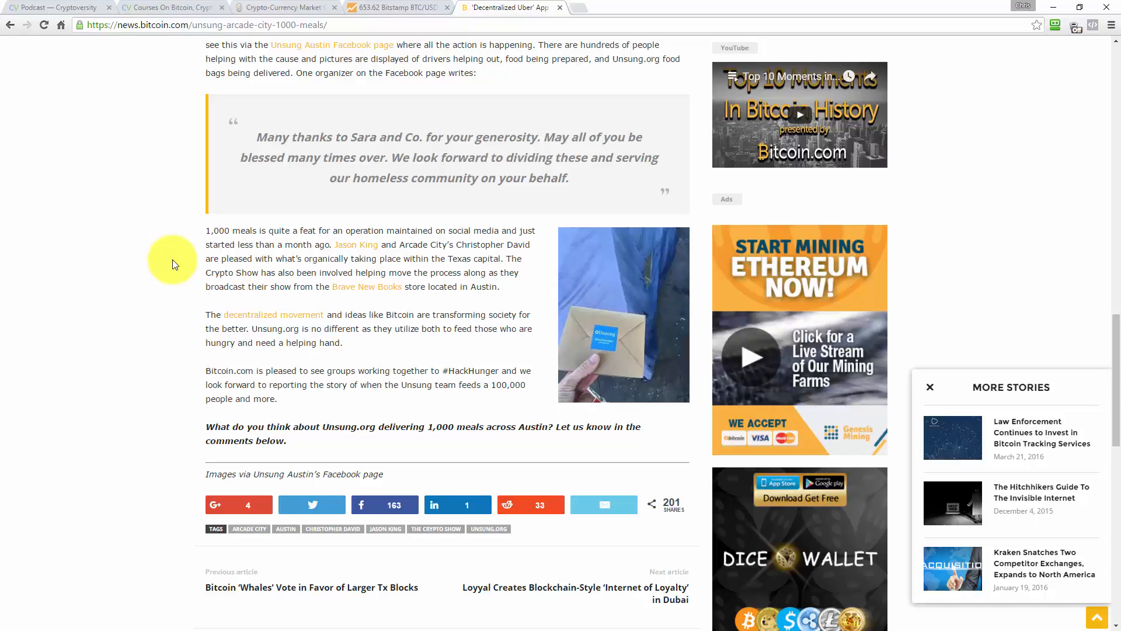
{"action": "scroll", "scroll_direction": "down", "scroll_amount": 3}
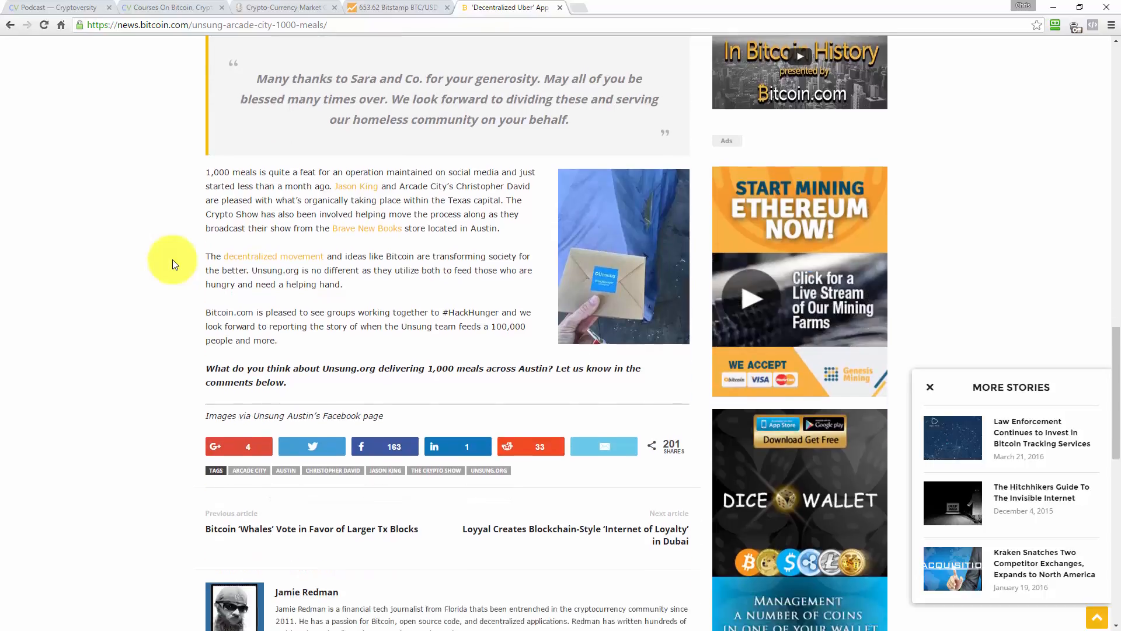
{"action": "scroll", "scroll_direction": "down", "scroll_amount": 3}
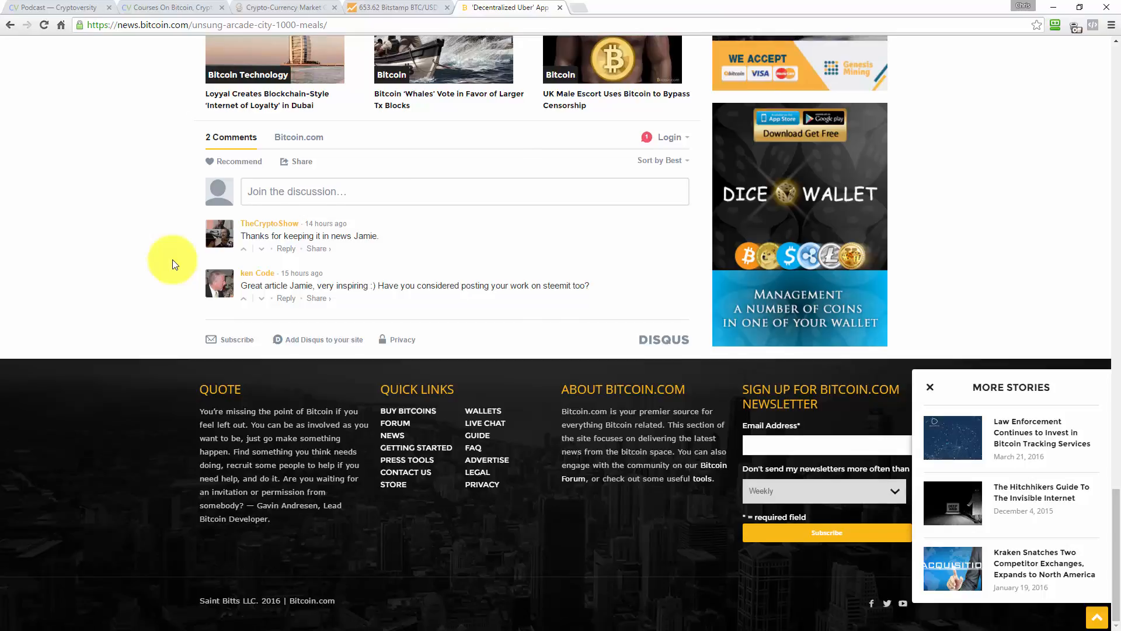
Step: Move back up the article toward the '1,000 Meals Delivered in Austin' heading
{"action": "scroll", "scroll_direction": "down", "scroll_amount": 3}
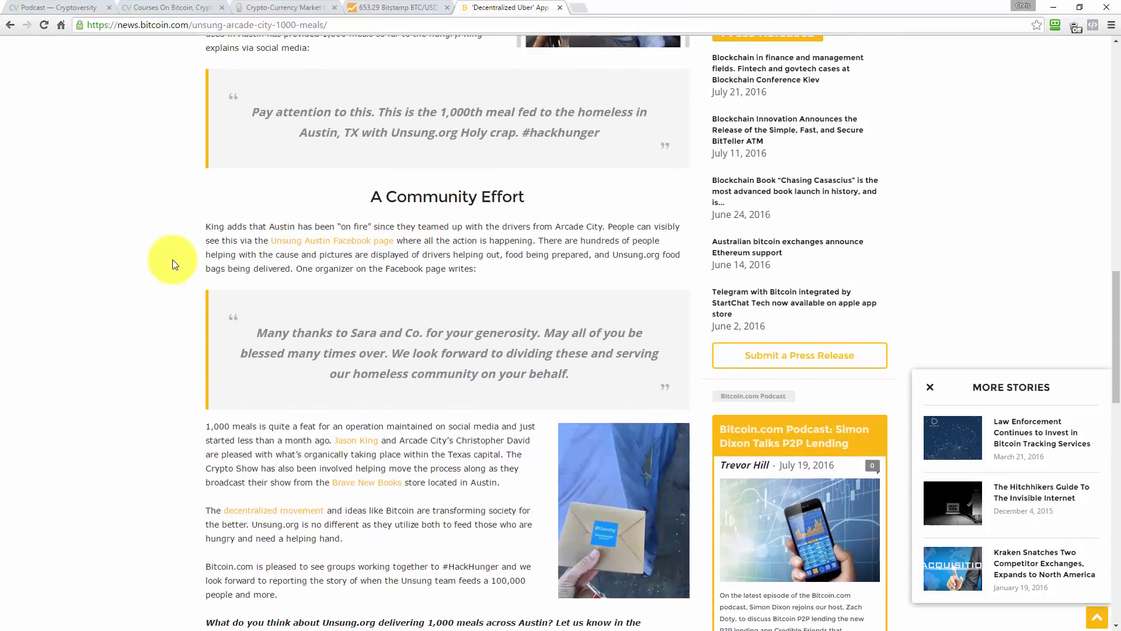
{"action": "scroll", "scroll_direction": "down", "scroll_amount": 3}
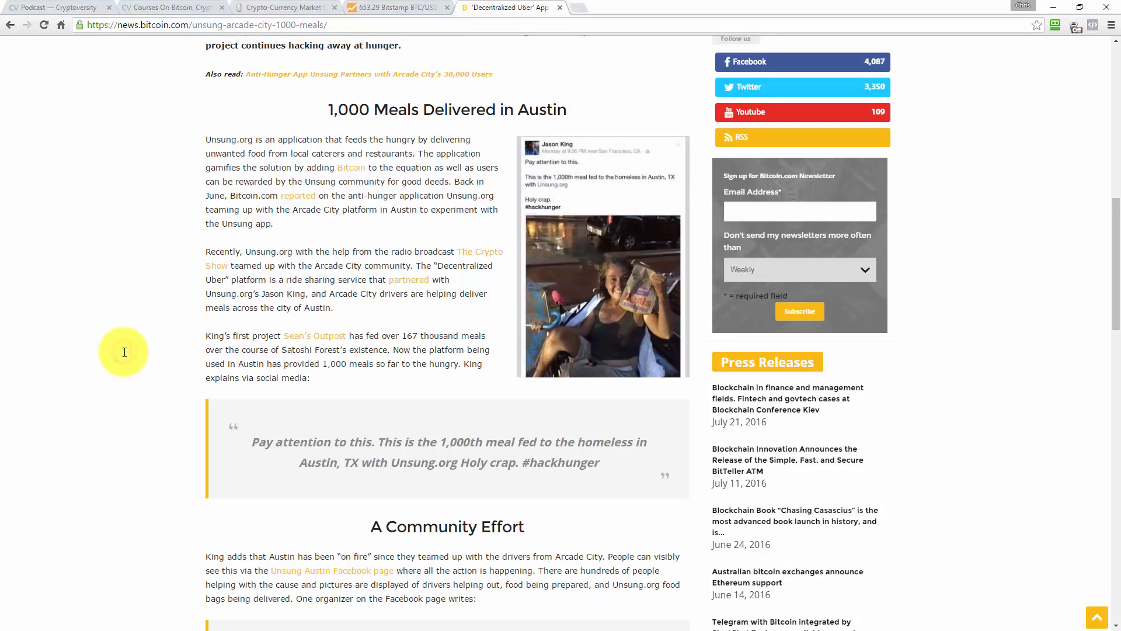
{"action": "scroll", "scroll_direction": "up", "scroll_amount": 3}
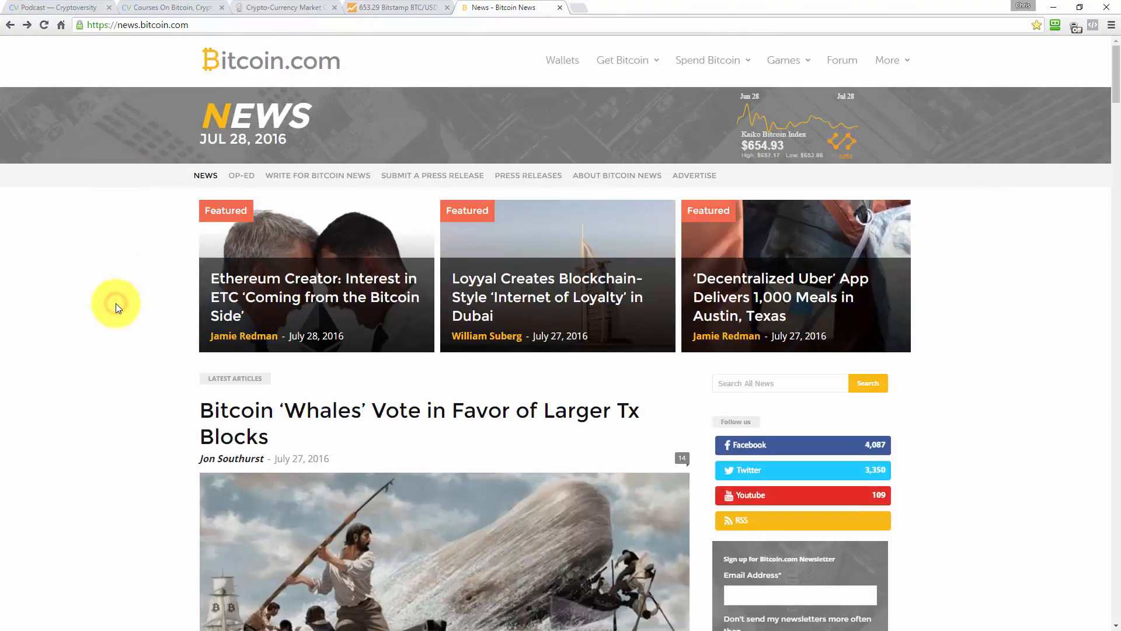
{"action": "mouse_move", "coordinate": [98, 314]}
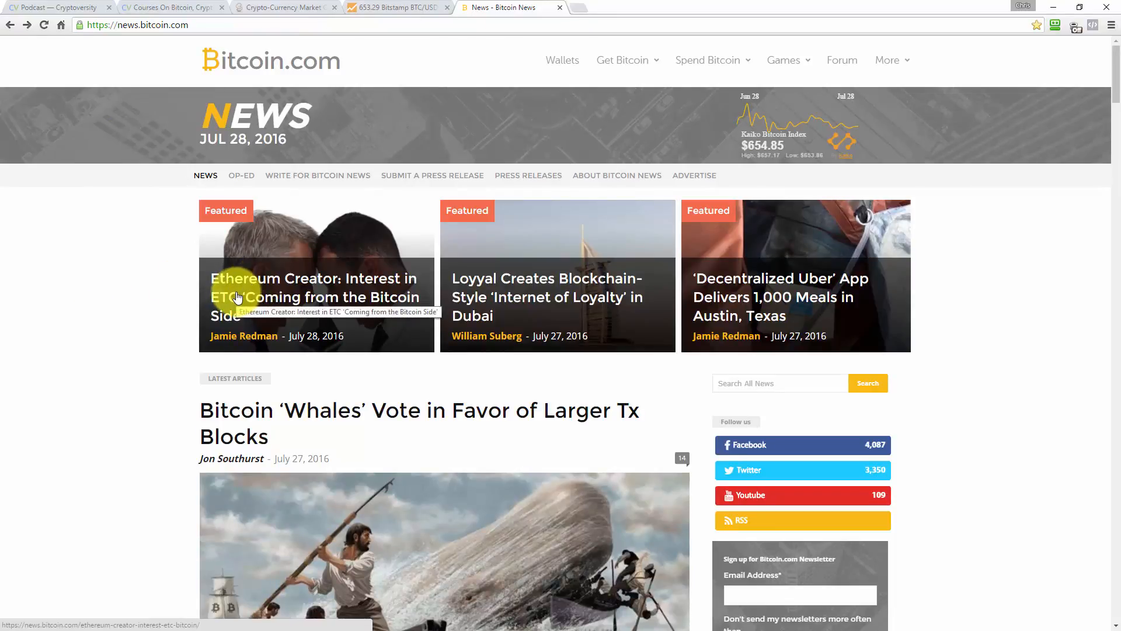
{"action": "mouse_move", "coordinate": [172, 290]}
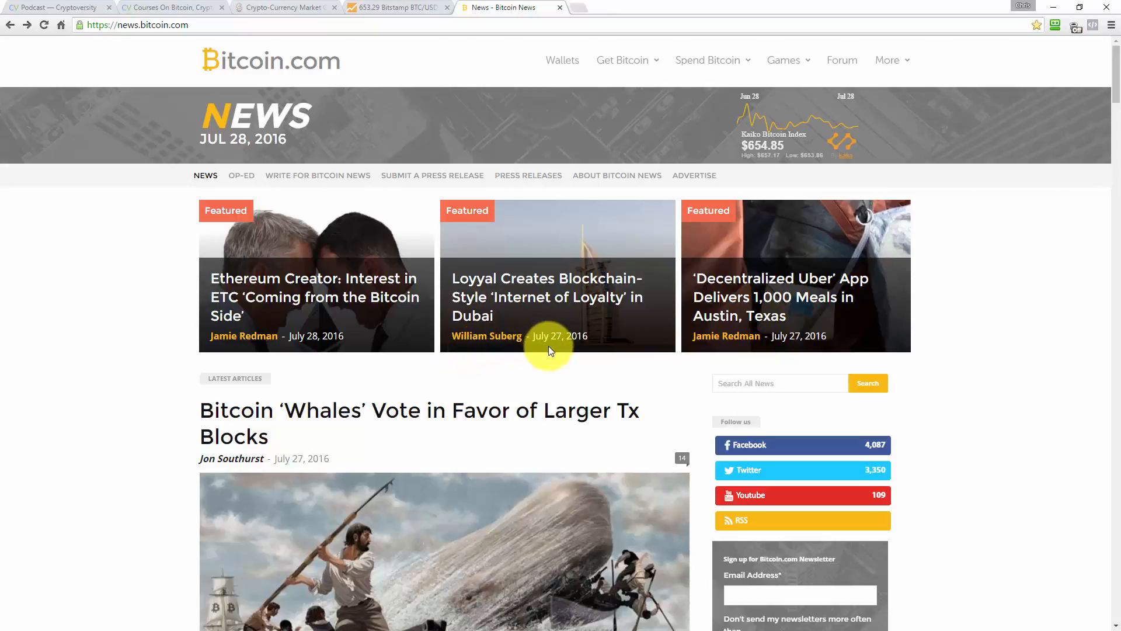
{"action": "mouse_move", "coordinate": [464, 309]}
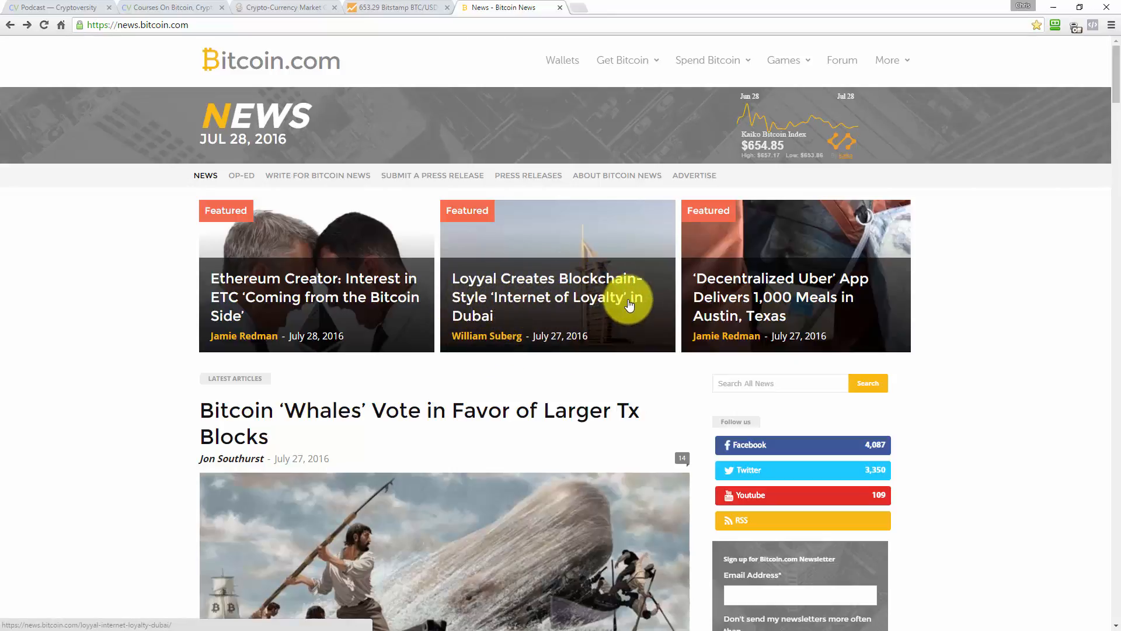
{"action": "mouse_move", "coordinate": [701, 339]}
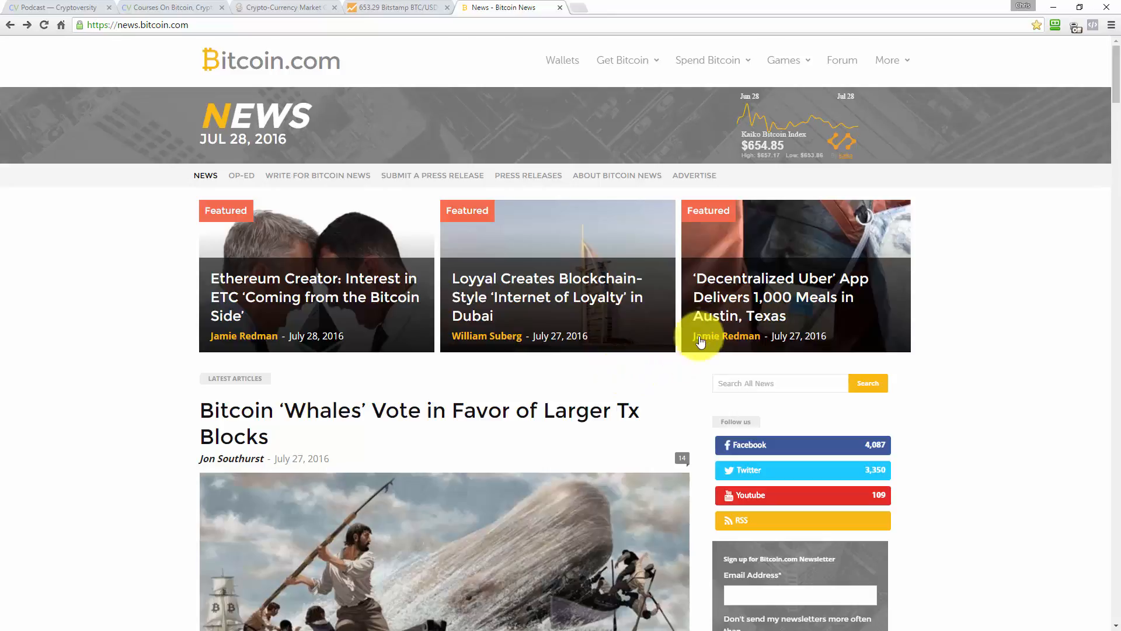
{"action": "mouse_move", "coordinate": [159, 499]}
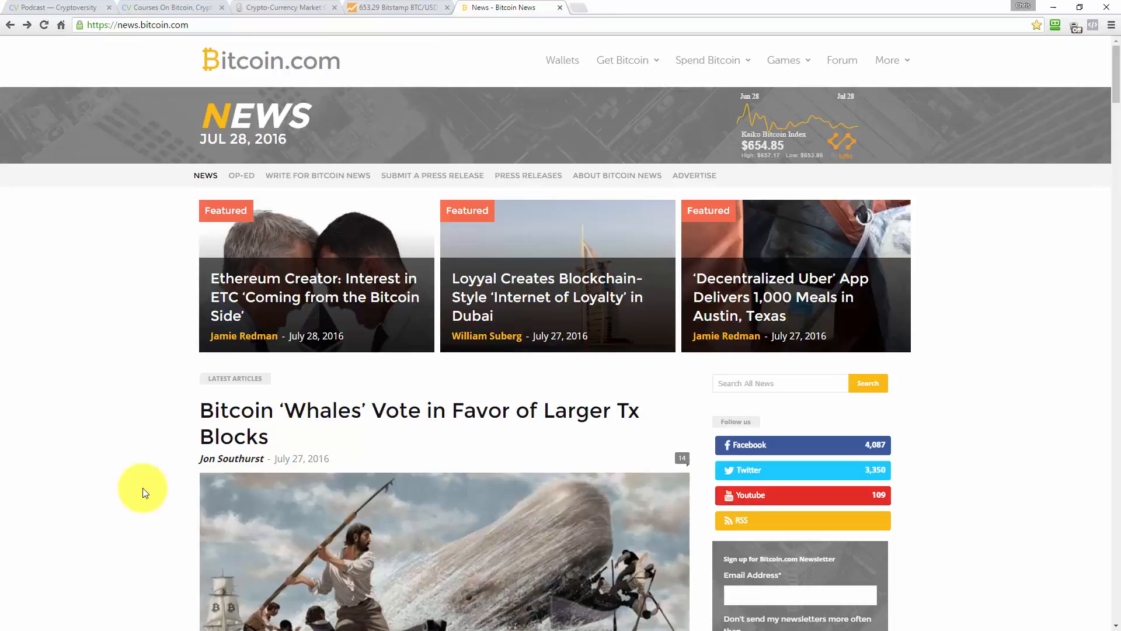
Step: Skim down the Bitcoin News home page's featured stories and latest articles
{"action": "scroll", "scroll_direction": "down", "scroll_amount": 3}
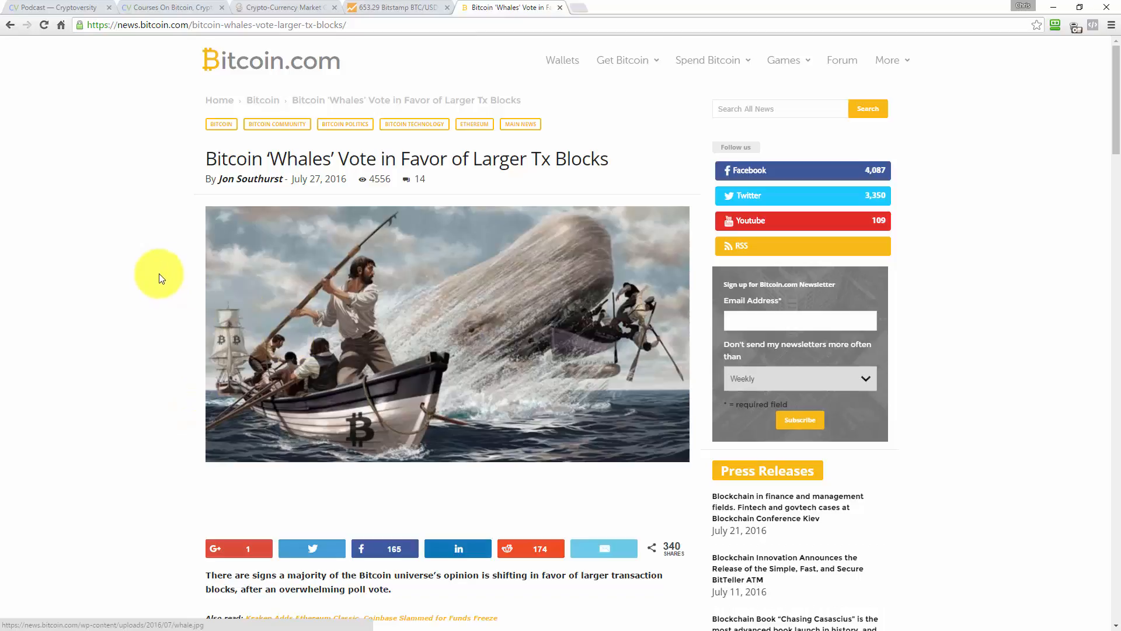
{"action": "mouse_move", "coordinate": [170, 276]}
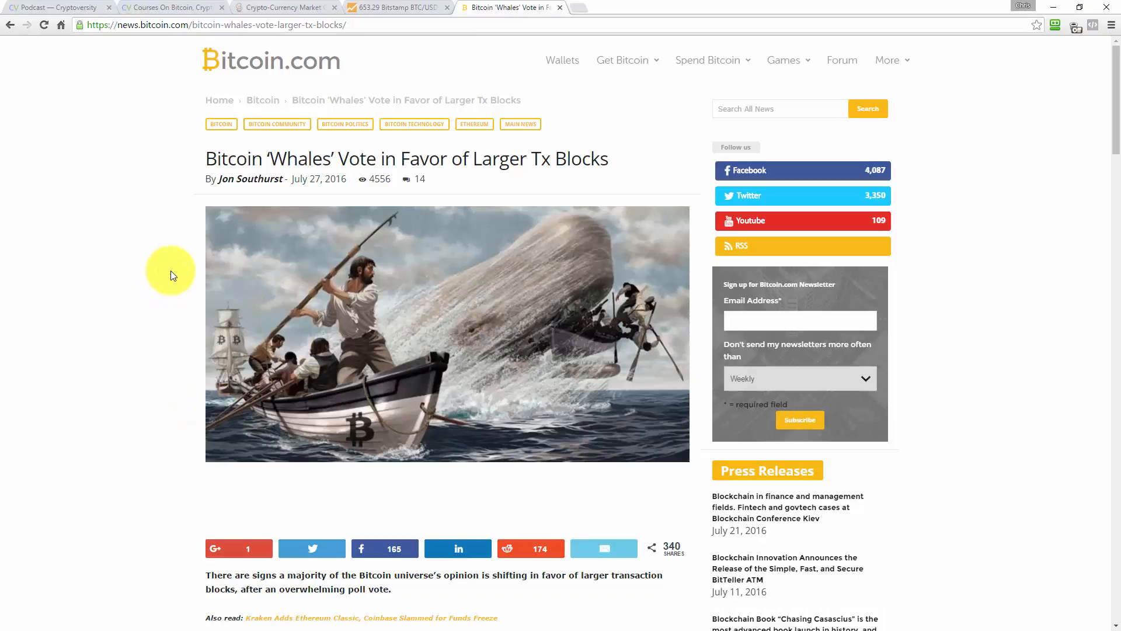
{"action": "mouse_move", "coordinate": [182, 275]}
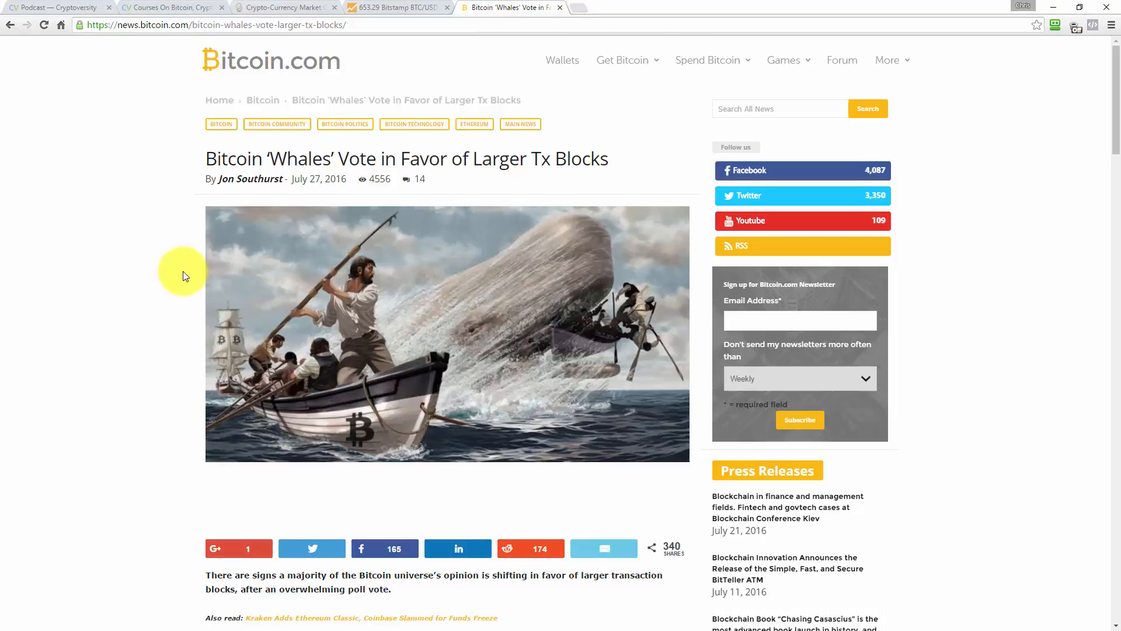
{"action": "mouse_move", "coordinate": [151, 278]}
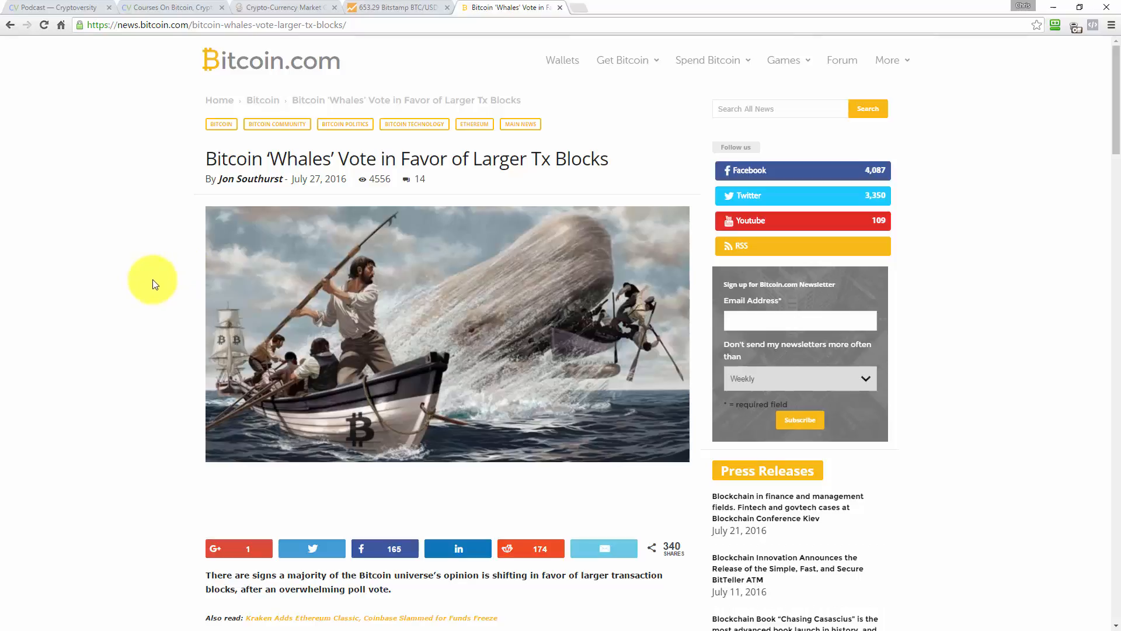
{"action": "mouse_move", "coordinate": [154, 292]}
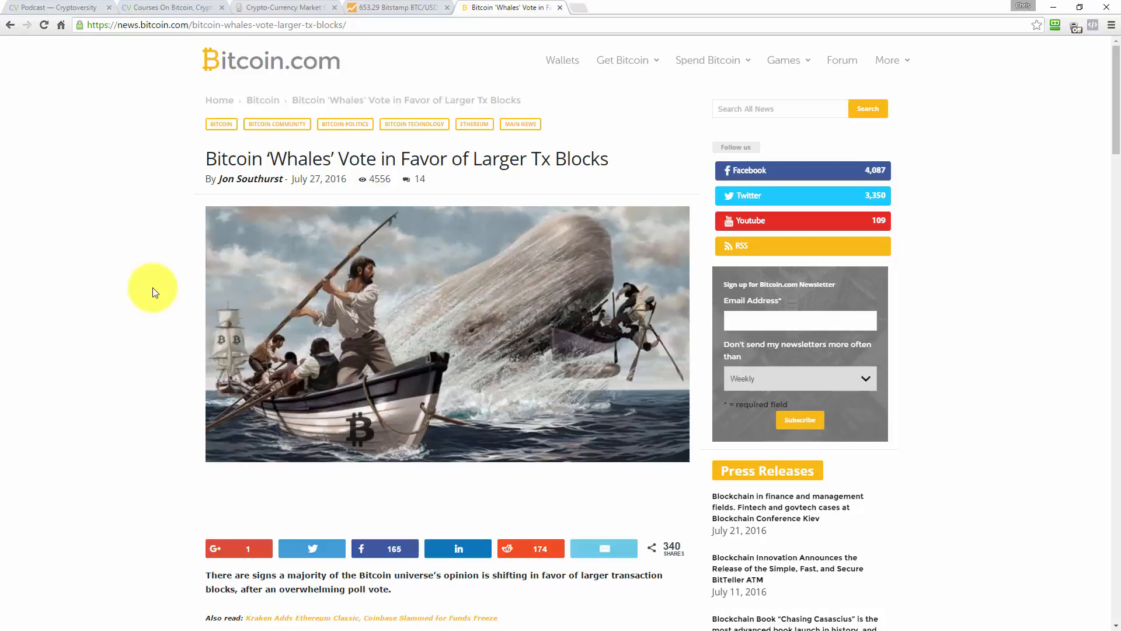
{"action": "mouse_move", "coordinate": [155, 380]}
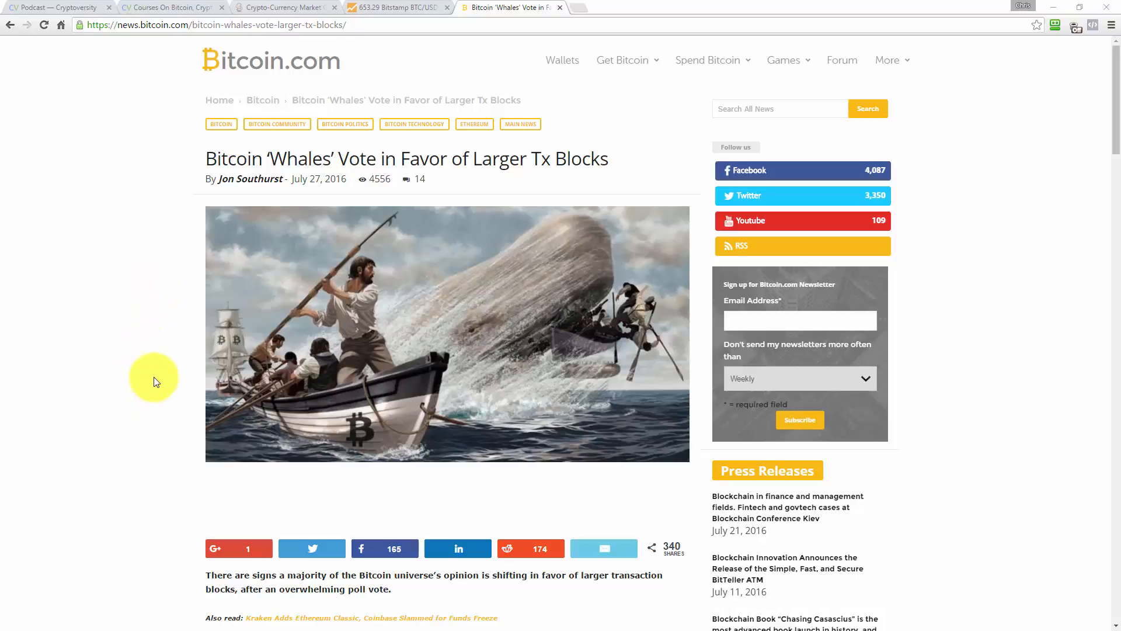
Step: Read the Bitcoin 'Whales' Vote article past its intro into 'Whales Add Weight to Vote'
{"action": "scroll", "scroll_direction": "down", "scroll_amount": 3}
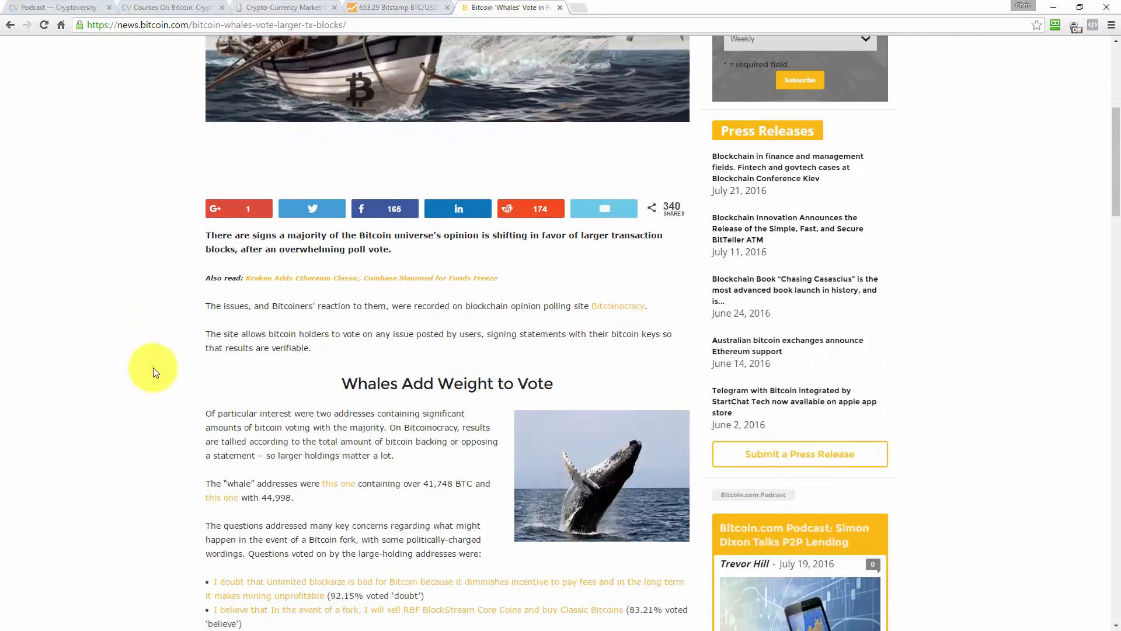
Step: Read the five whale-voted Bitcoinocracy statements with percentages down into 'Never Go Full Ethereum'
{"action": "scroll", "scroll_direction": "down", "scroll_amount": 3}
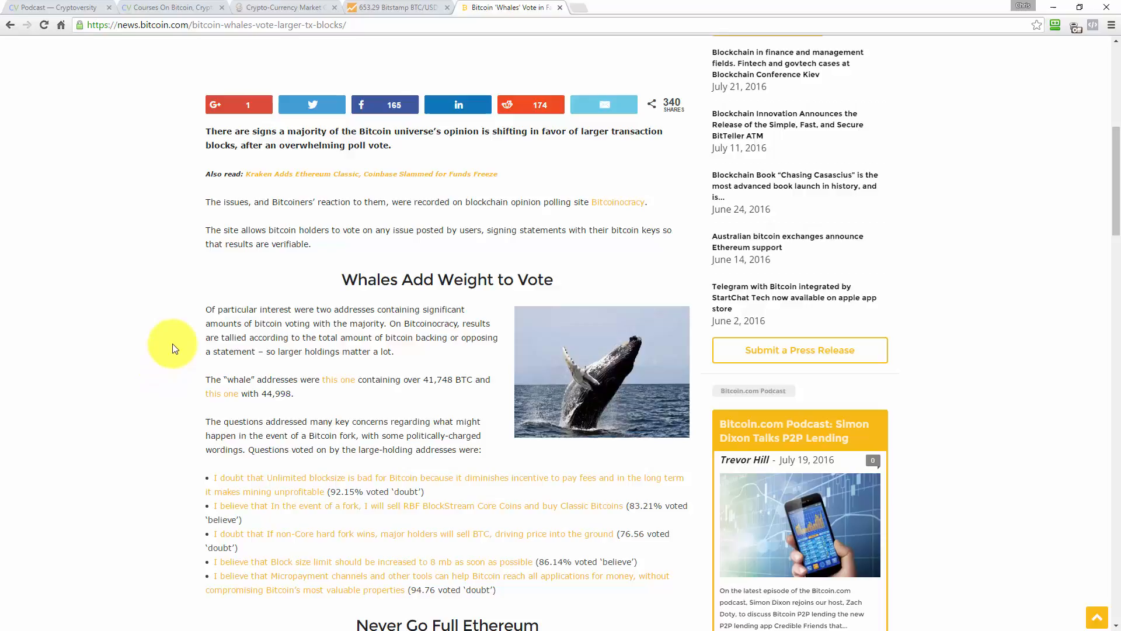
{"action": "mouse_move", "coordinate": [171, 314]}
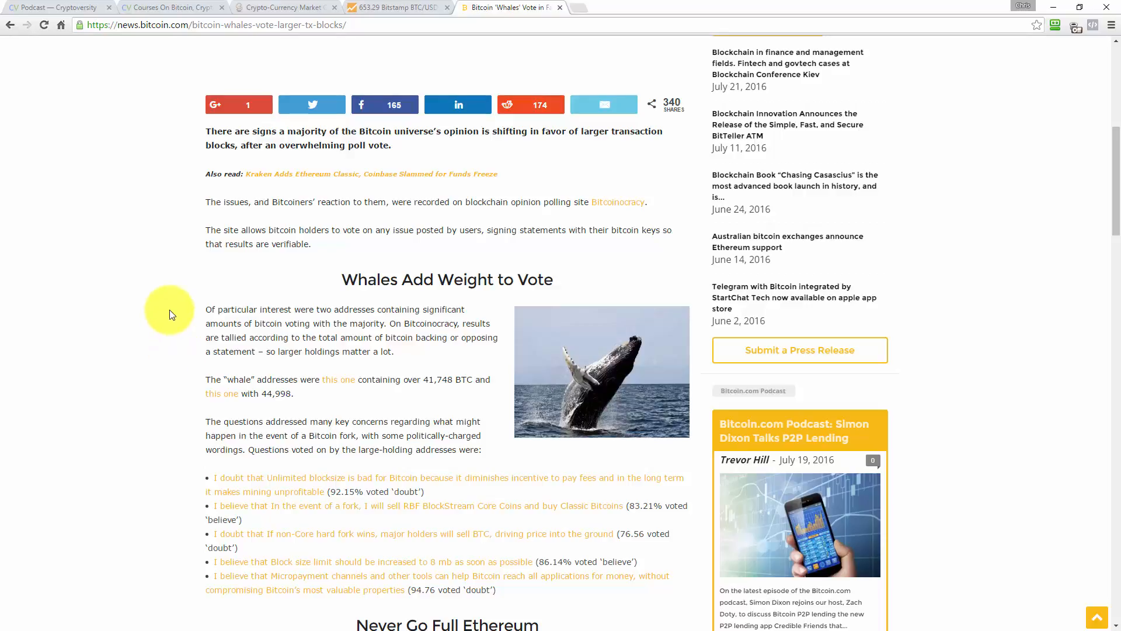
{"action": "mouse_move", "coordinate": [180, 279]}
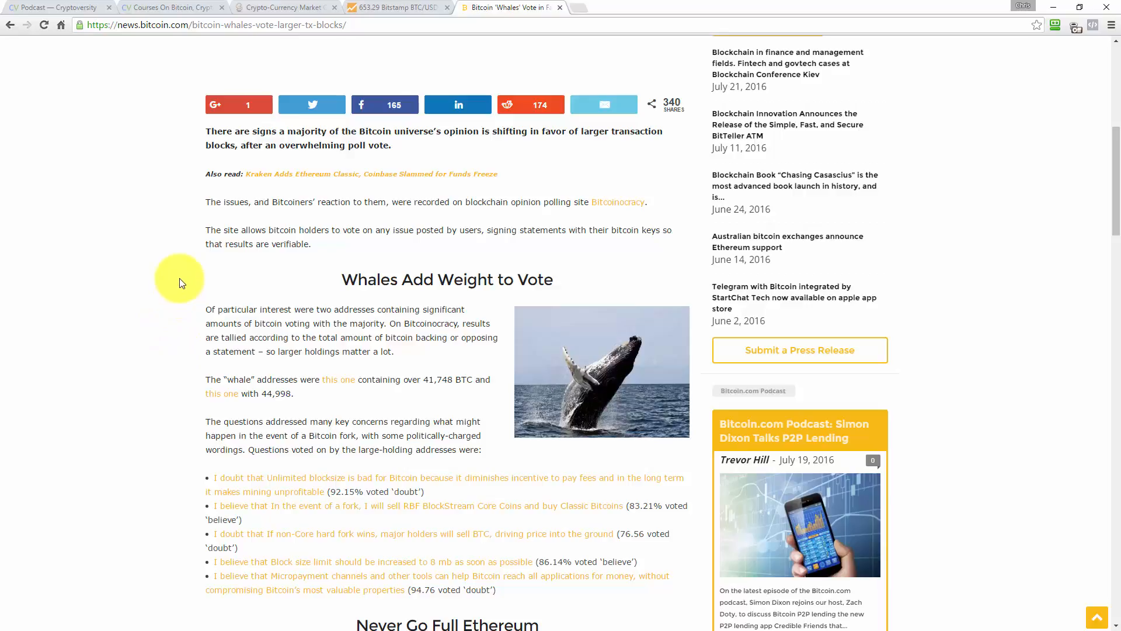
{"action": "mouse_move", "coordinate": [184, 259]}
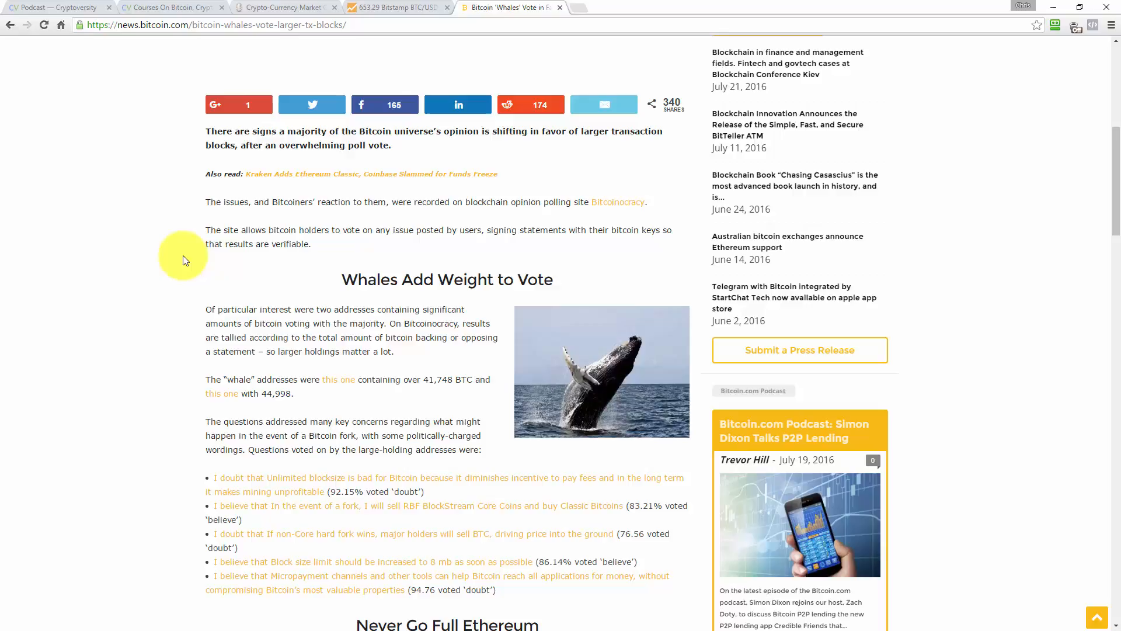
{"action": "scroll", "scroll_direction": "down", "scroll_amount": 3}
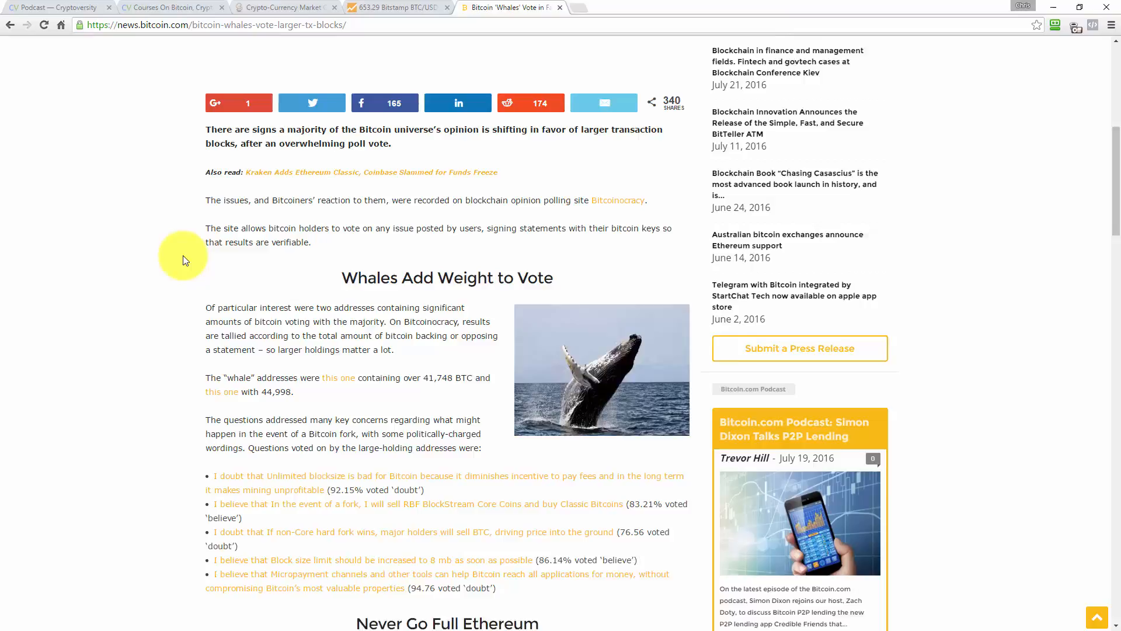
{"action": "scroll", "scroll_direction": "down", "scroll_amount": 3}
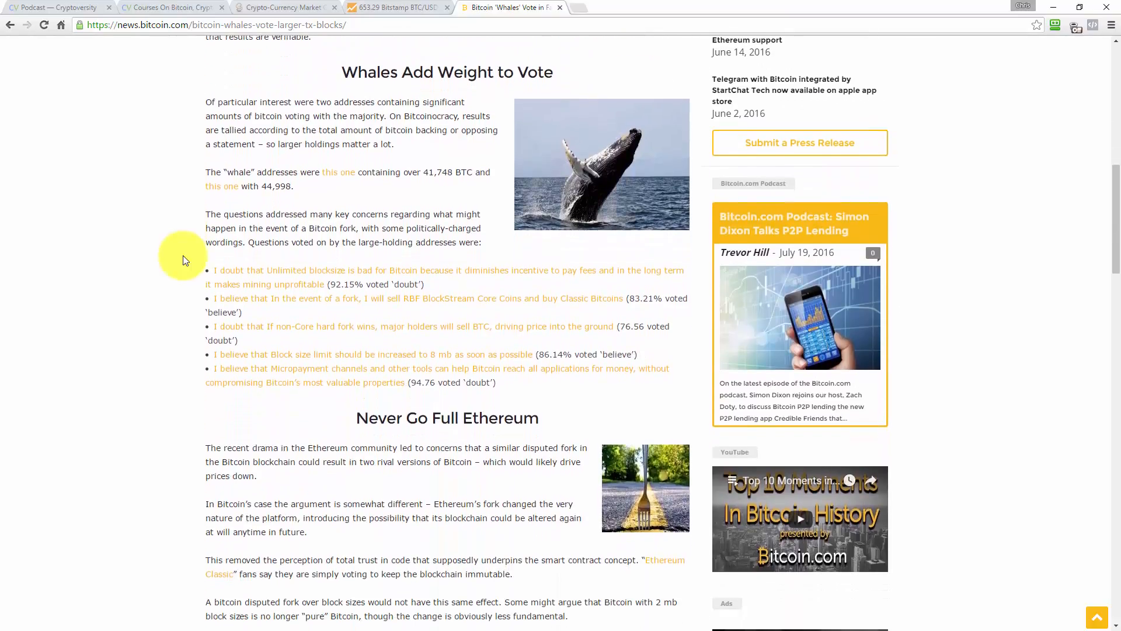
{"action": "scroll", "scroll_direction": "down", "scroll_amount": 3}
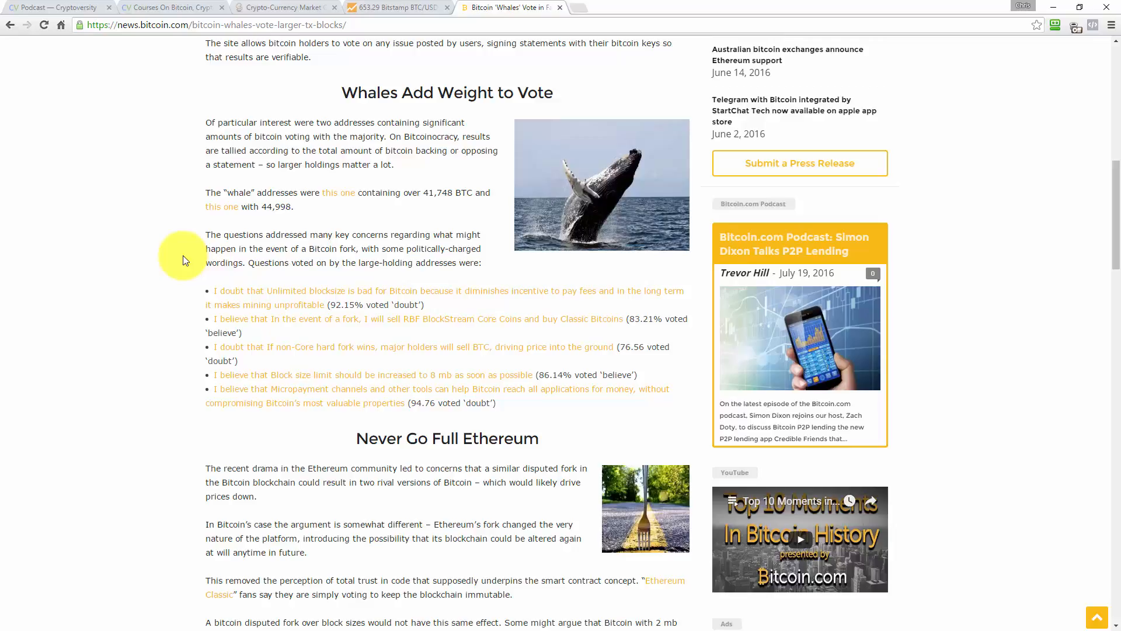
{"action": "scroll", "scroll_direction": "down", "scroll_amount": 3}
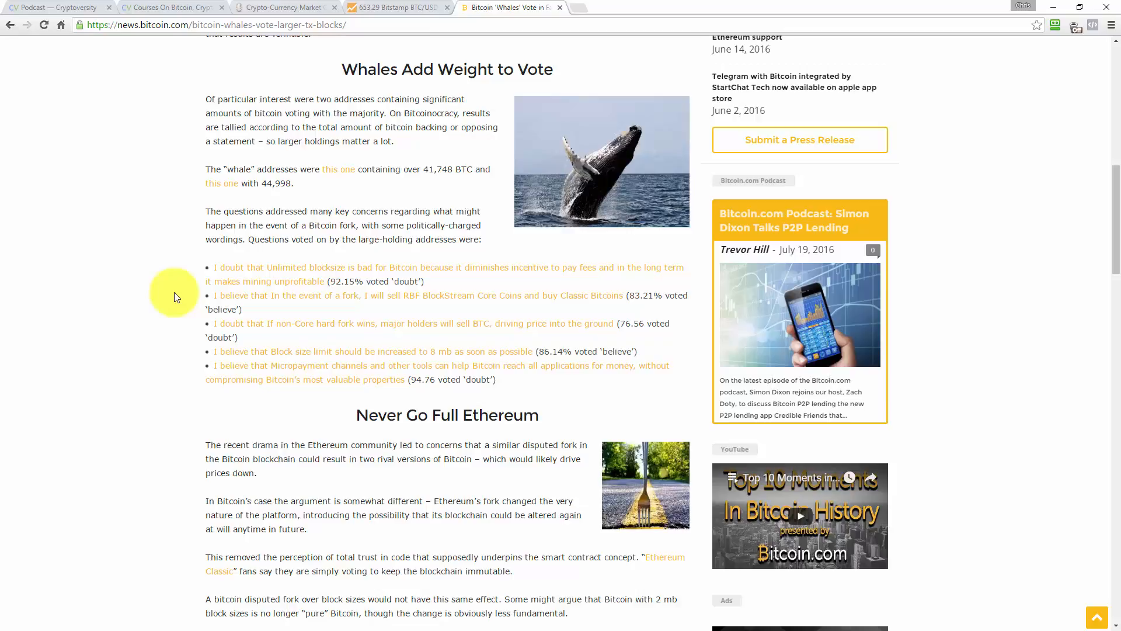
{"action": "mouse_move", "coordinate": [185, 278]}
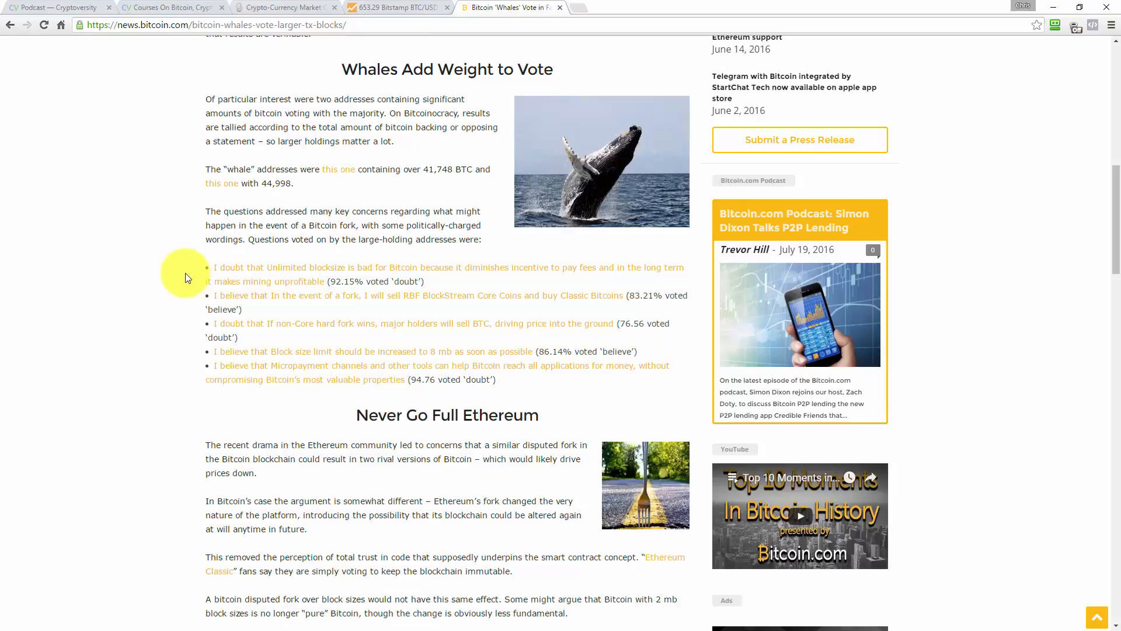
{"action": "mouse_move", "coordinate": [239, 279]}
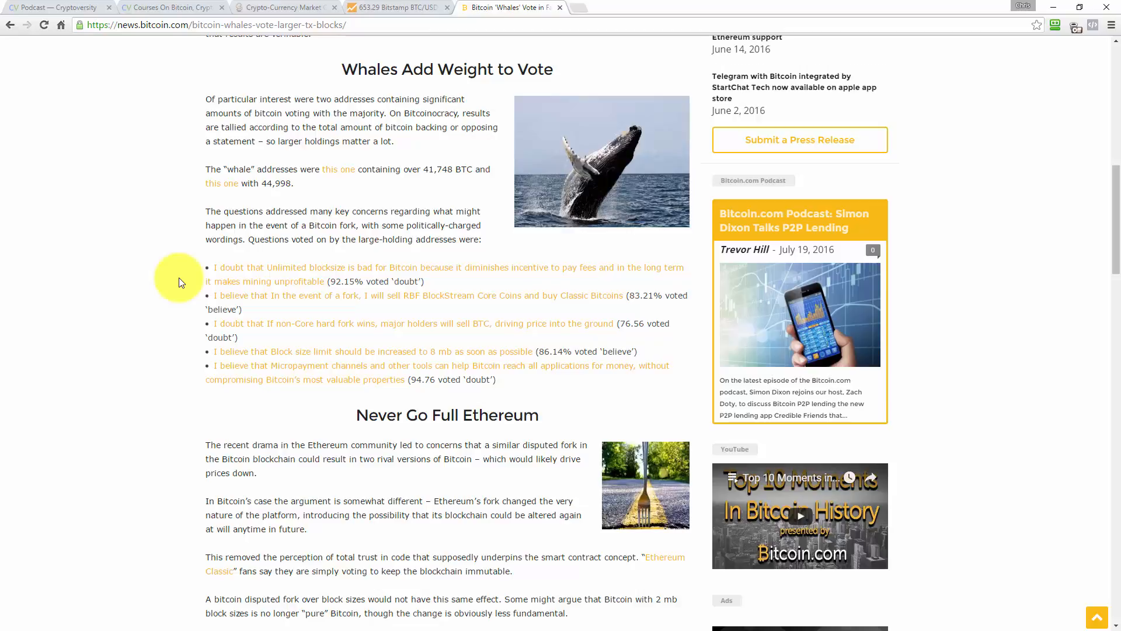
{"action": "scroll", "scroll_direction": "down", "scroll_amount": 3}
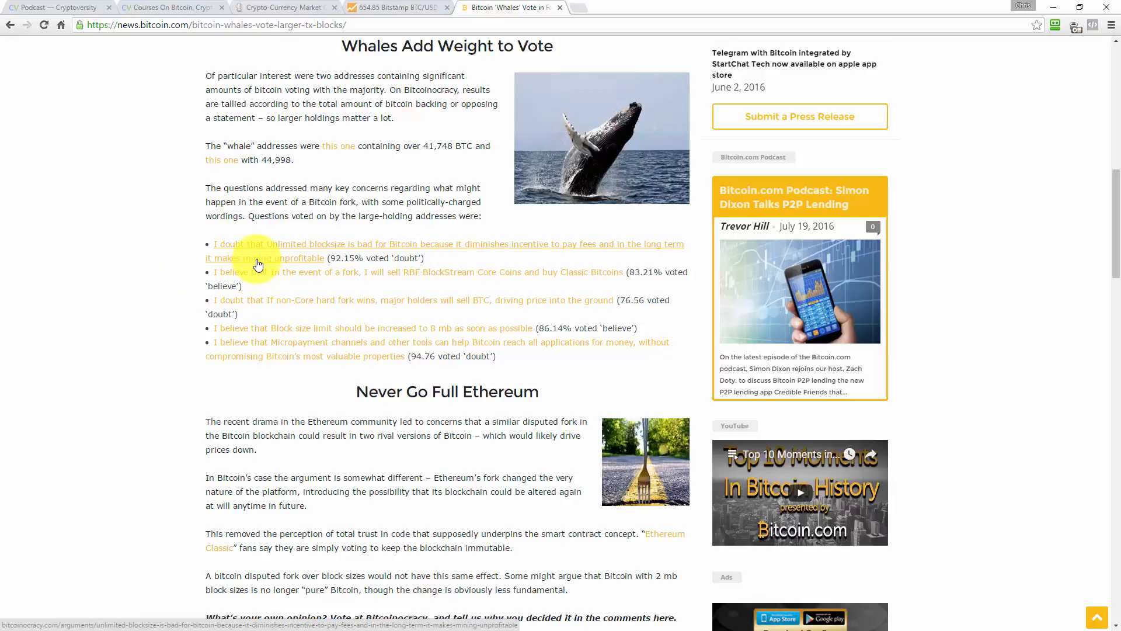
{"action": "mouse_move", "coordinate": [176, 293]}
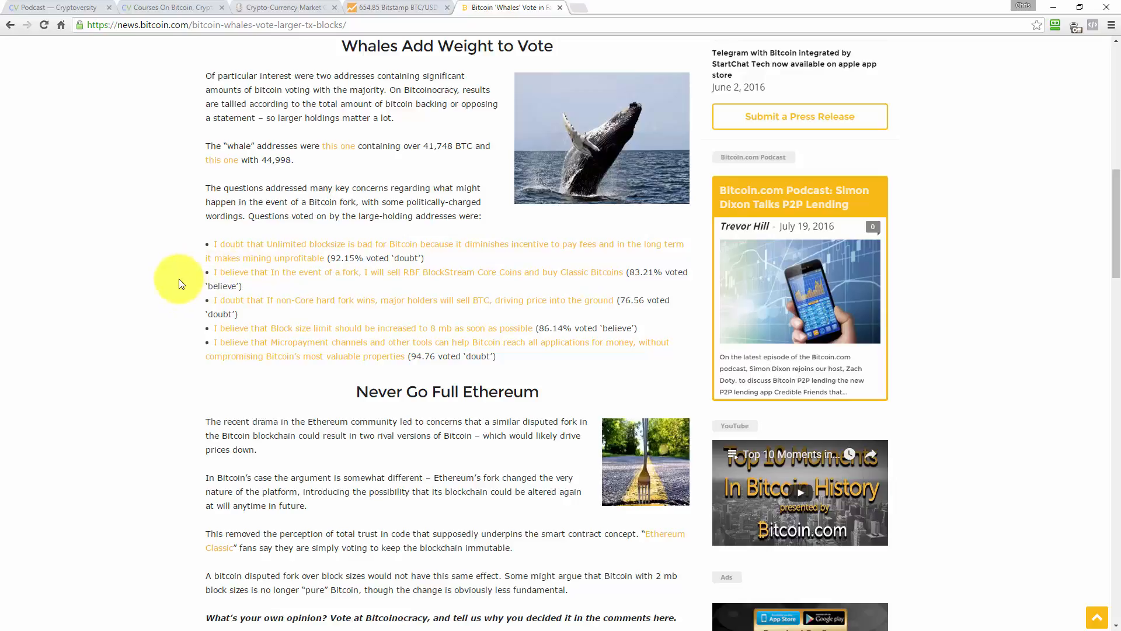
{"action": "mouse_move", "coordinate": [333, 296]}
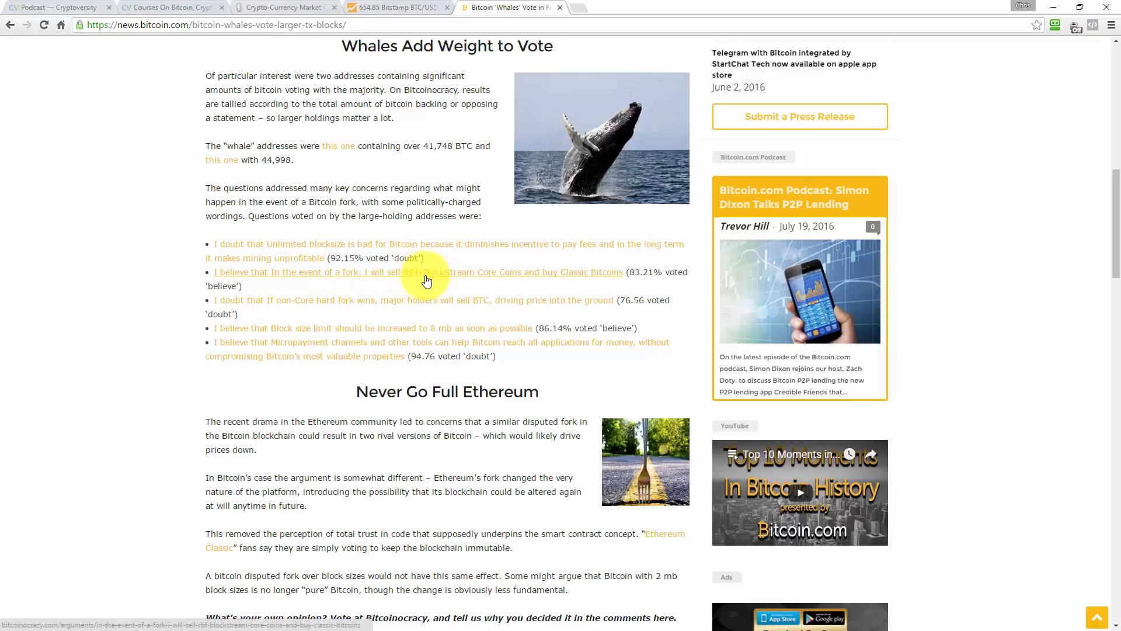
{"action": "mouse_move", "coordinate": [431, 294]}
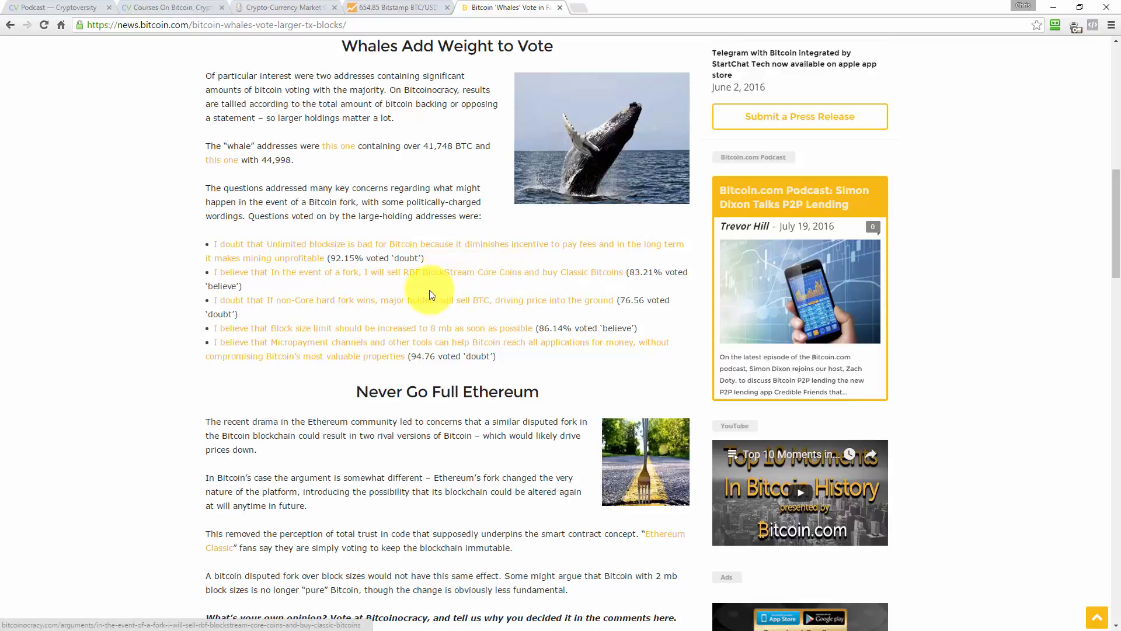
{"action": "mouse_move", "coordinate": [411, 283]}
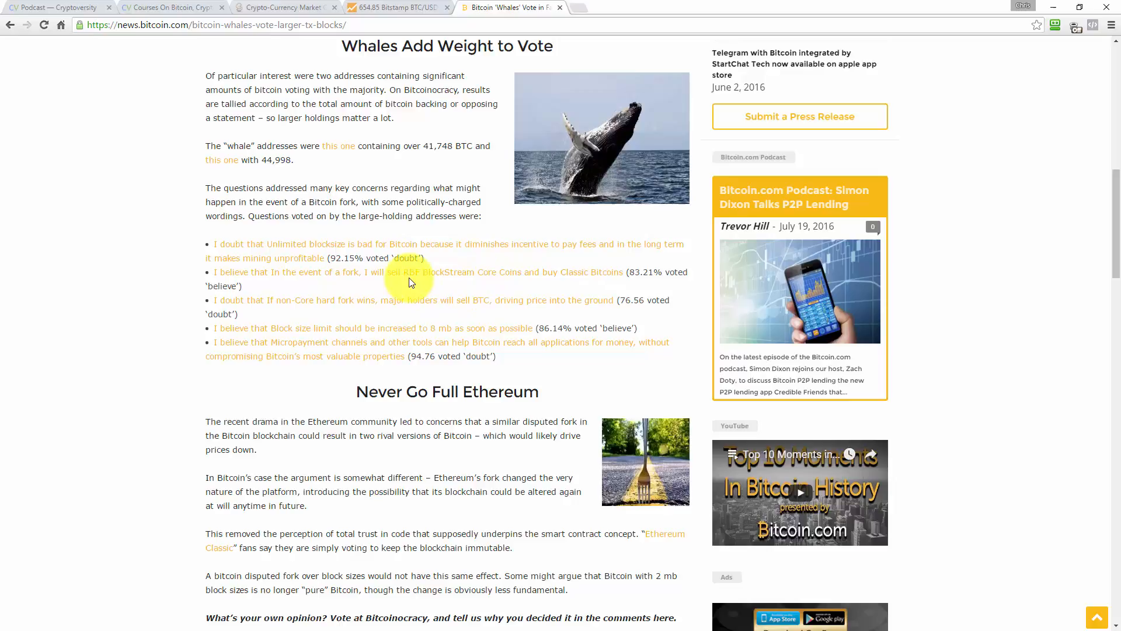
{"action": "mouse_move", "coordinate": [552, 282]}
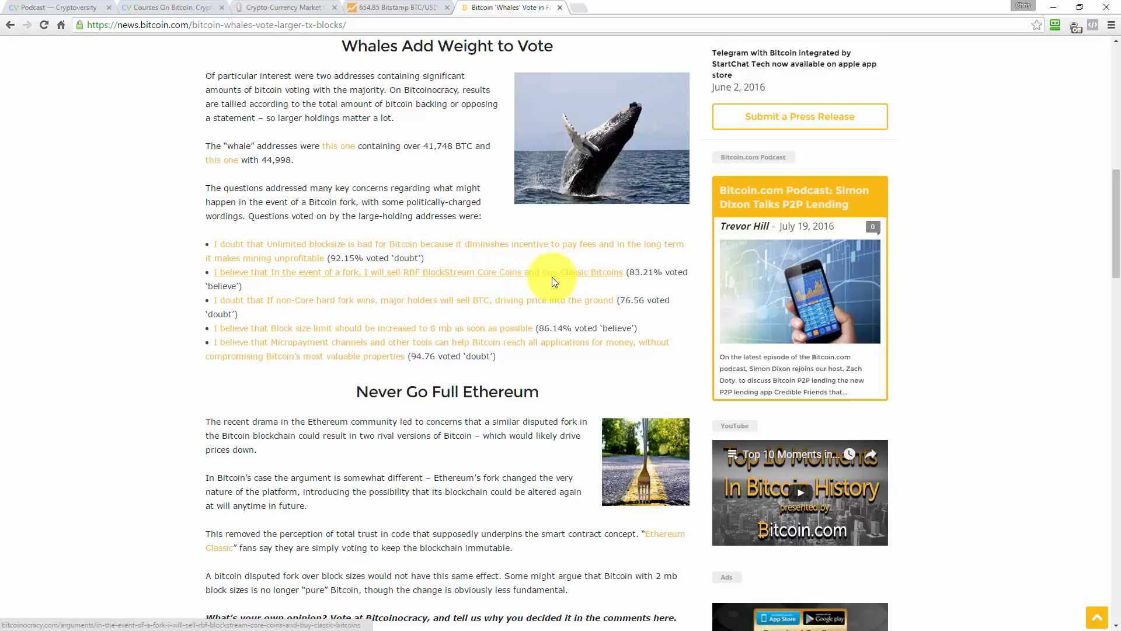
{"action": "mouse_move", "coordinate": [514, 290]}
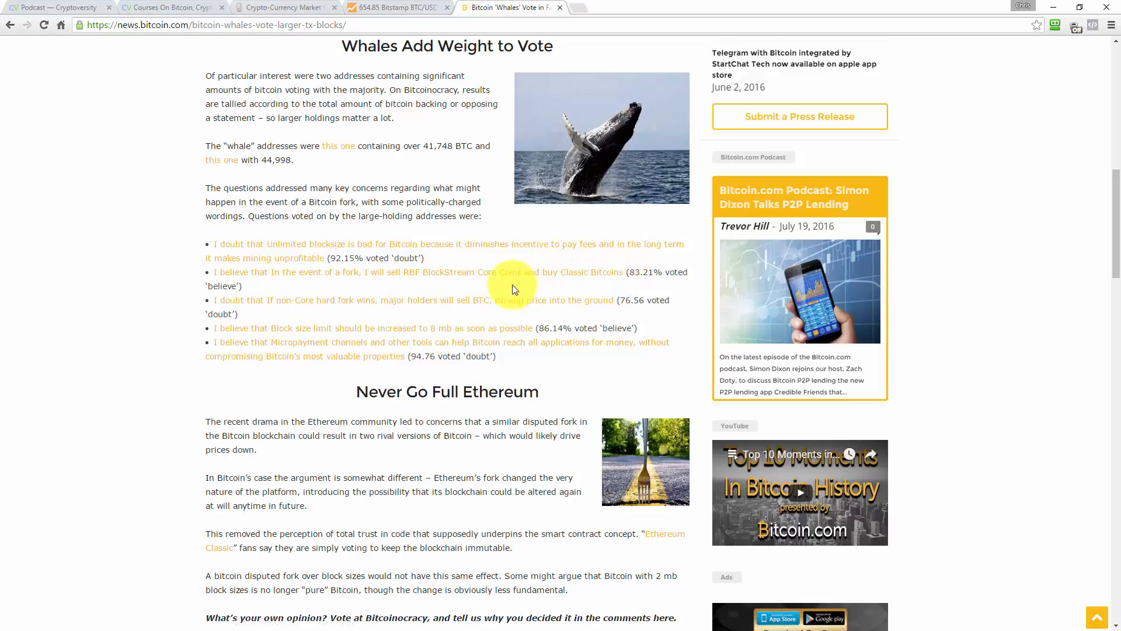
{"action": "mouse_move", "coordinate": [340, 279]}
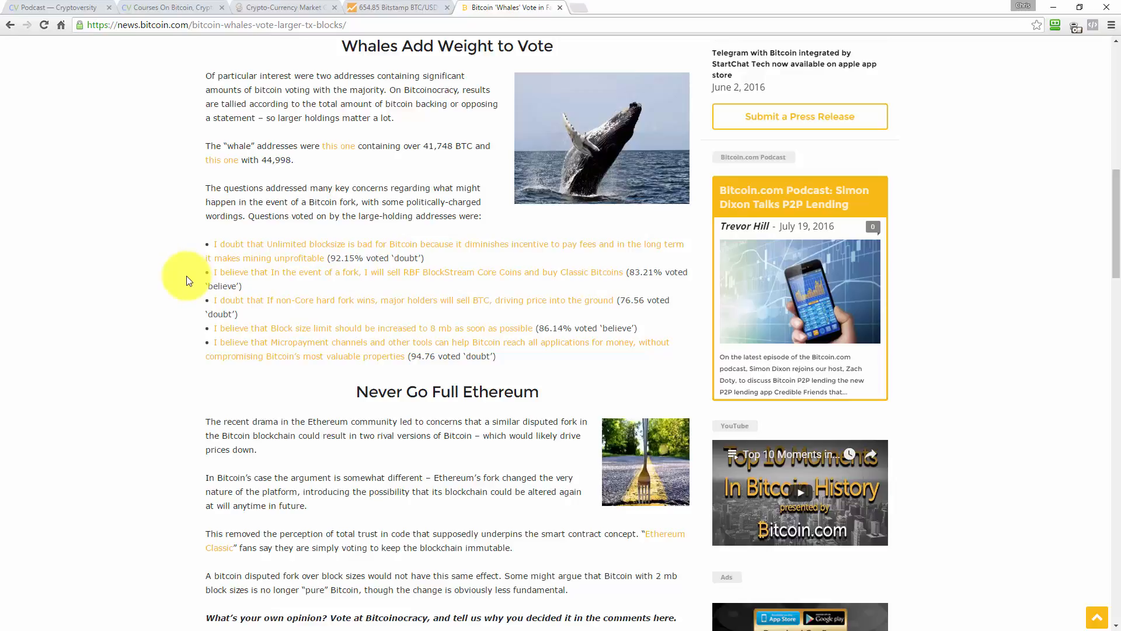
{"action": "mouse_move", "coordinate": [253, 278]}
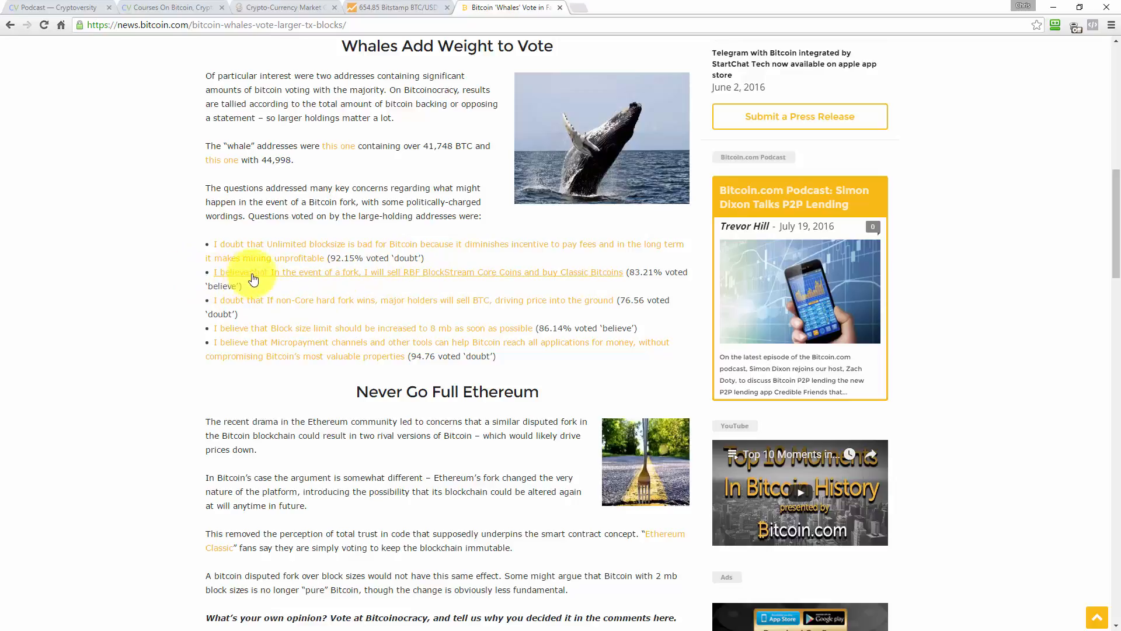
{"action": "mouse_move", "coordinate": [397, 278]}
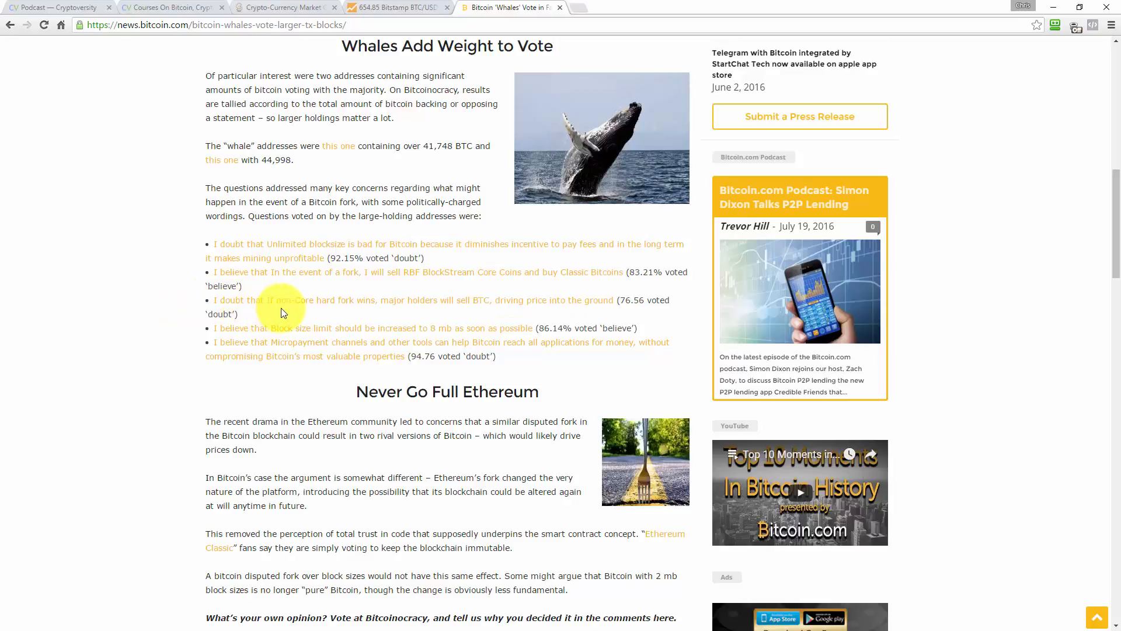
{"action": "mouse_move", "coordinate": [380, 315]}
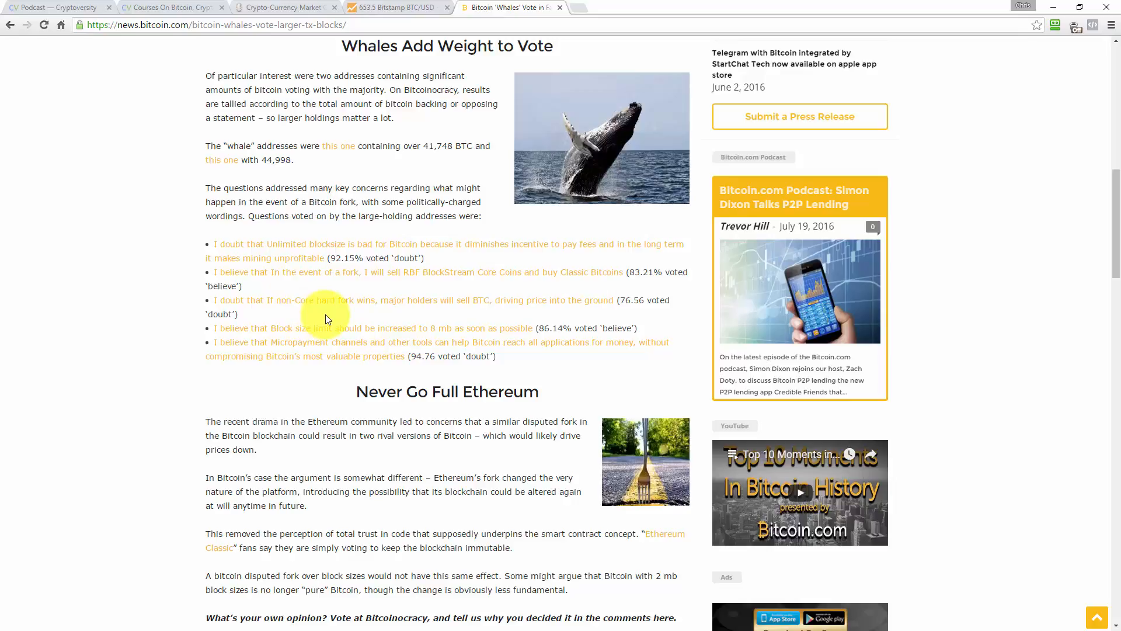
{"action": "mouse_move", "coordinate": [327, 318]}
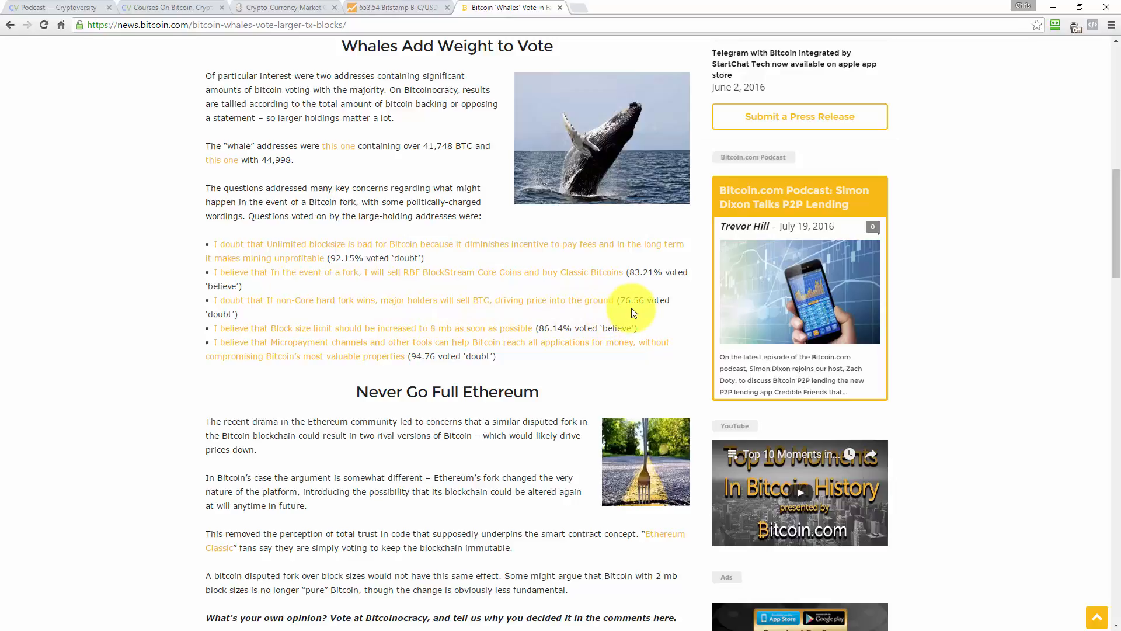
{"action": "mouse_move", "coordinate": [587, 318]}
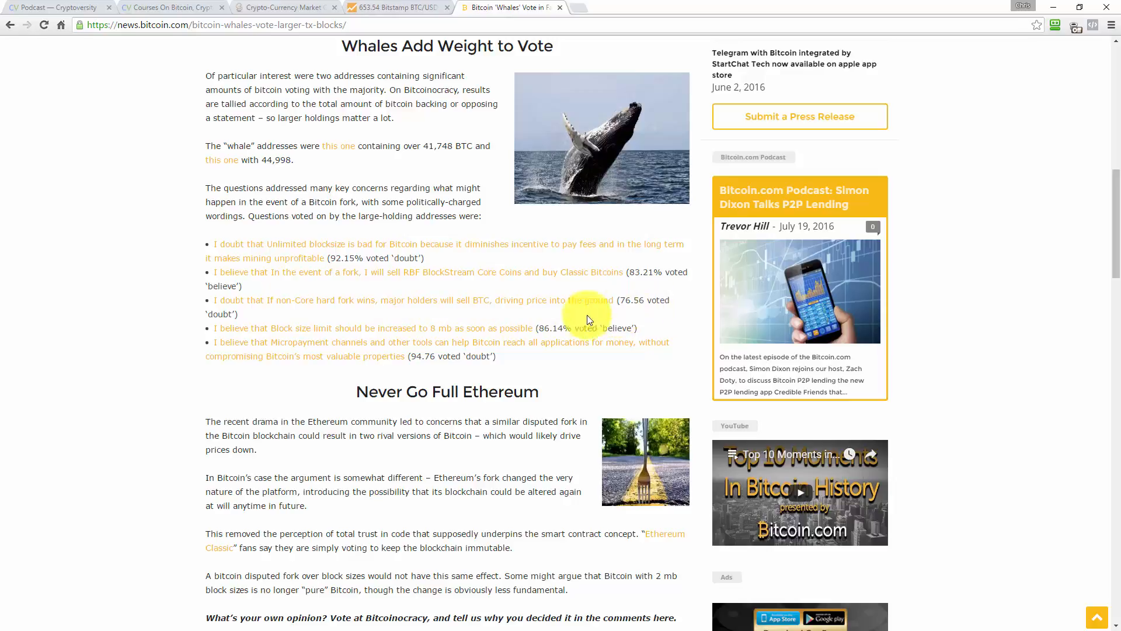
{"action": "mouse_move", "coordinate": [188, 364]}
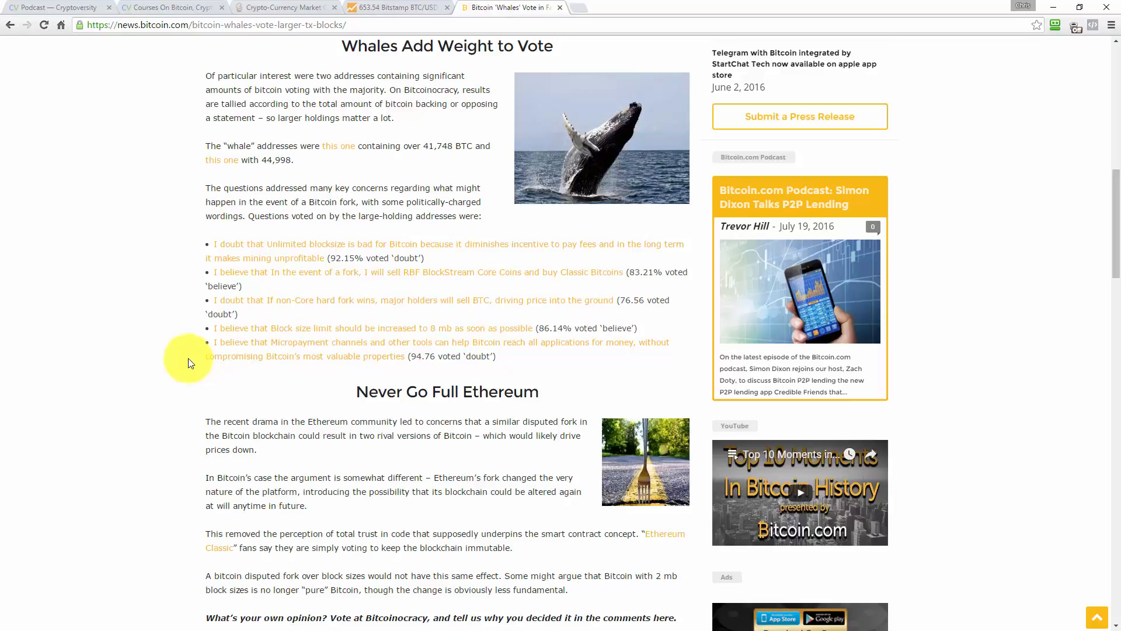
{"action": "mouse_move", "coordinate": [188, 333]}
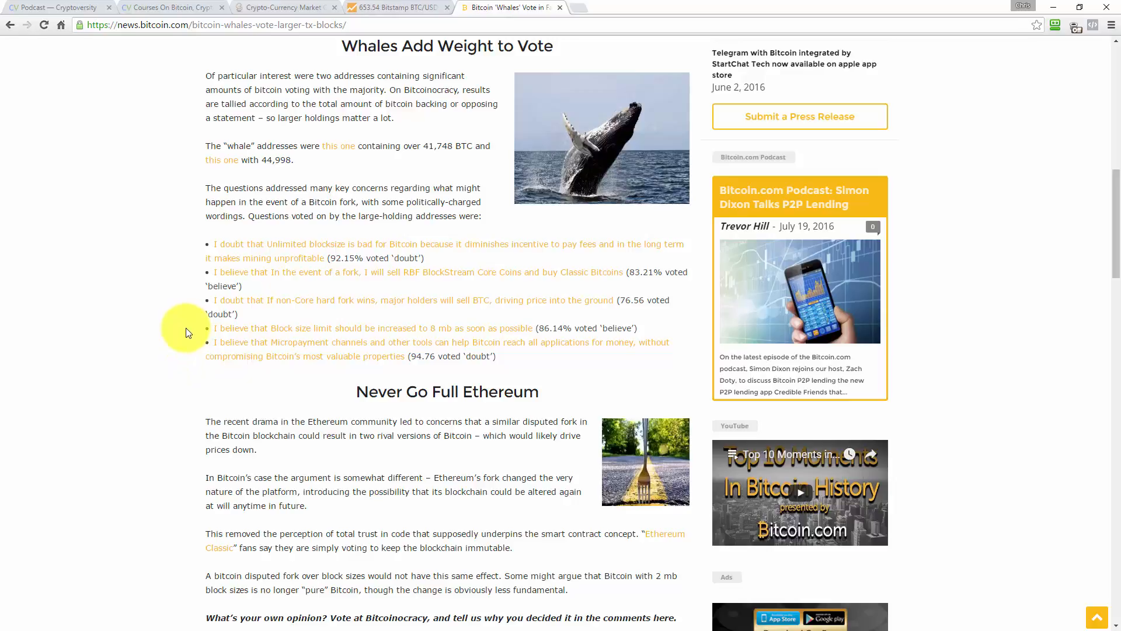
{"action": "mouse_move", "coordinate": [235, 334]}
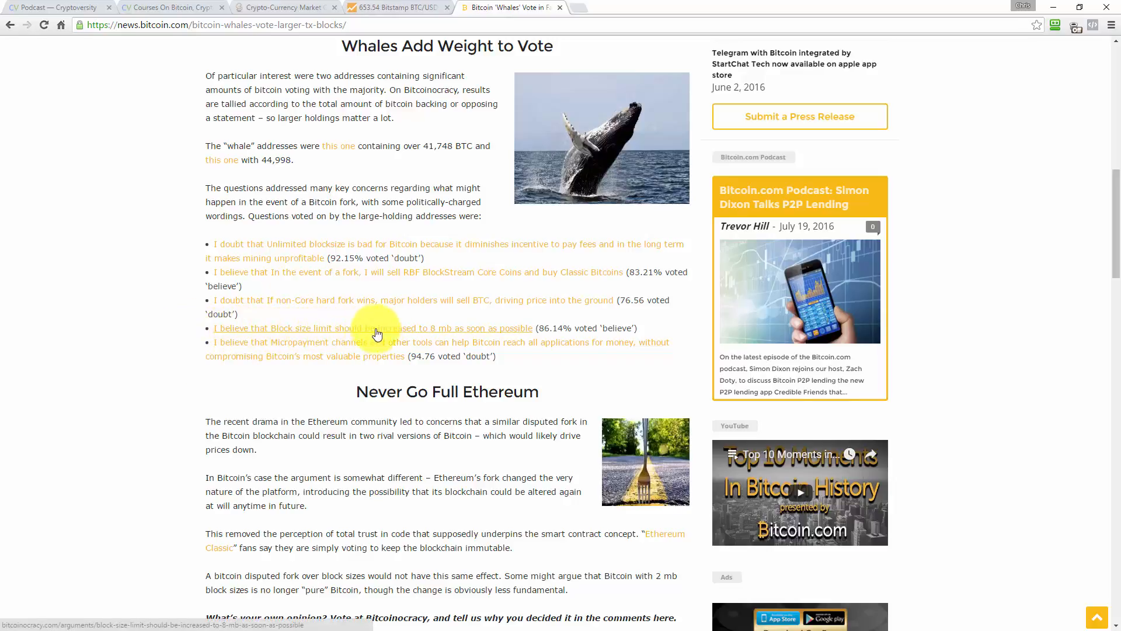
{"action": "mouse_move", "coordinate": [547, 331]}
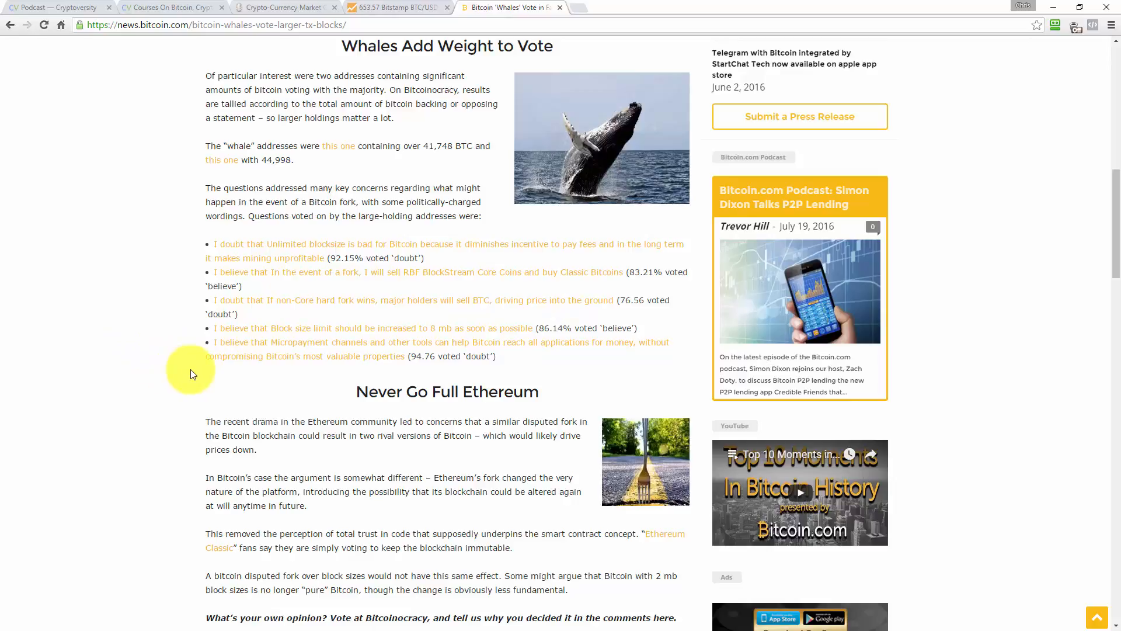
{"action": "mouse_move", "coordinate": [254, 397]}
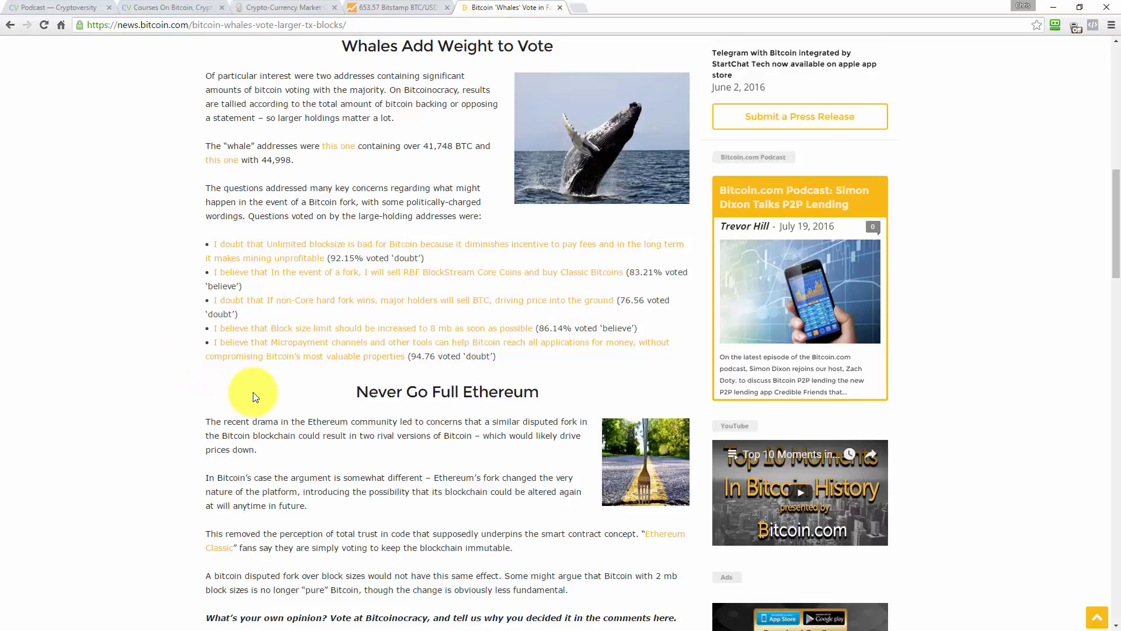
{"action": "mouse_move", "coordinate": [195, 371]}
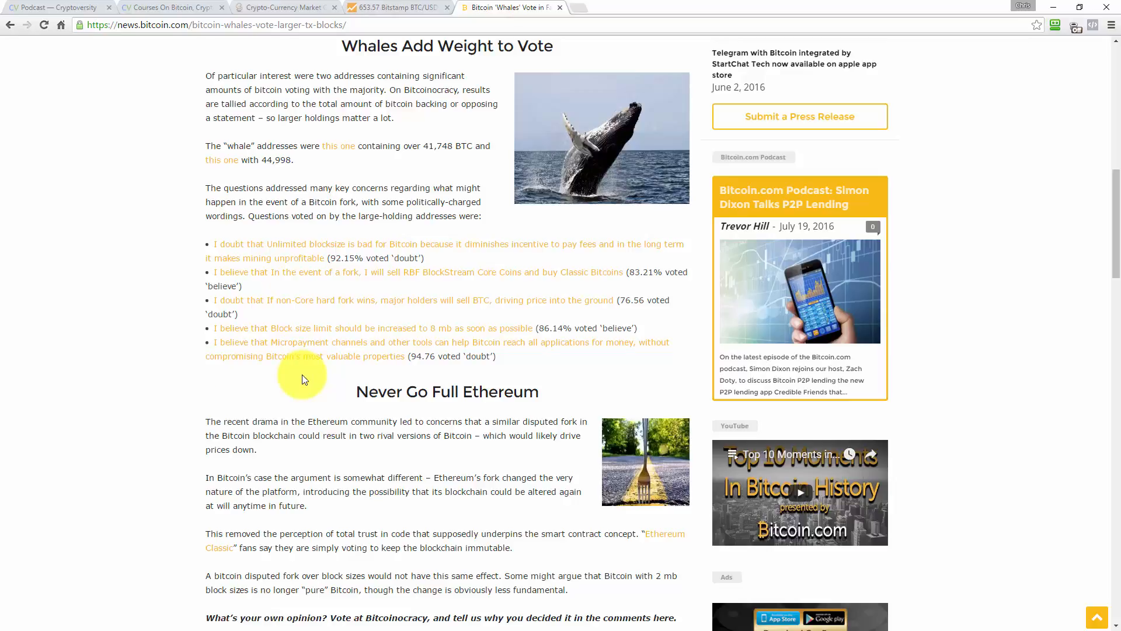
{"action": "mouse_move", "coordinate": [353, 361]}
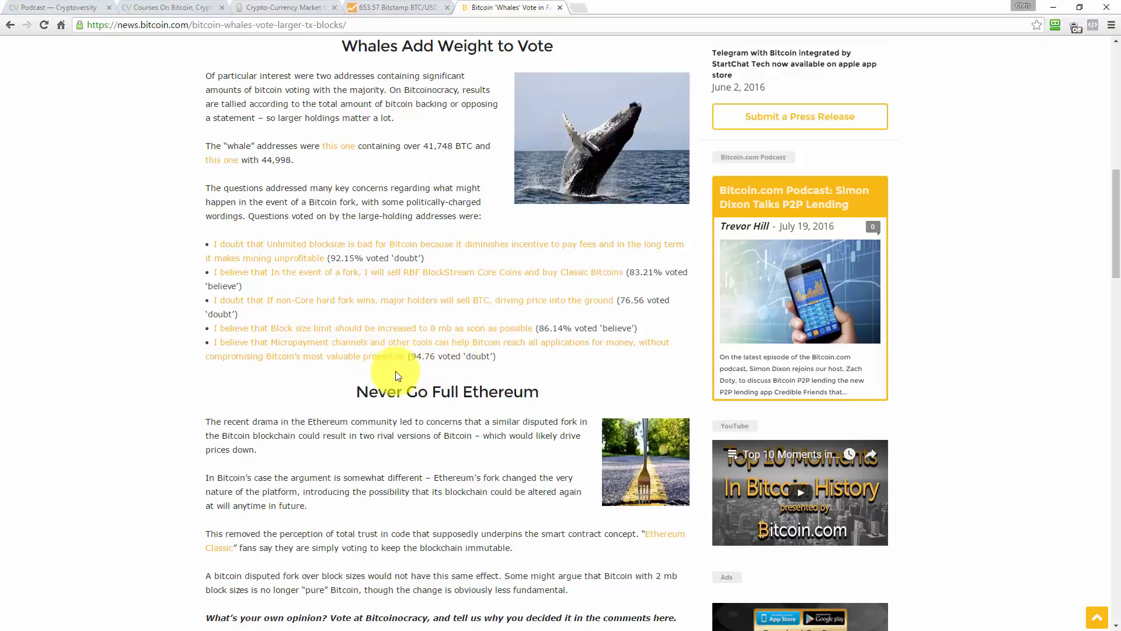
{"action": "left_click", "coordinate": [176, 370]}
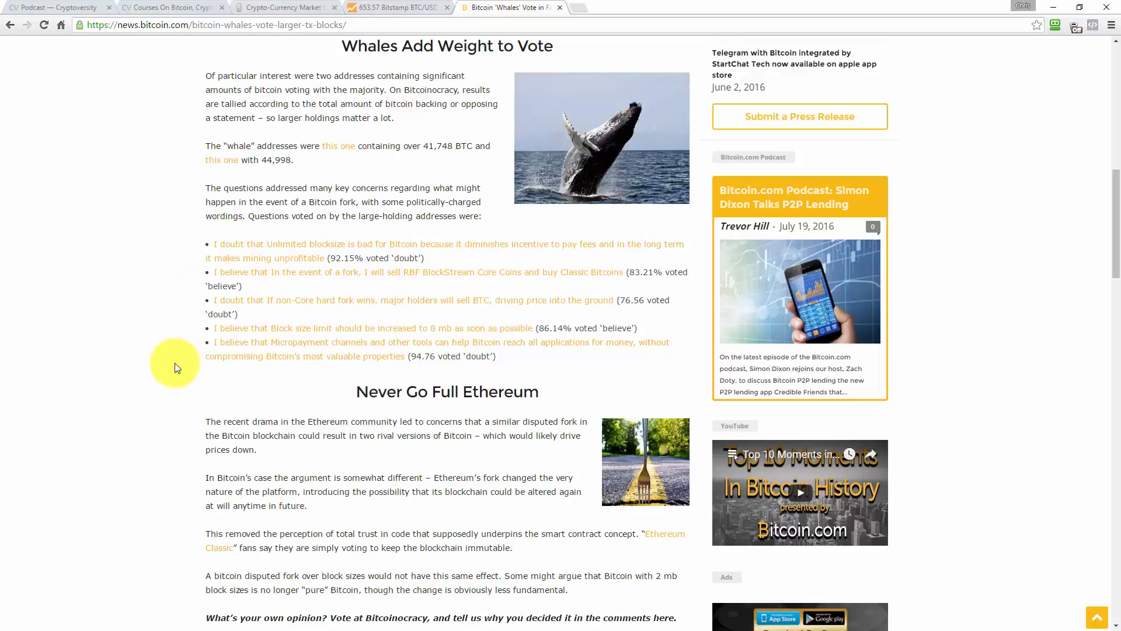
{"action": "mouse_move", "coordinate": [300, 243]}
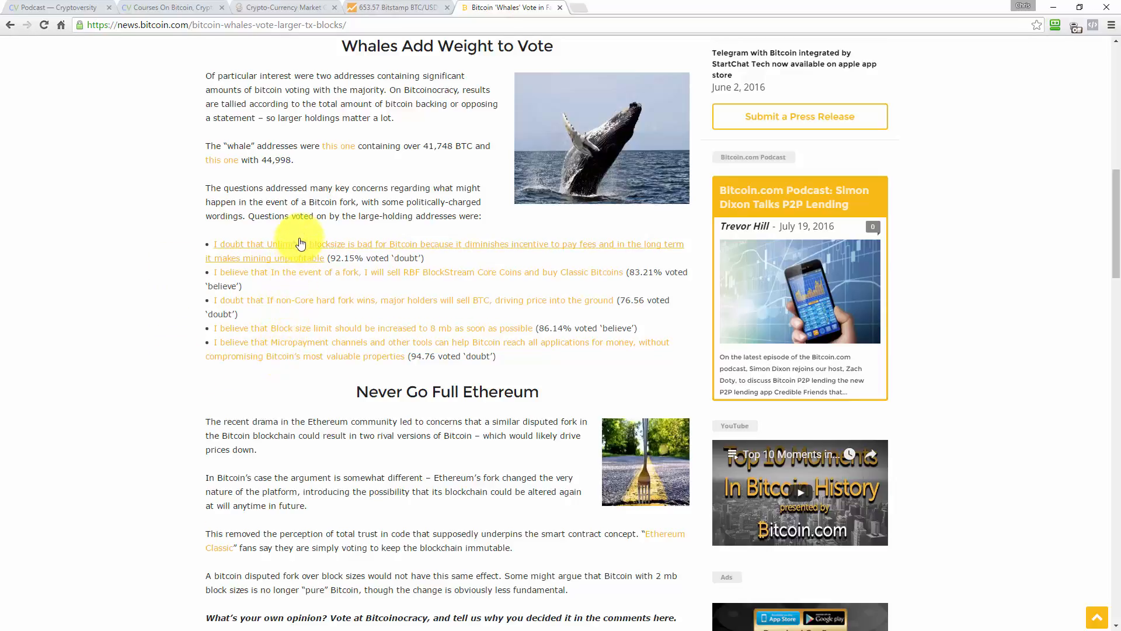
{"action": "mouse_move", "coordinate": [286, 387]}
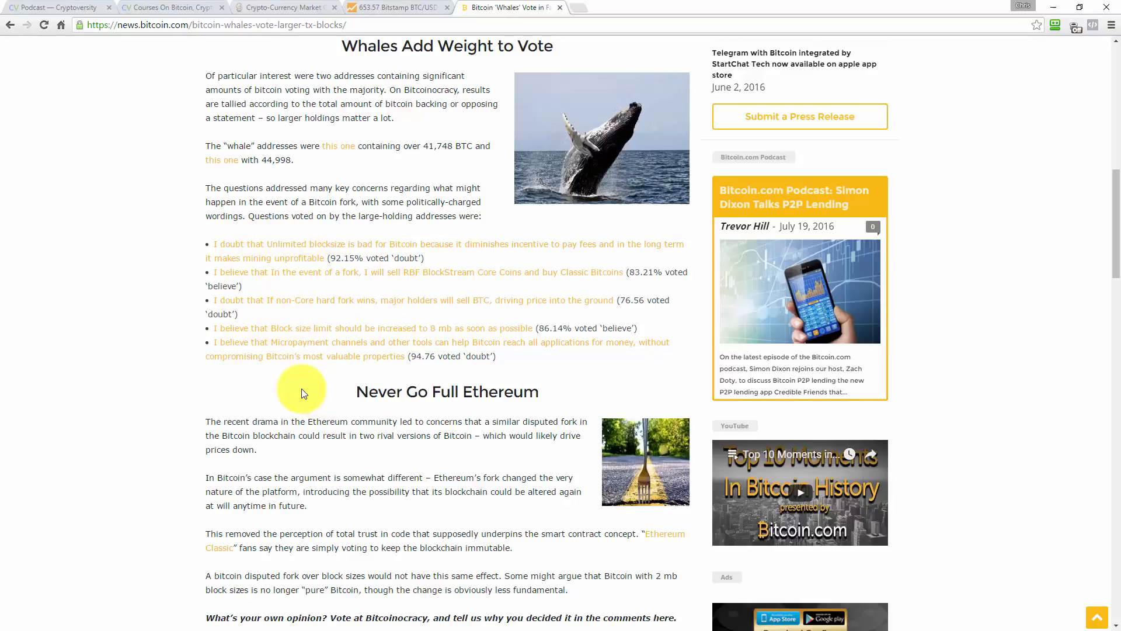
{"action": "mouse_move", "coordinate": [285, 331]}
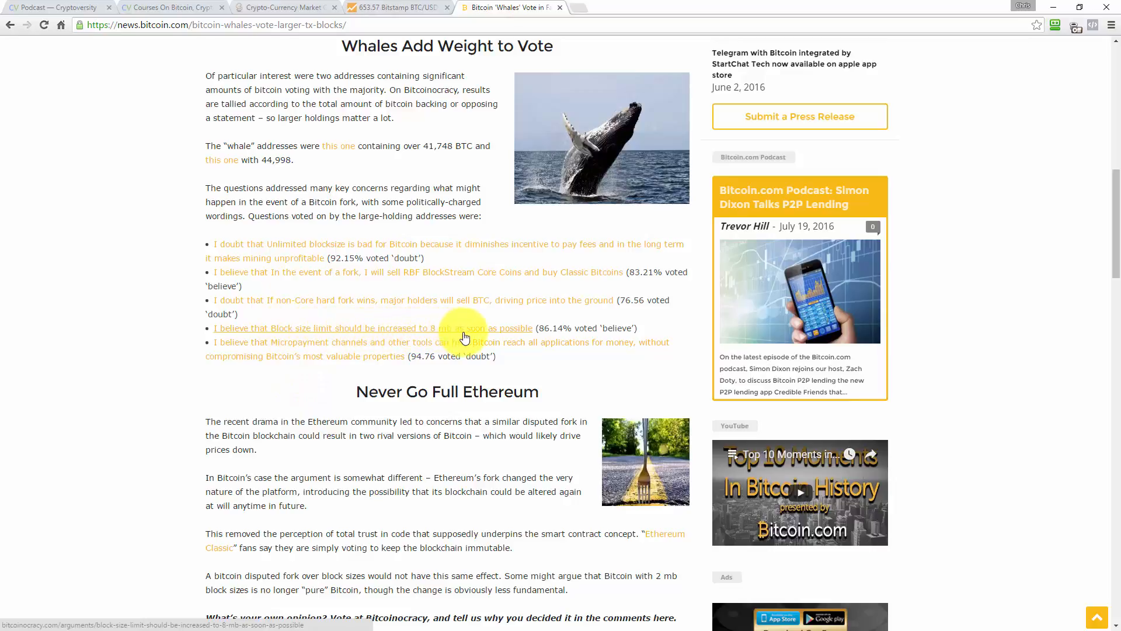
{"action": "mouse_move", "coordinate": [554, 332]}
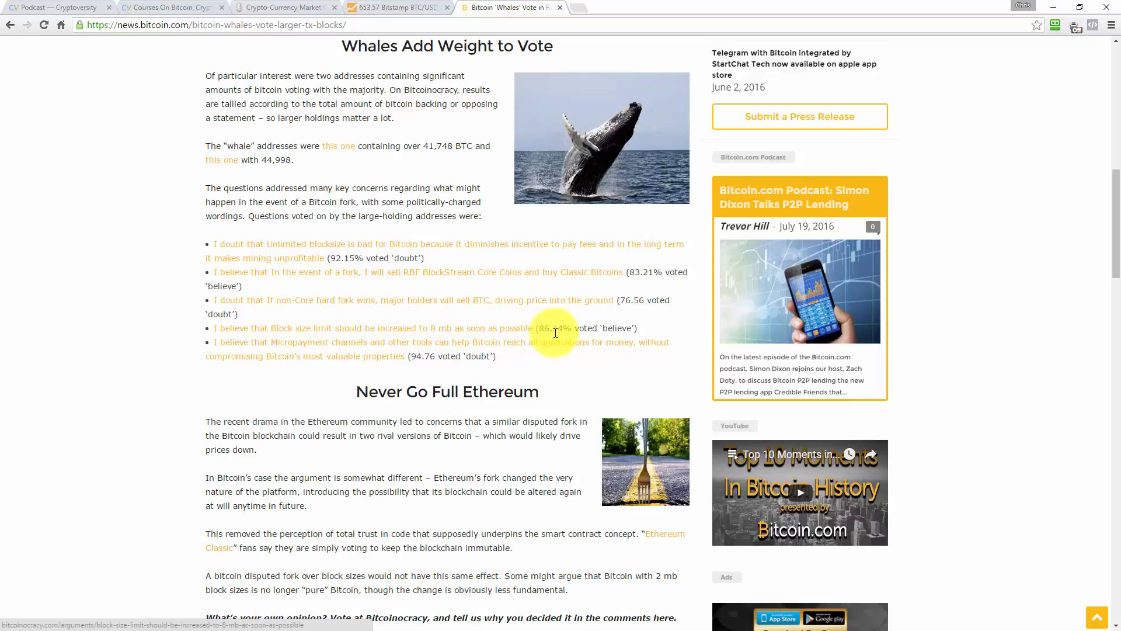
{"action": "mouse_move", "coordinate": [610, 329]}
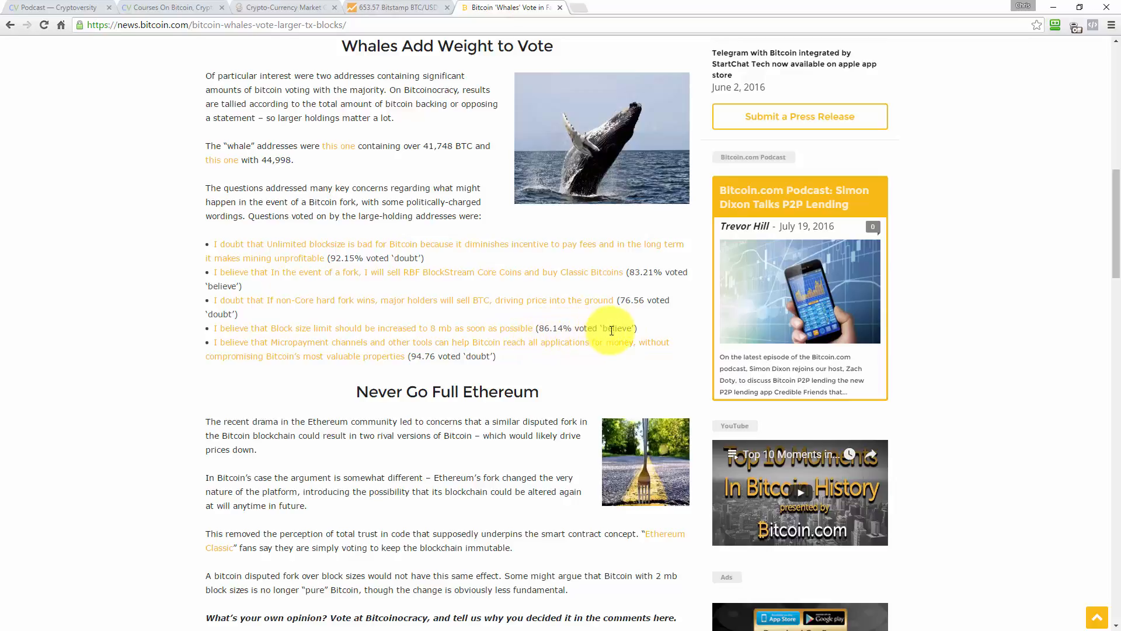
{"action": "mouse_move", "coordinate": [291, 358]}
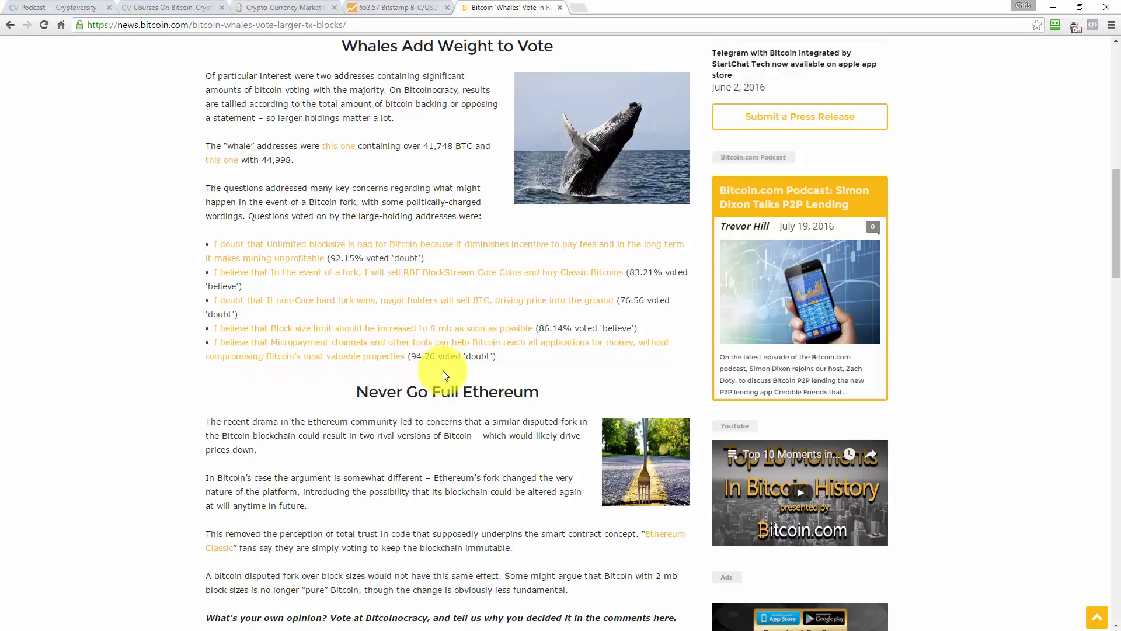
{"action": "mouse_move", "coordinate": [273, 379]}
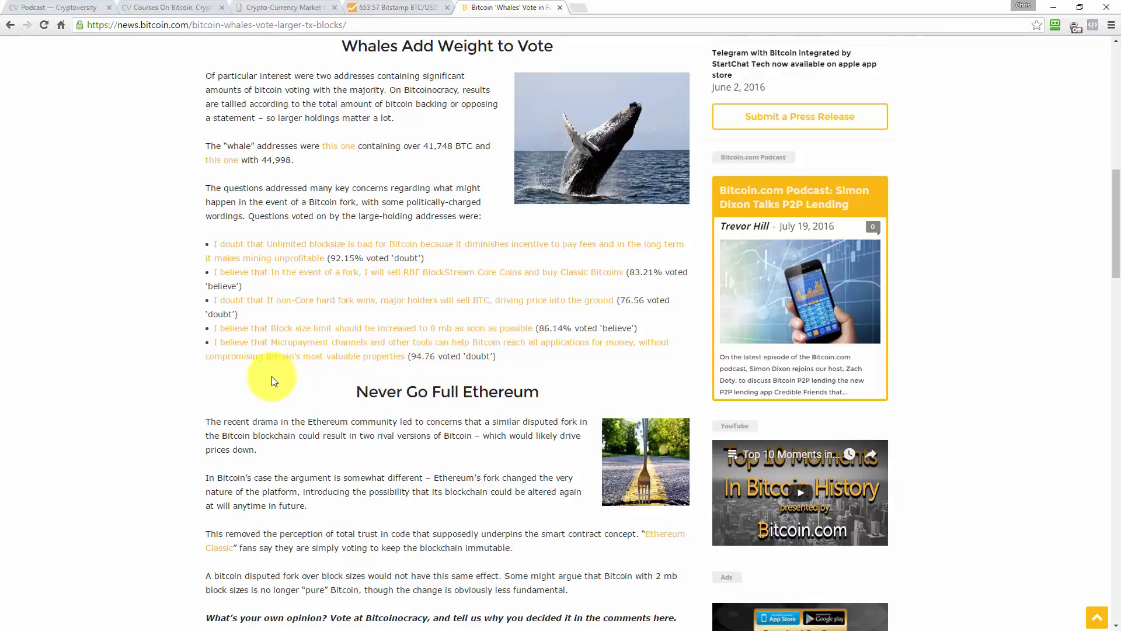
{"action": "mouse_move", "coordinate": [185, 438]}
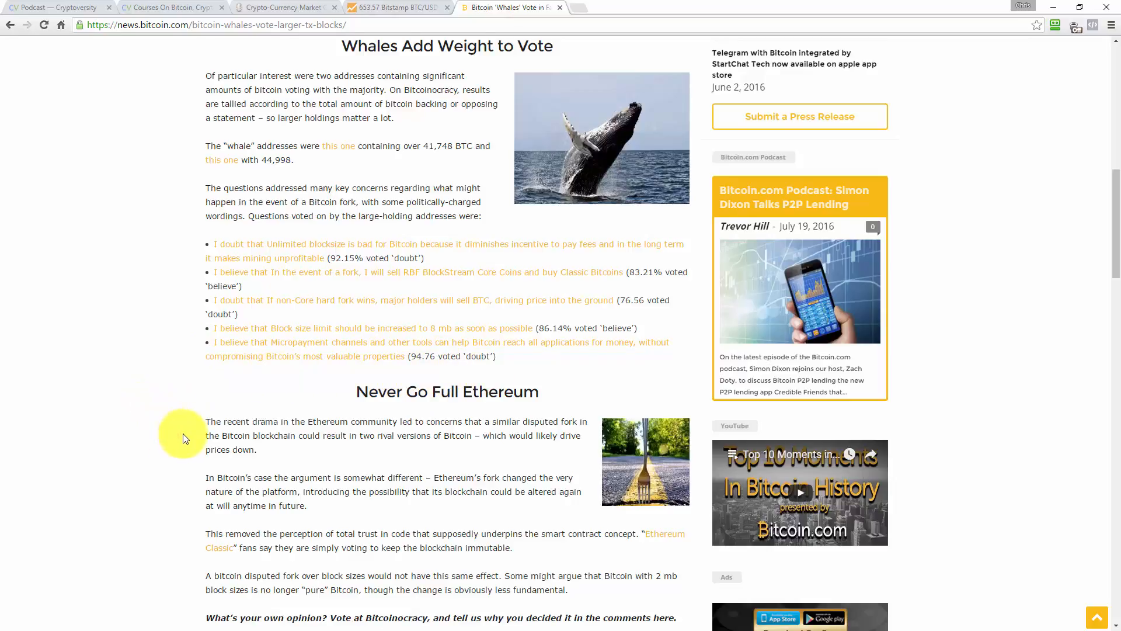
Step: Scroll the whales article down to 'Never Go Full Ethereum', image credits, share counts and topic tags
{"action": "scroll", "scroll_direction": "down", "scroll_amount": 3}
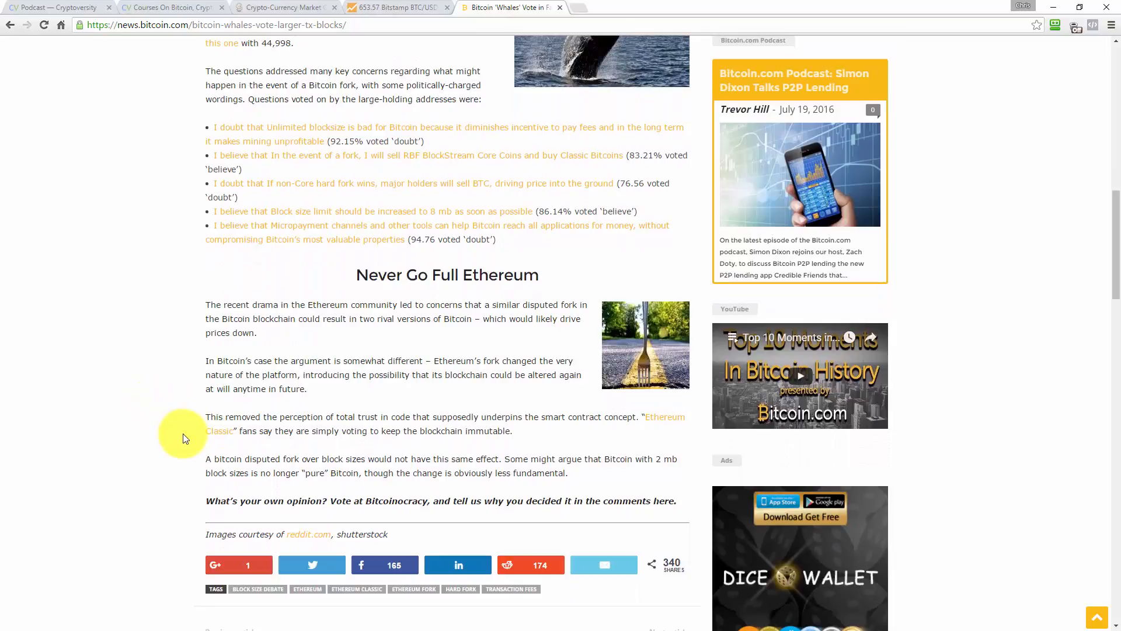
{"action": "mouse_move", "coordinate": [184, 320]}
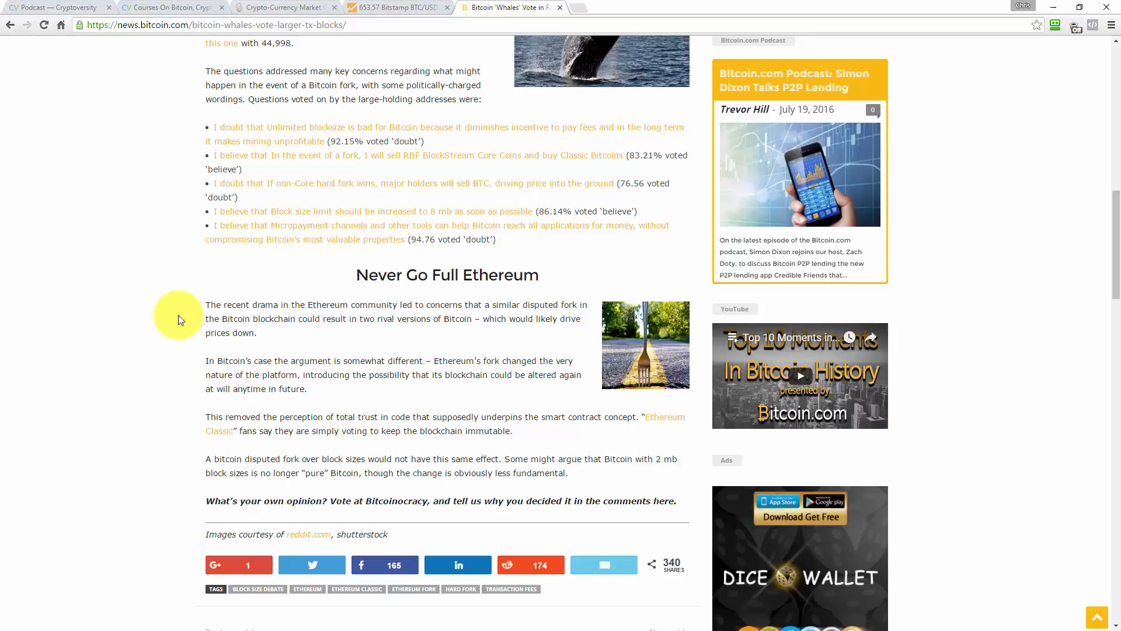
Step: Switch to the CoinMarketCap rankings and open Ethereum's detail page
{"action": "left_click", "coordinate": [285, 7]}
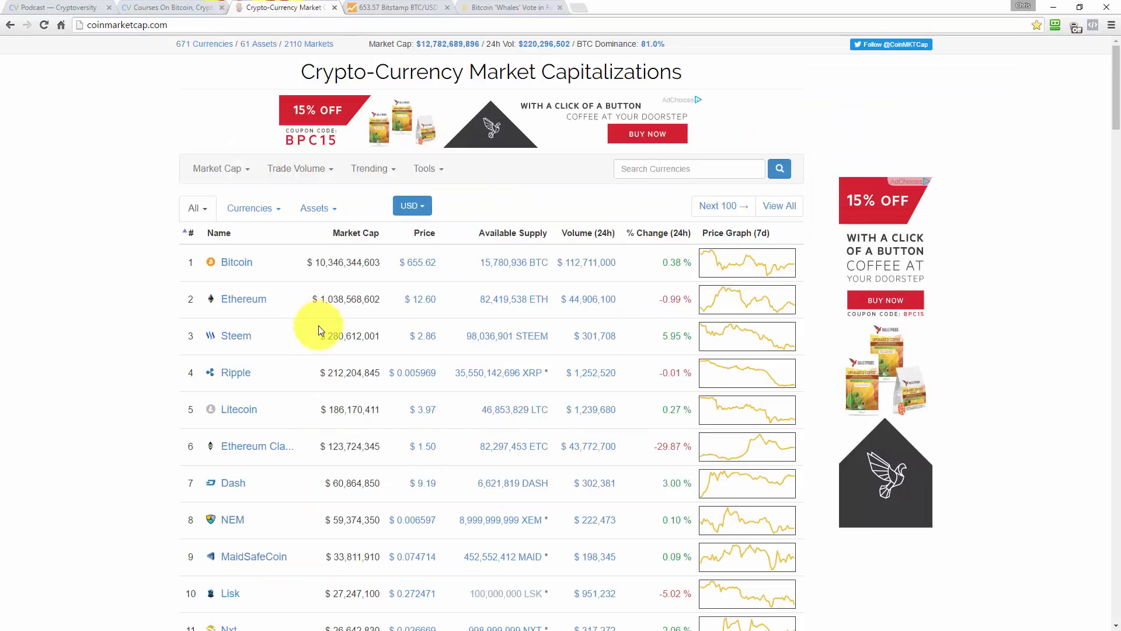
{"action": "mouse_move", "coordinate": [407, 509]}
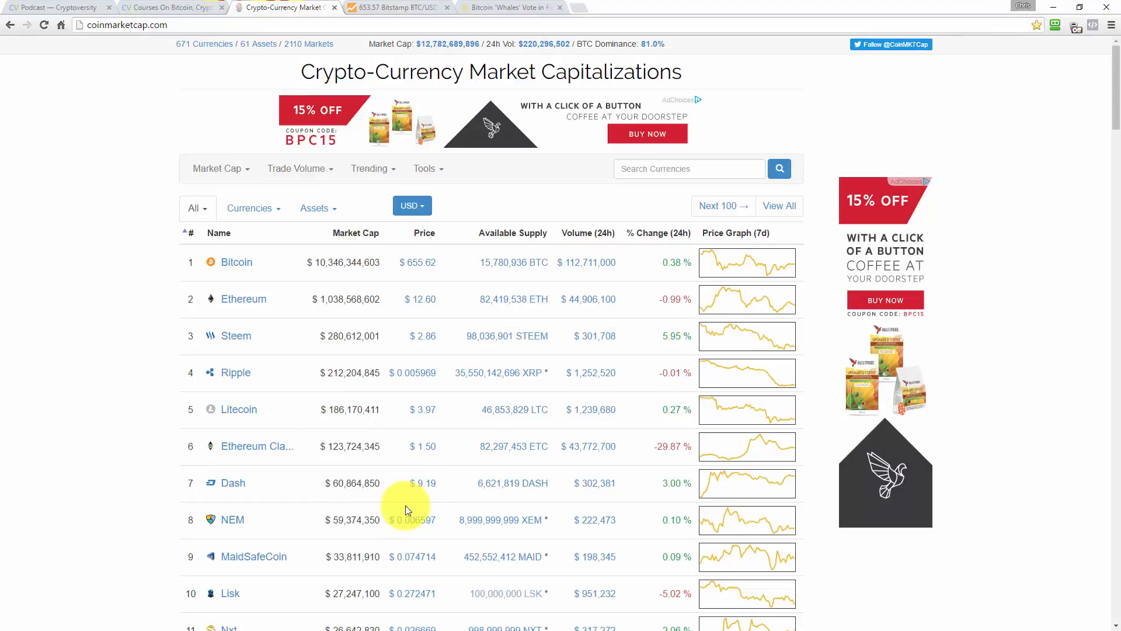
{"action": "left_click", "coordinate": [755, 299]}
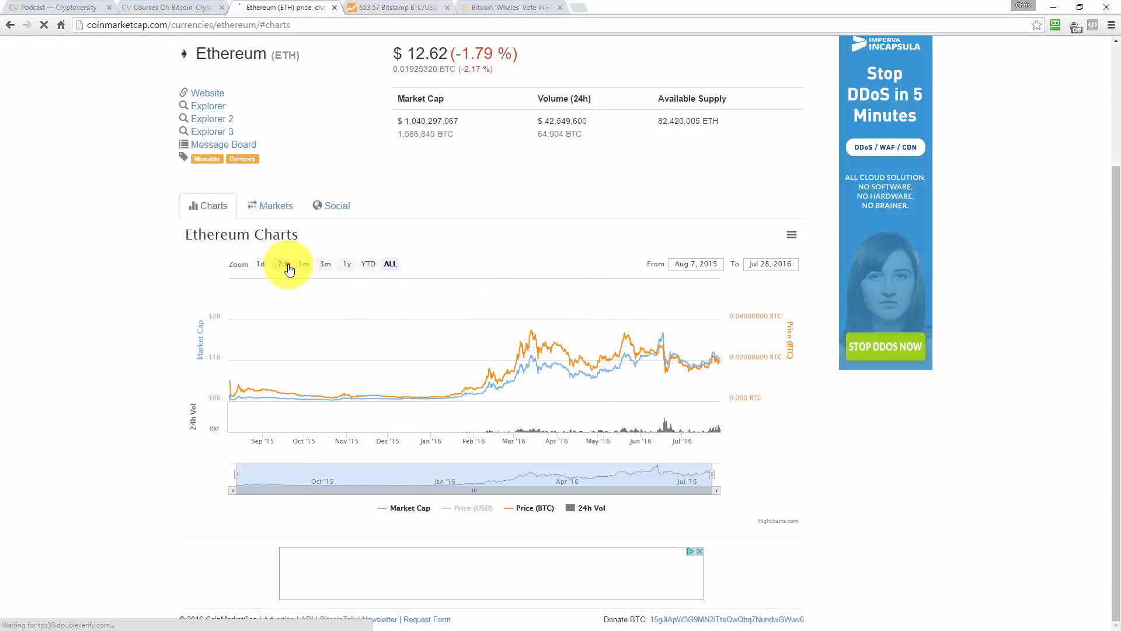
Step: View Ethereum's chart over 7 days then one month at $12.62, and return to the whales article
{"action": "left_click", "coordinate": [283, 264]}
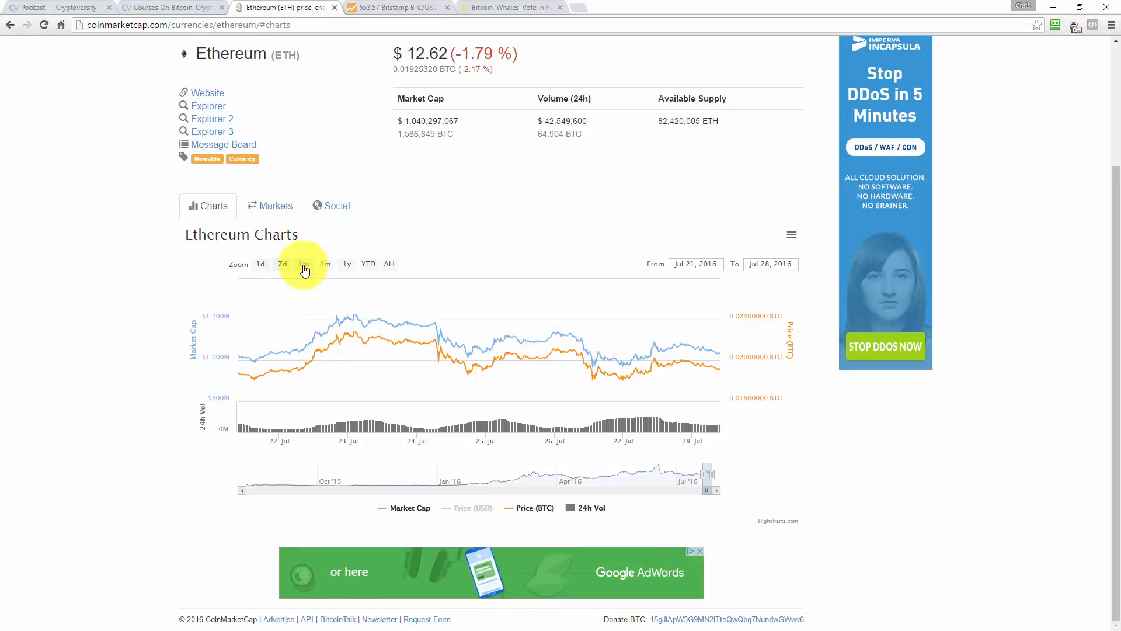
{"action": "left_click", "coordinate": [282, 264]}
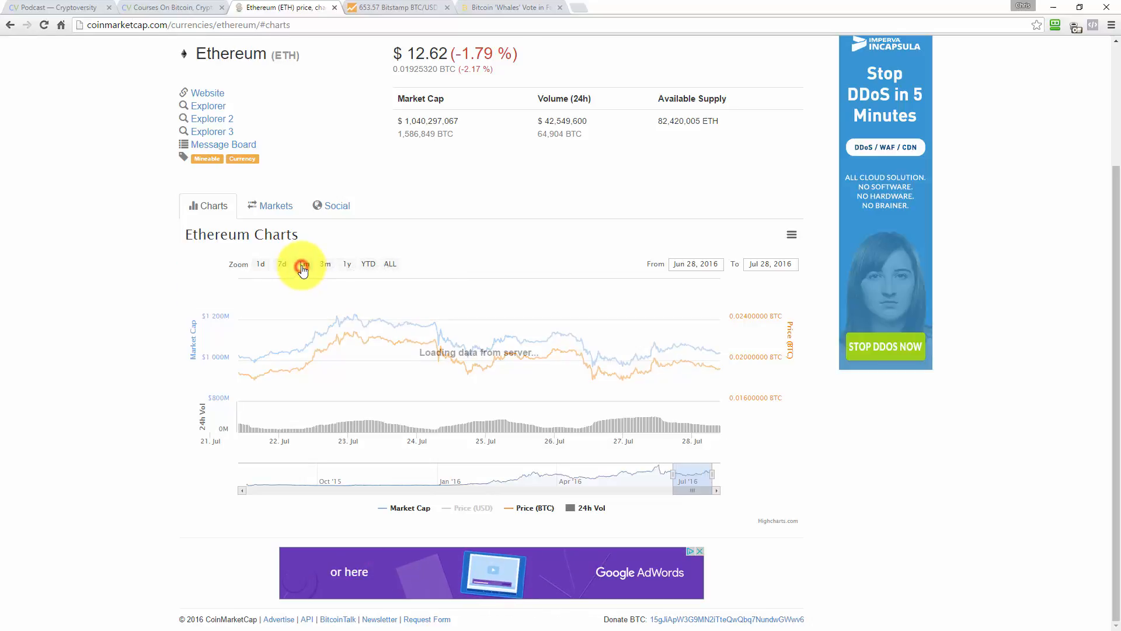
{"action": "left_click", "coordinate": [303, 264]}
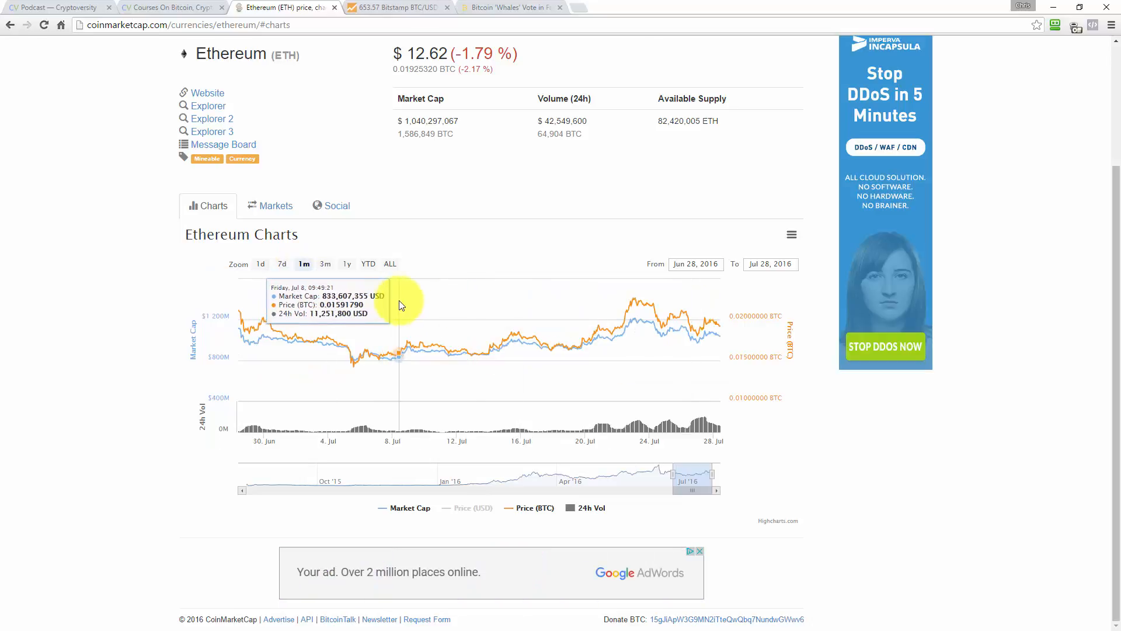
{"action": "mouse_move", "coordinate": [635, 304]}
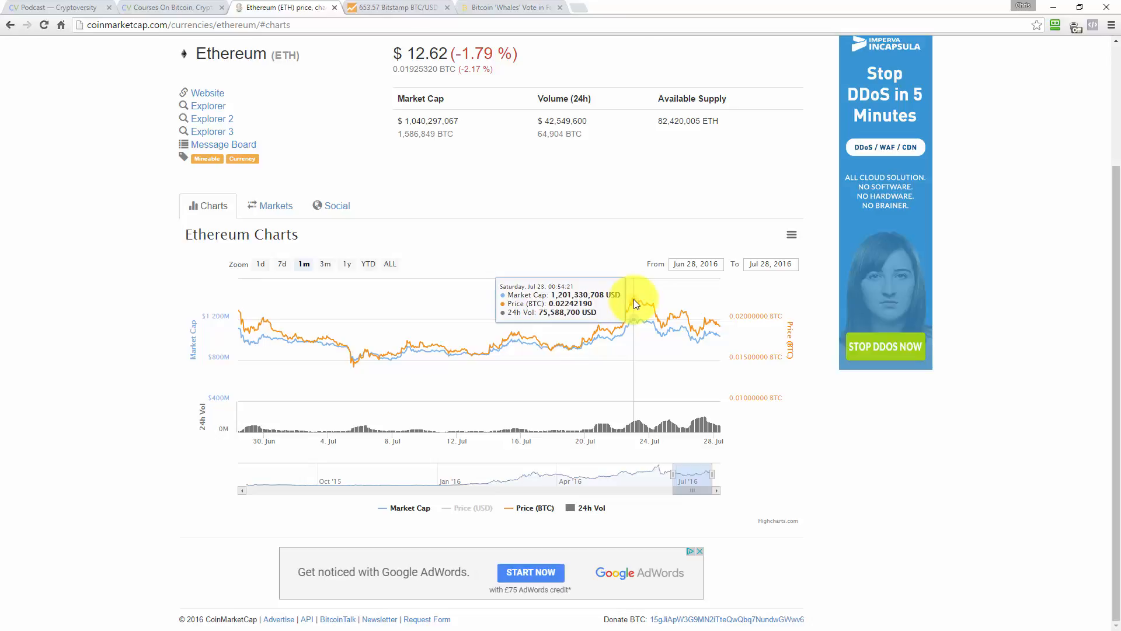
{"action": "left_click", "coordinate": [509, 8]}
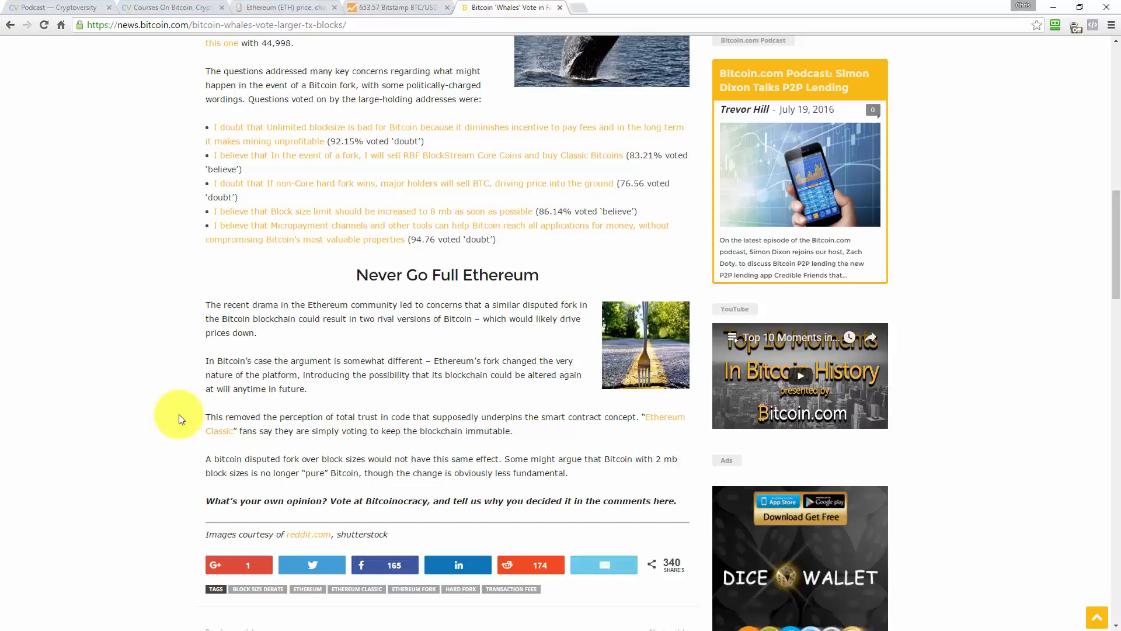
{"action": "mouse_move", "coordinate": [182, 428]}
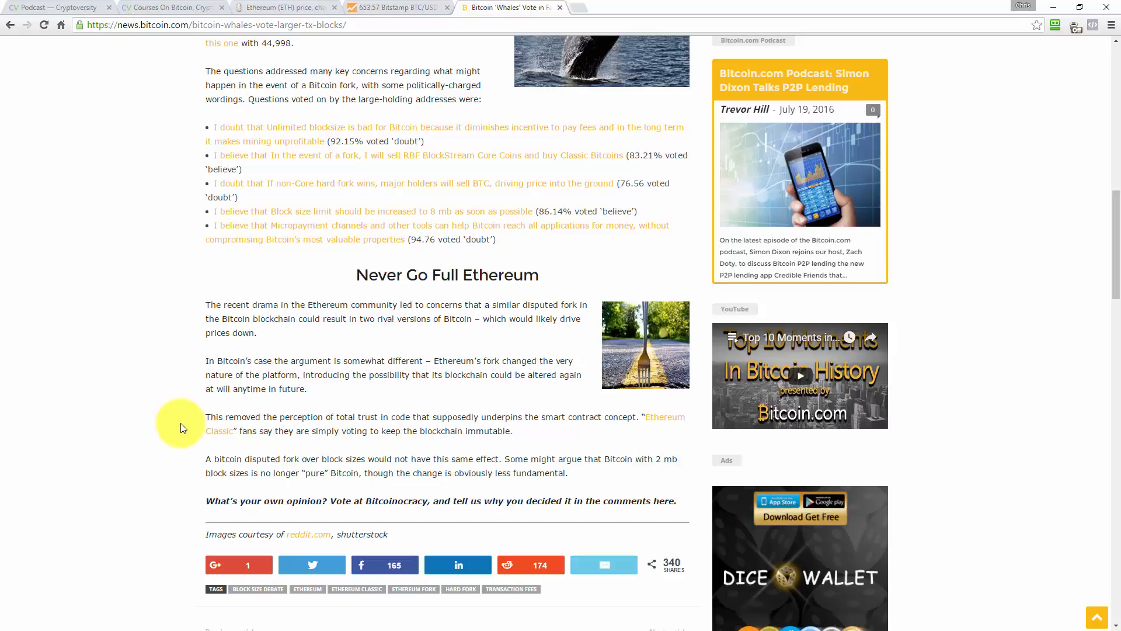
{"action": "mouse_move", "coordinate": [186, 429]}
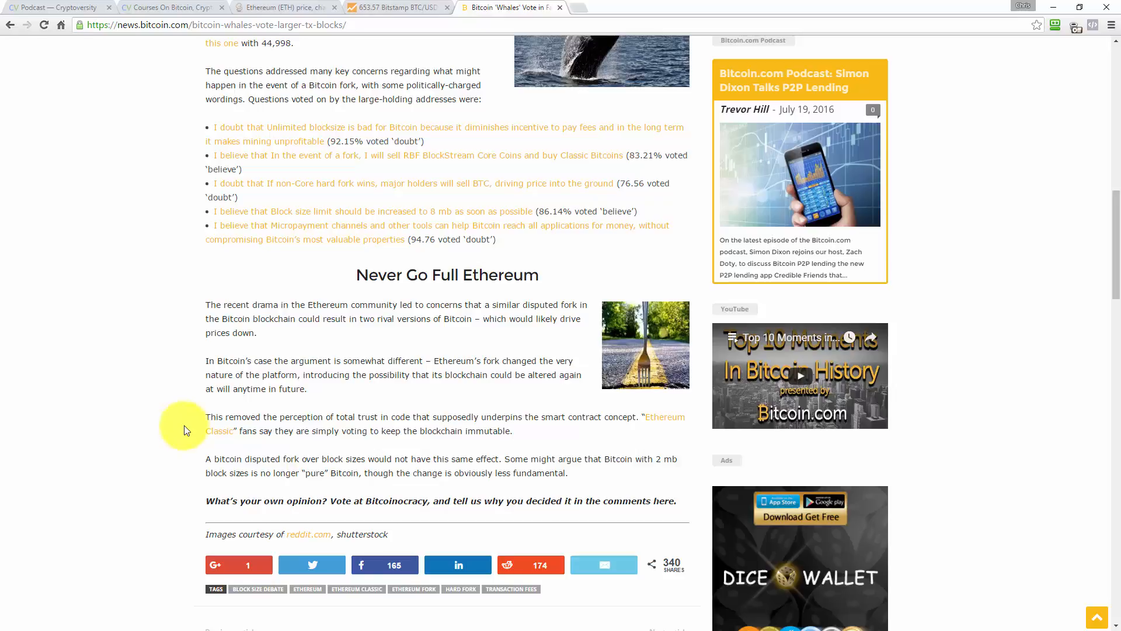
{"action": "mouse_move", "coordinate": [186, 465]}
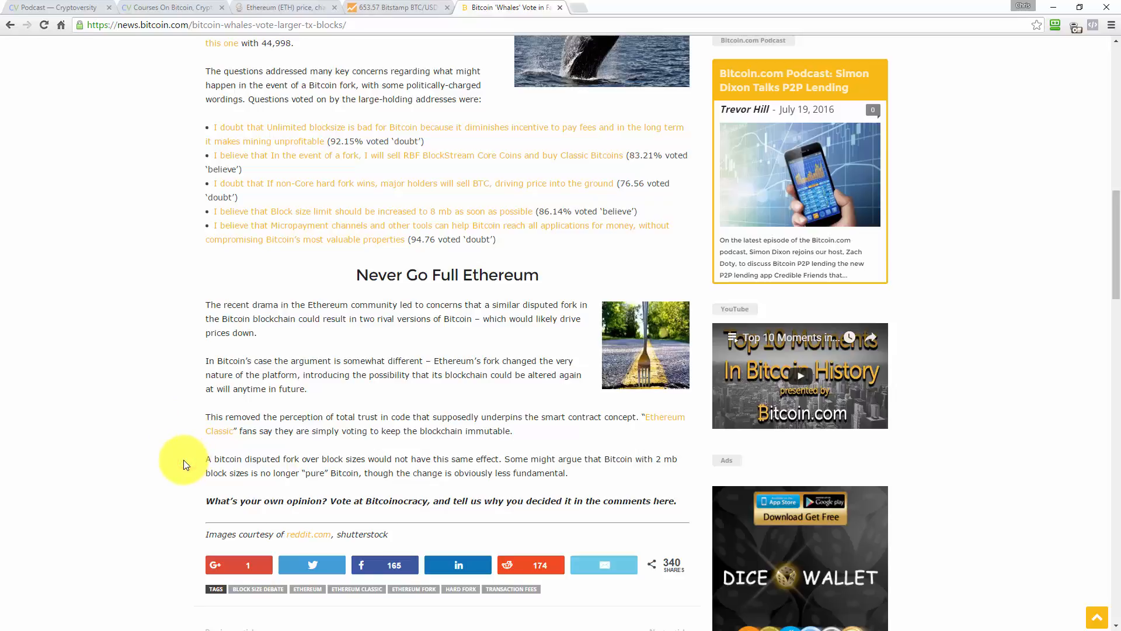
Step: Read down past the author bio and related articles, then back up to the Bitcoinocracy polling paragraph
{"action": "scroll", "scroll_direction": "down", "scroll_amount": 3}
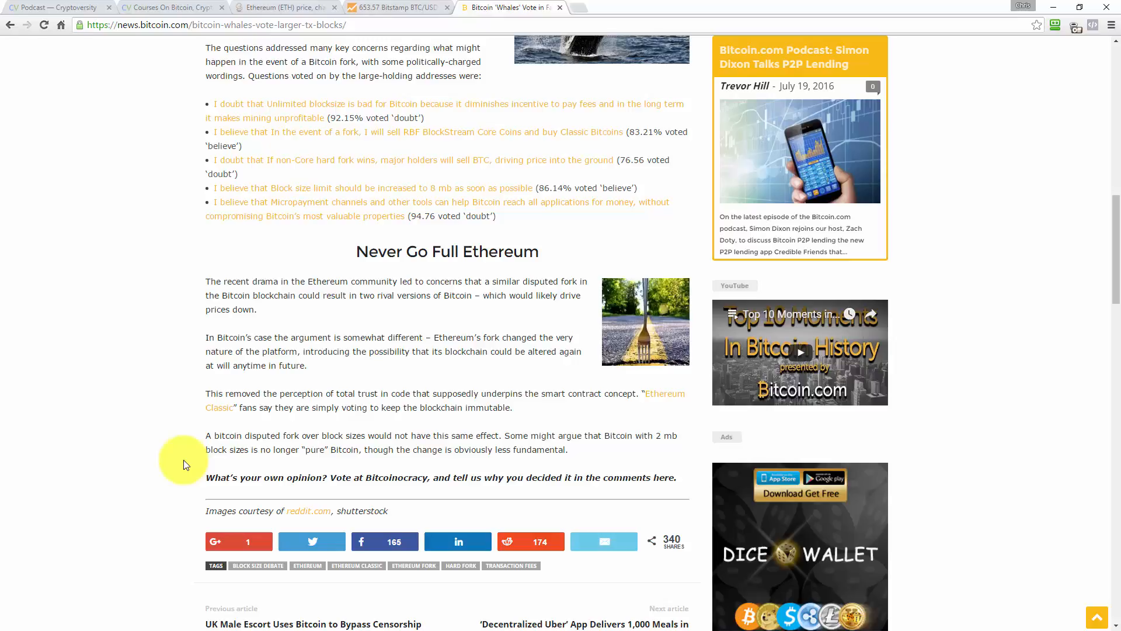
{"action": "scroll", "scroll_direction": "down", "scroll_amount": 3}
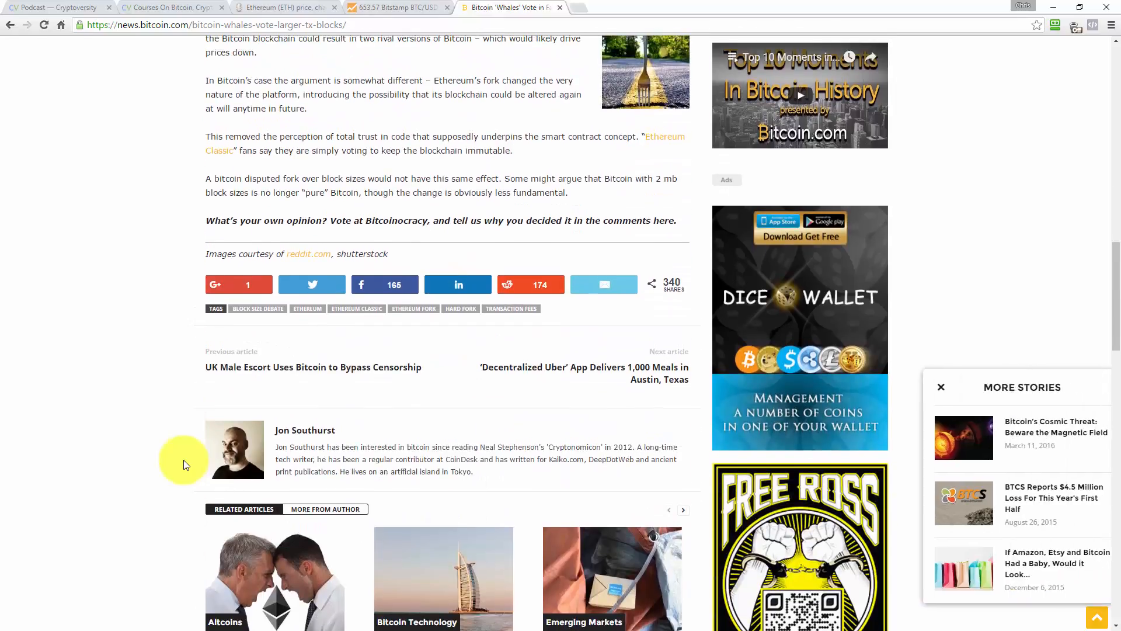
{"action": "scroll", "scroll_direction": "up", "scroll_amount": 3}
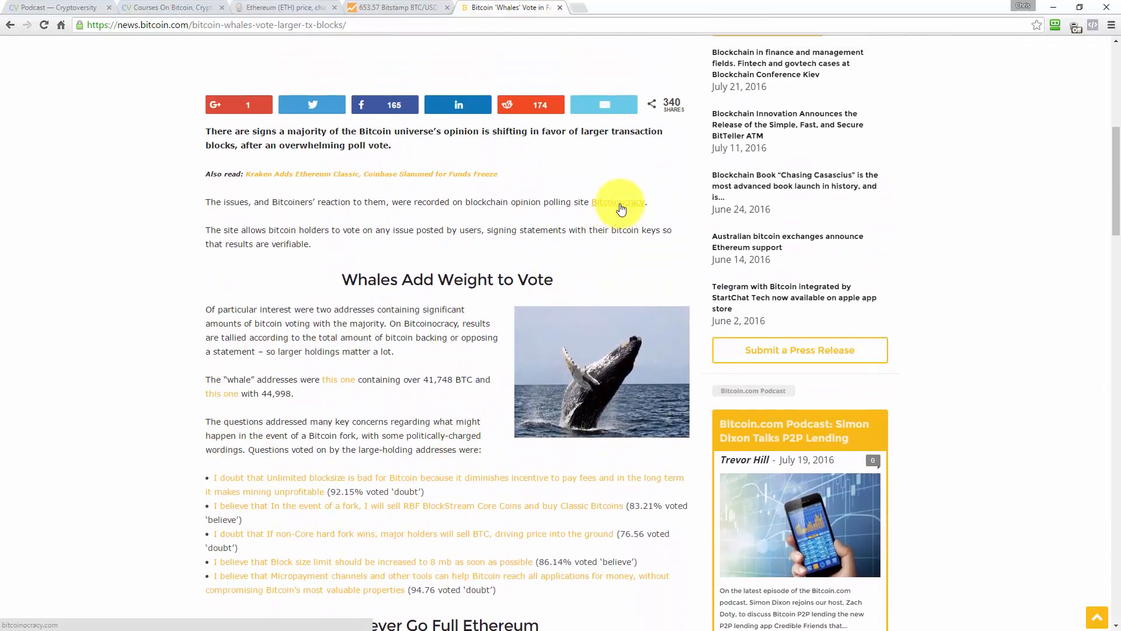
{"action": "left_click", "coordinate": [617, 202]}
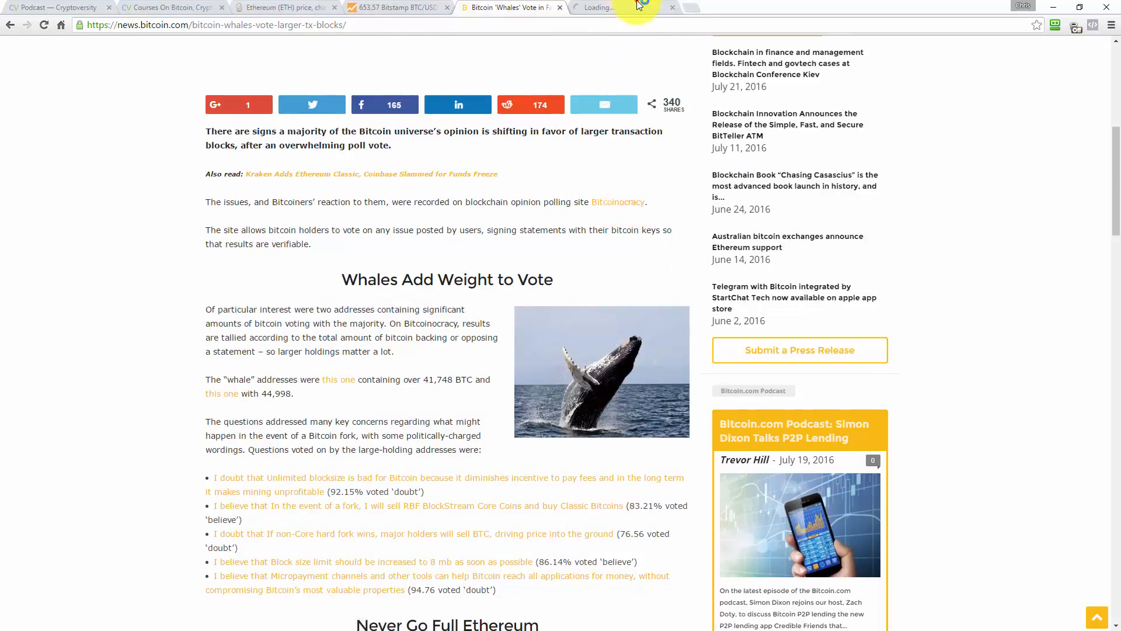
{"action": "left_click", "coordinate": [618, 202]}
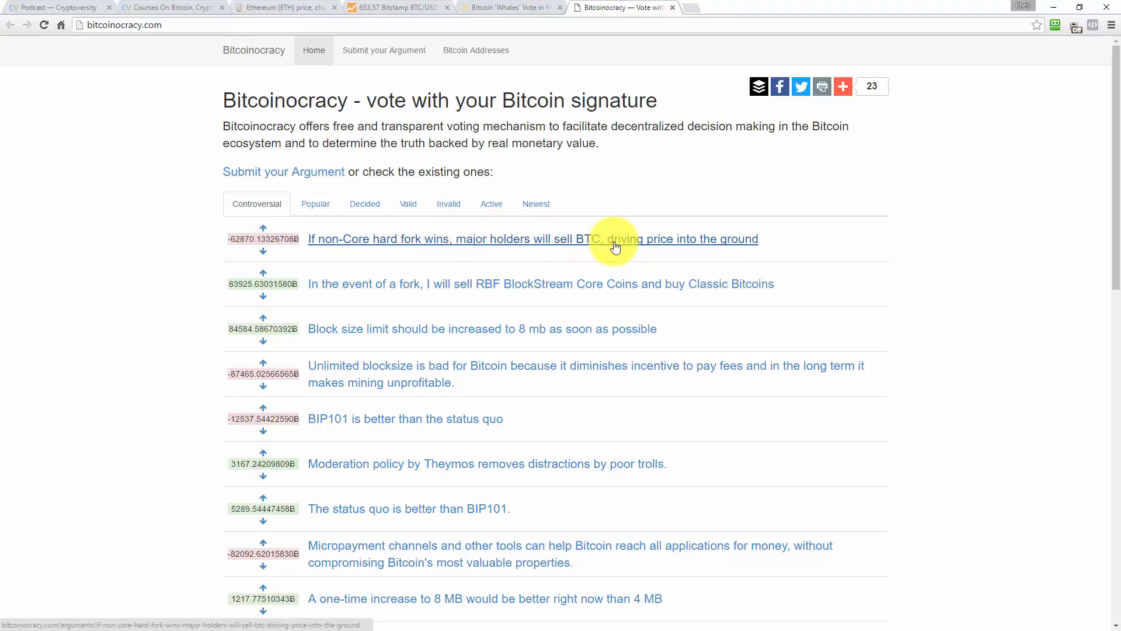
{"action": "mouse_move", "coordinate": [378, 283]}
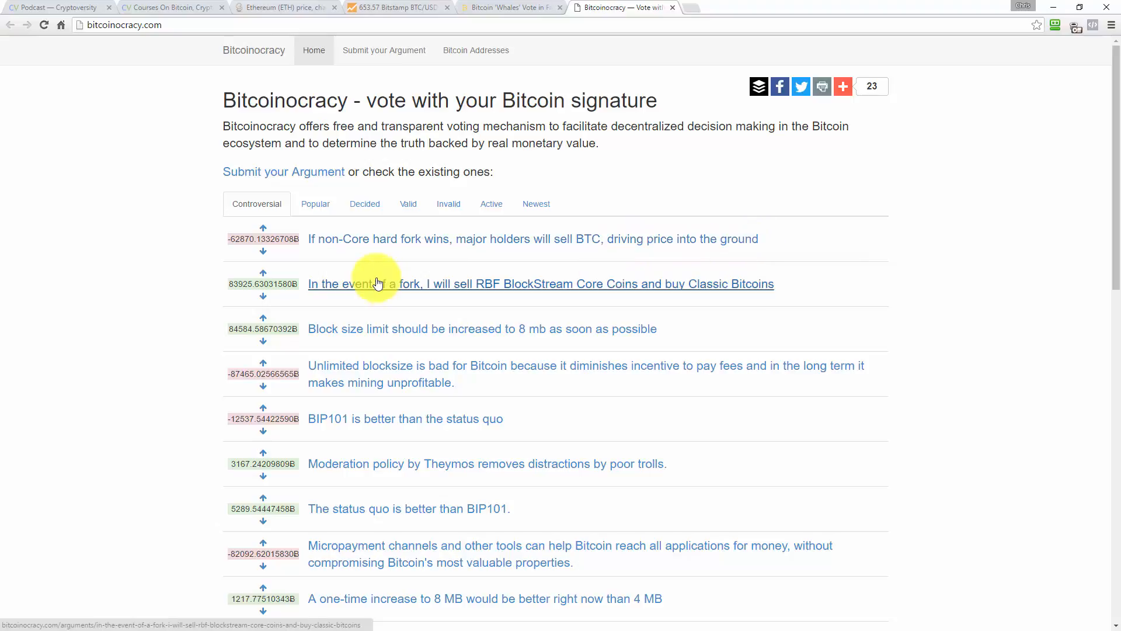
{"action": "mouse_move", "coordinate": [329, 247]}
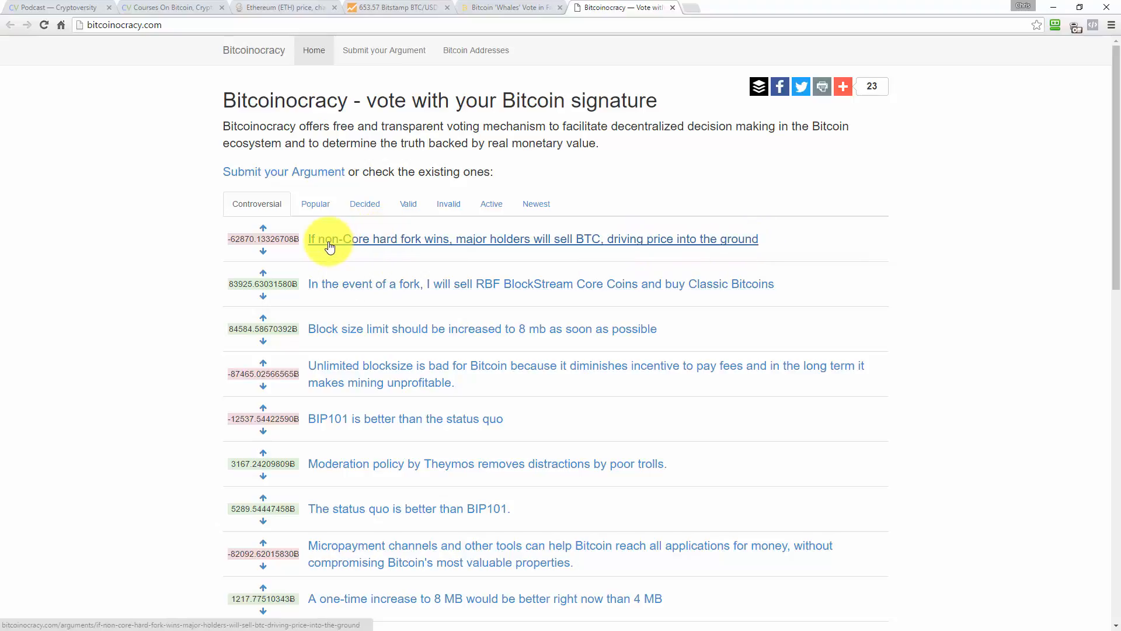
{"action": "mouse_move", "coordinate": [175, 242]}
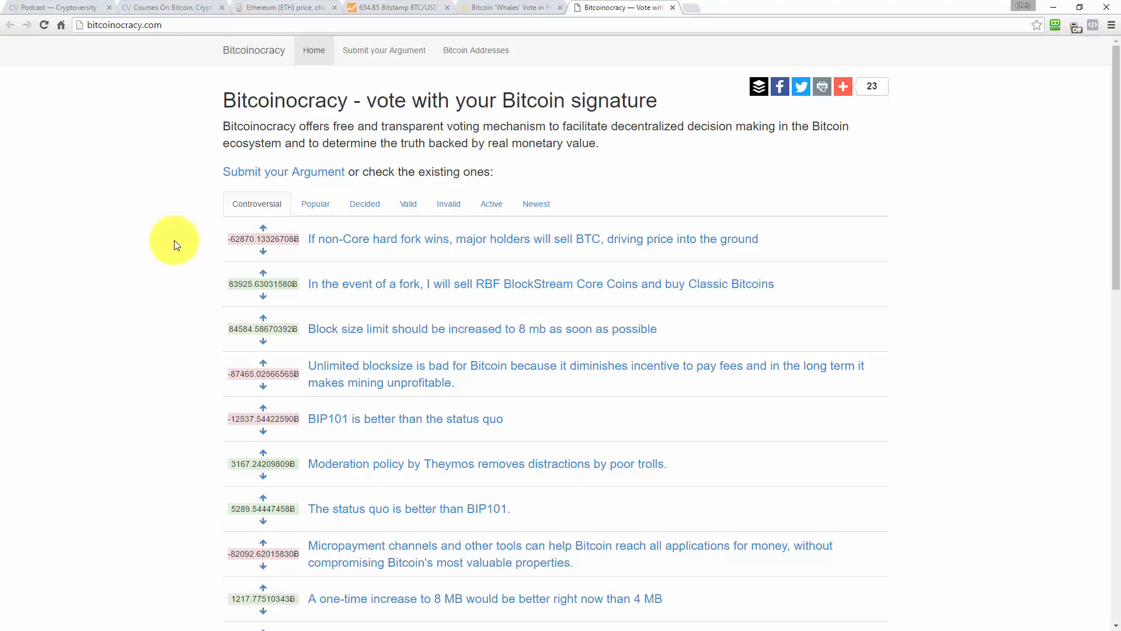
{"action": "mouse_move", "coordinate": [202, 241]}
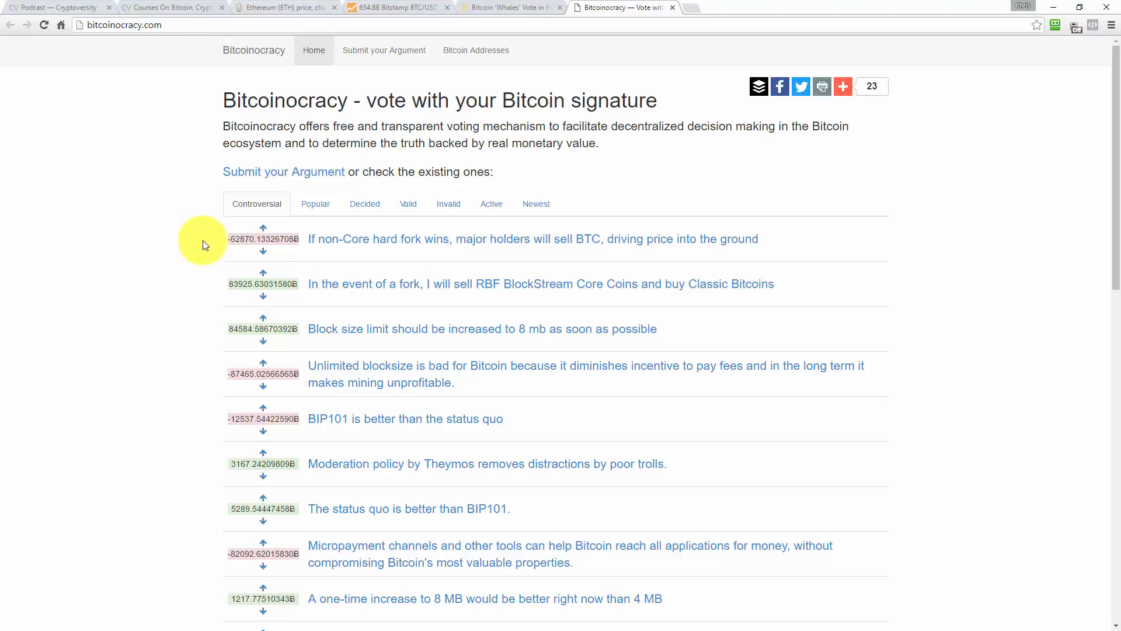
{"action": "mouse_move", "coordinate": [361, 238]}
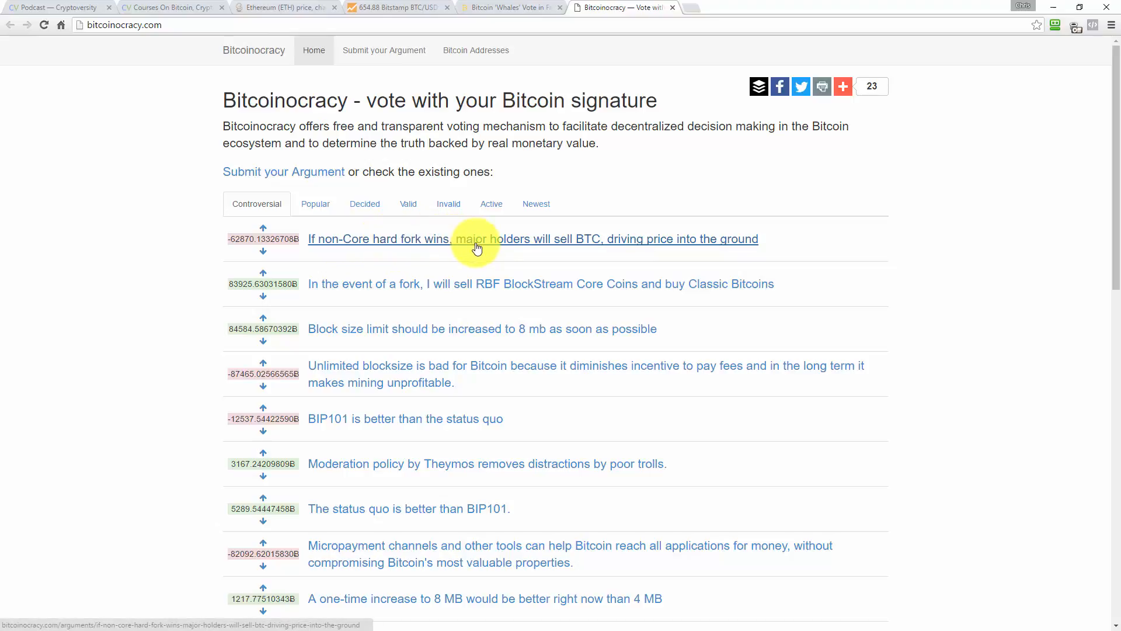
{"action": "mouse_move", "coordinate": [299, 269]}
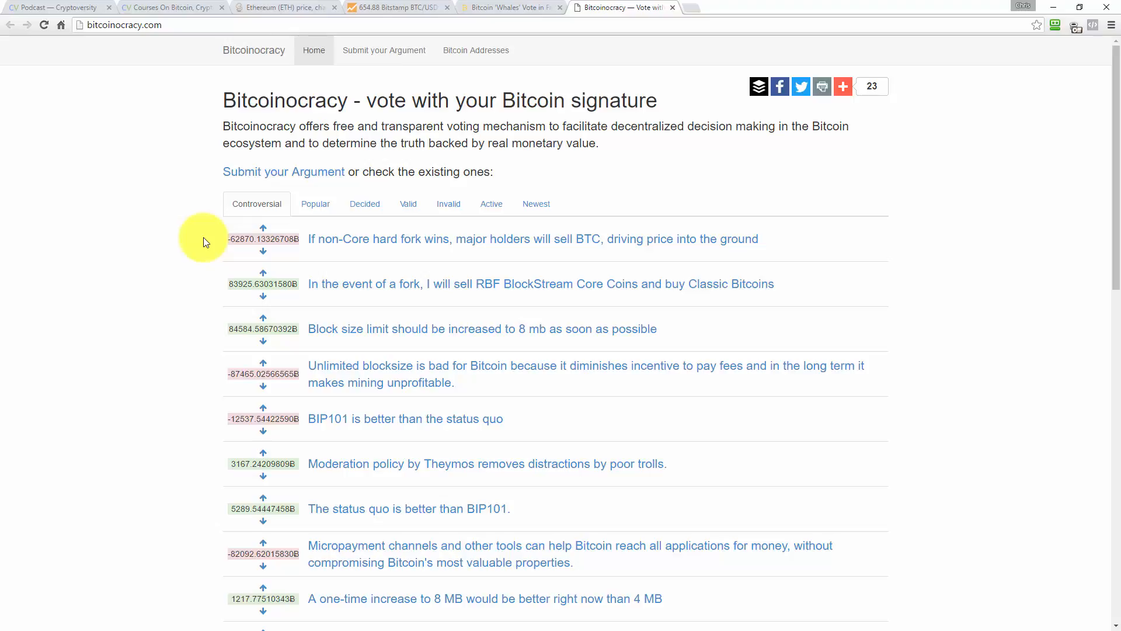
{"action": "mouse_move", "coordinate": [193, 249]}
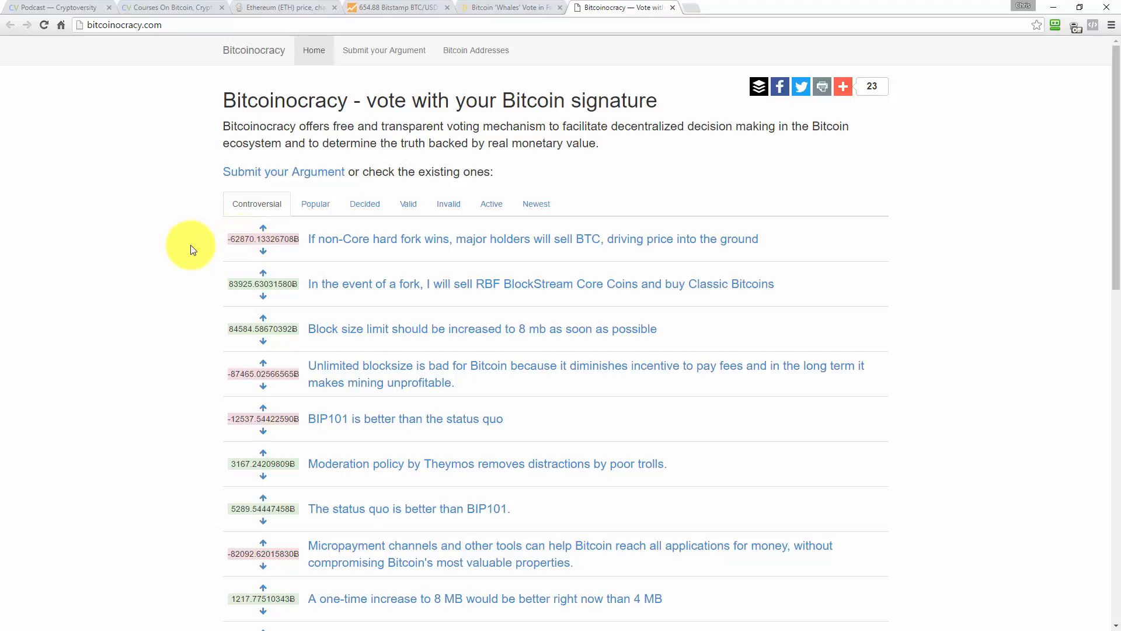
{"action": "mouse_move", "coordinate": [202, 250]}
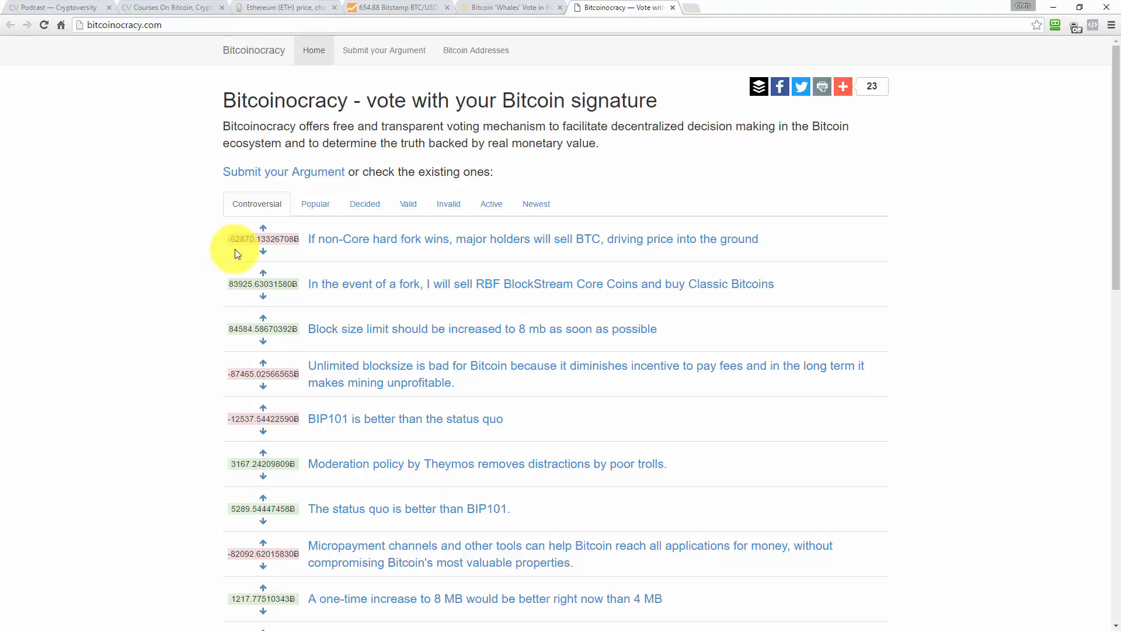
{"action": "mouse_move", "coordinate": [242, 252]}
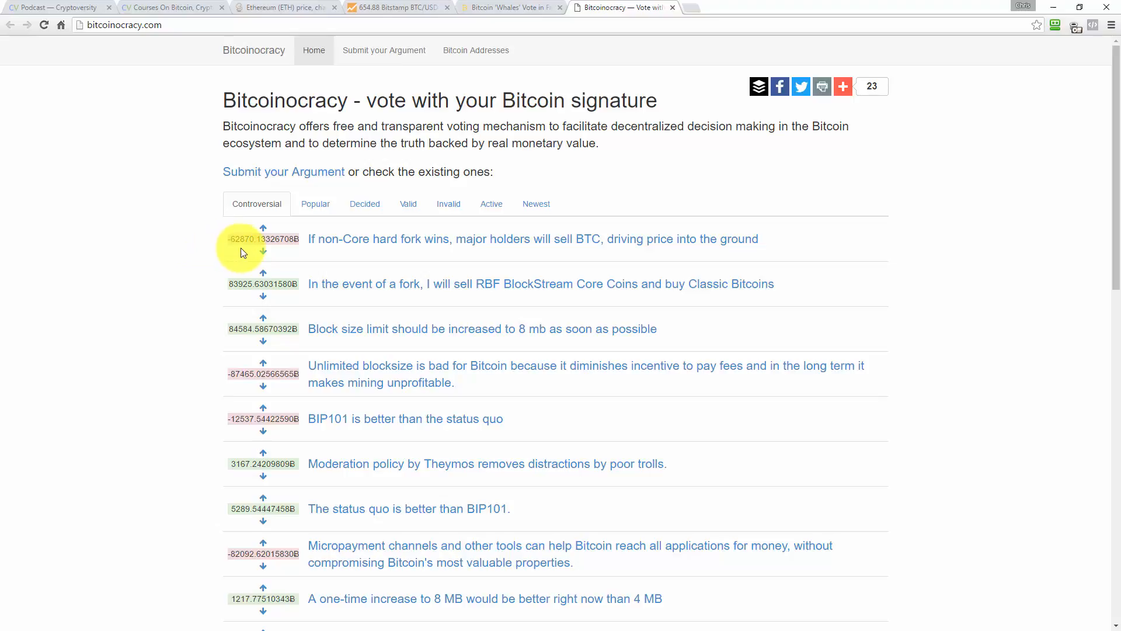
{"action": "mouse_move", "coordinate": [257, 249]}
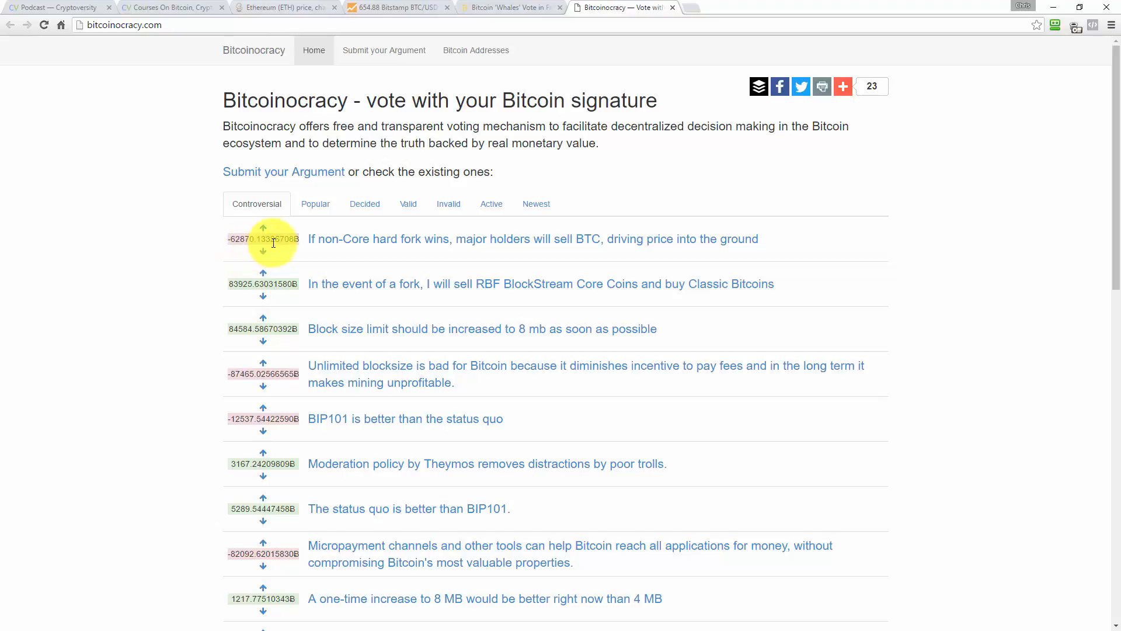
{"action": "mouse_move", "coordinate": [222, 242]}
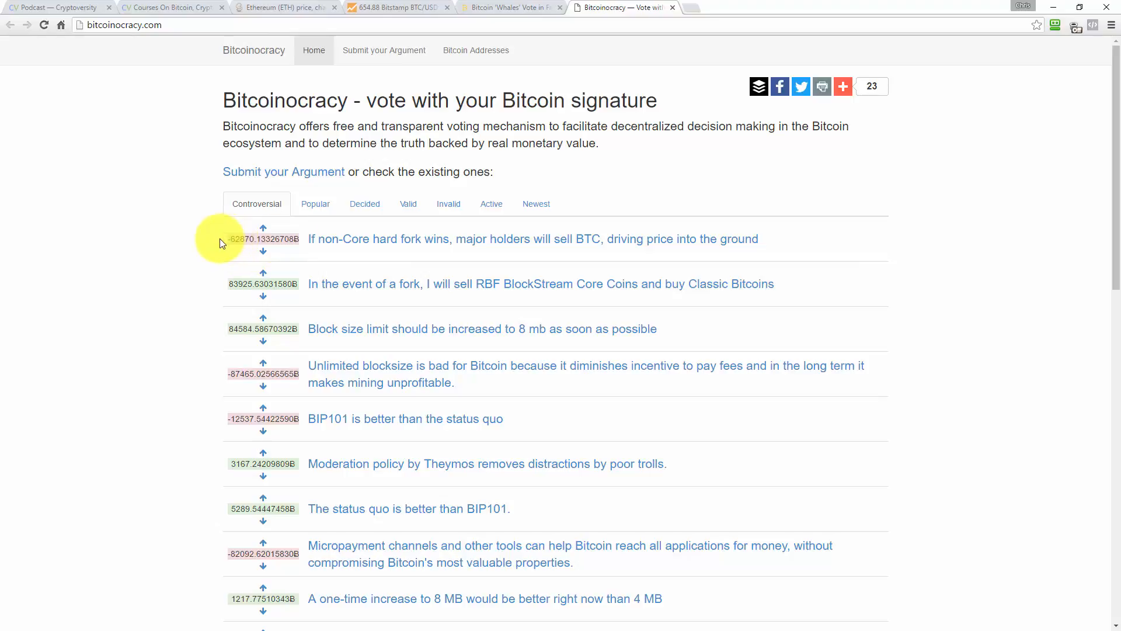
{"action": "mouse_move", "coordinate": [230, 255]}
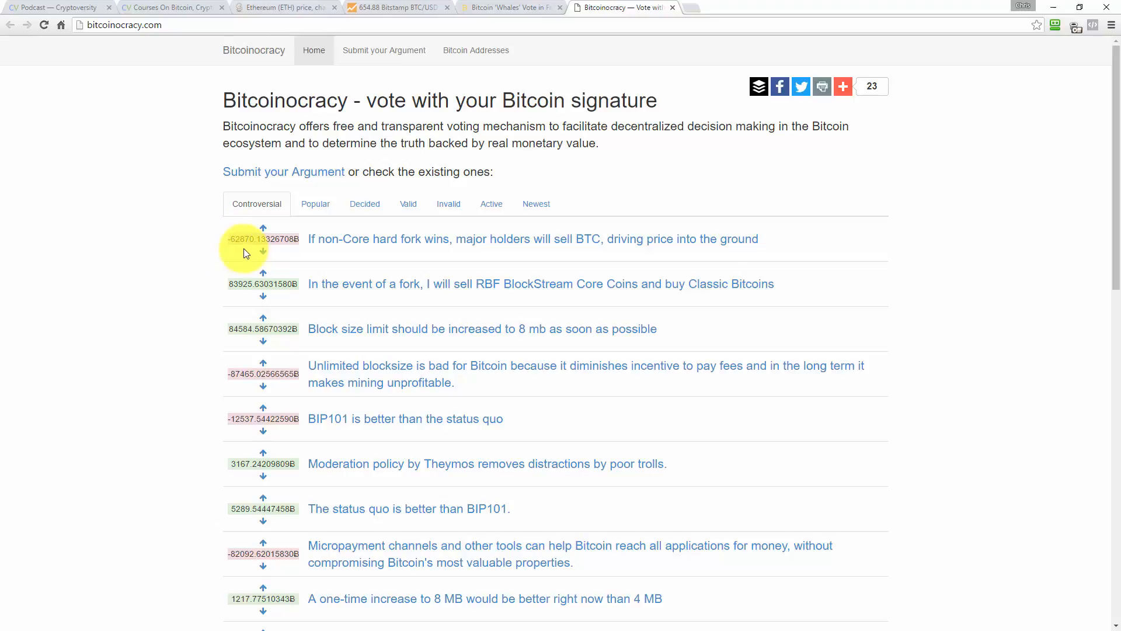
{"action": "mouse_move", "coordinate": [192, 256]}
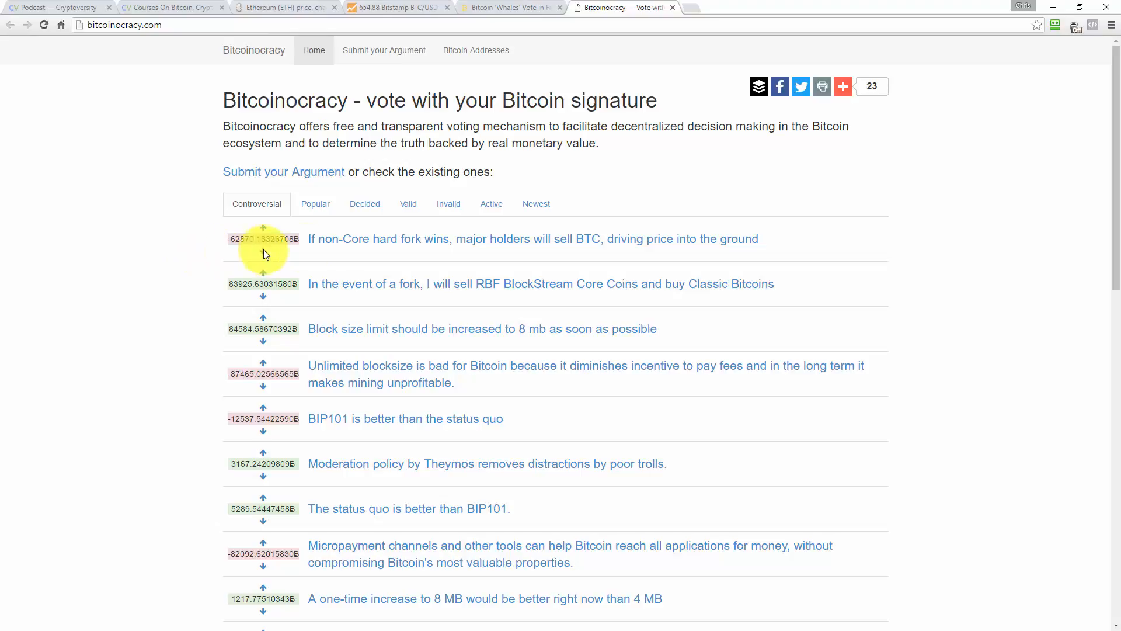
{"action": "mouse_move", "coordinate": [193, 243]}
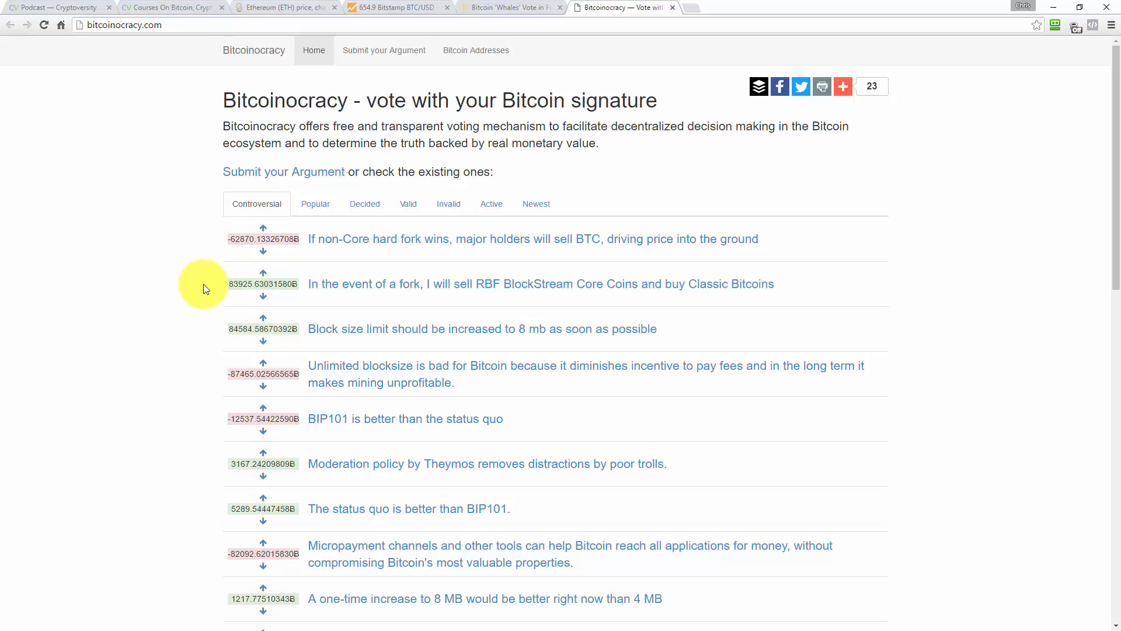
Step: Scroll the Controversial arguments past 'BIP101 is better than BIP100' to the segregated witness block size items
{"action": "scroll", "scroll_direction": "down", "scroll_amount": 3}
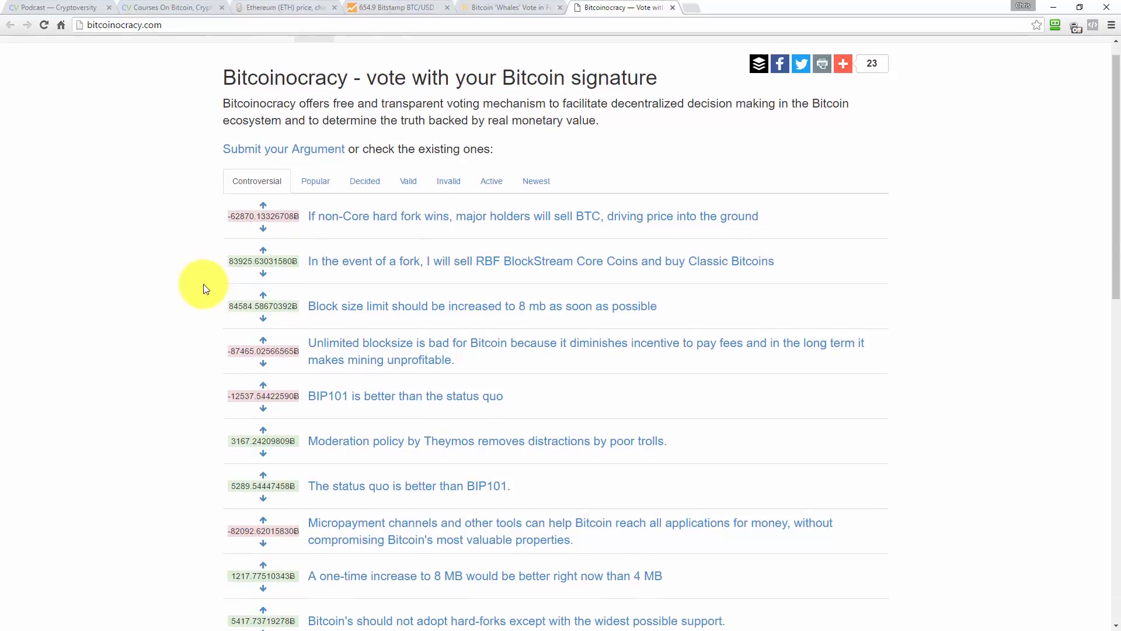
{"action": "scroll", "scroll_direction": "down", "scroll_amount": 3}
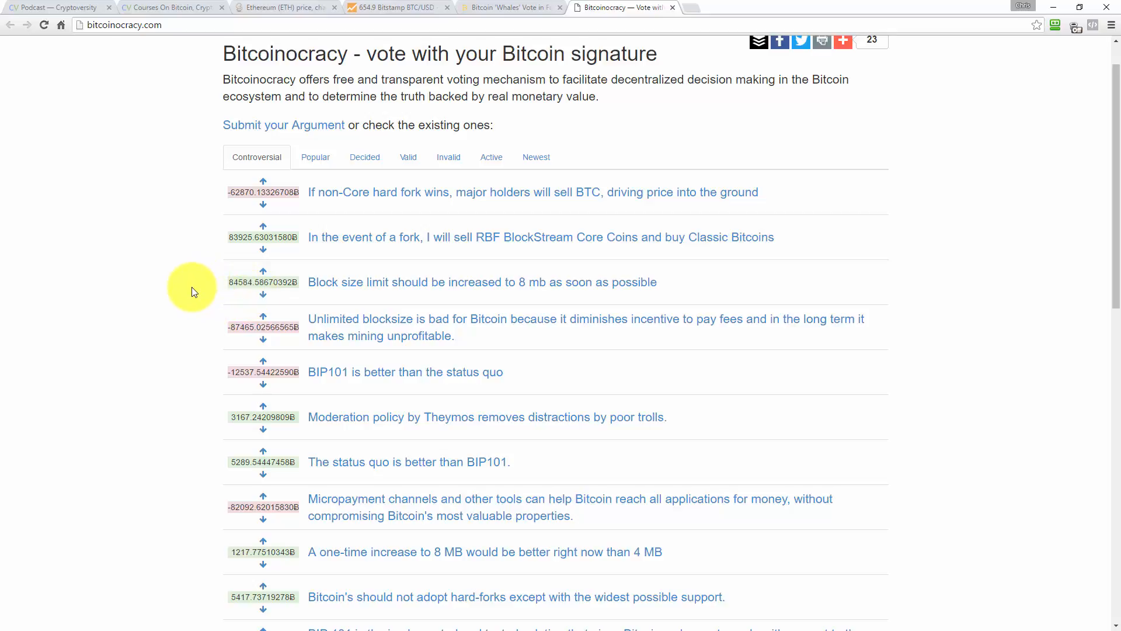
{"action": "mouse_move", "coordinate": [482, 281]}
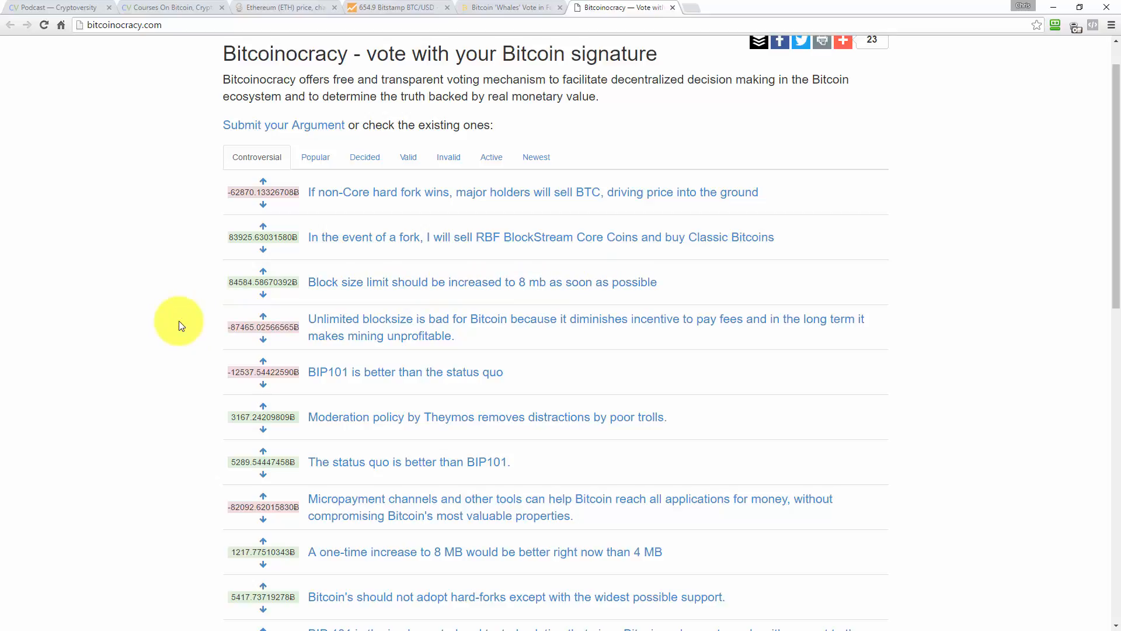
{"action": "scroll", "scroll_direction": "down", "scroll_amount": 3}
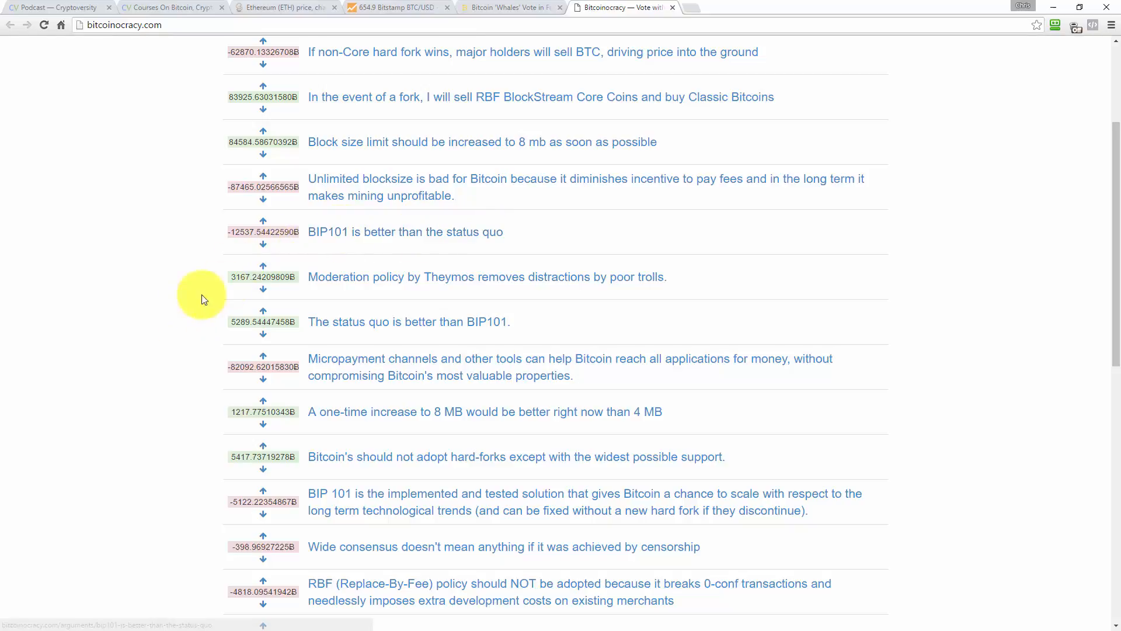
{"action": "mouse_move", "coordinate": [189, 384]}
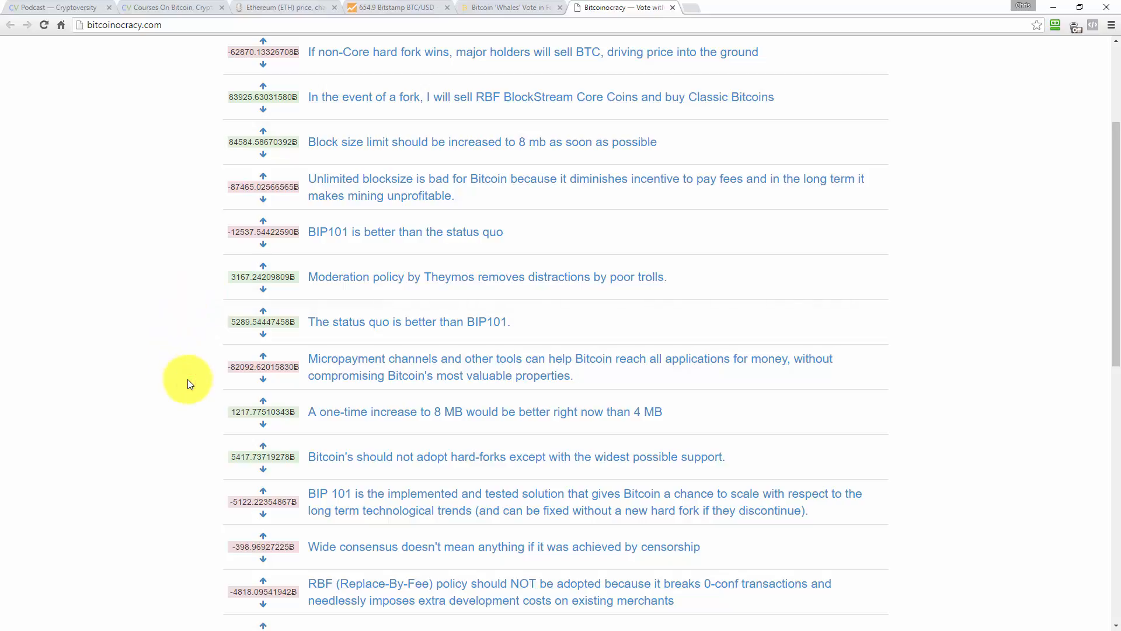
{"action": "scroll", "scroll_direction": "down", "scroll_amount": 3}
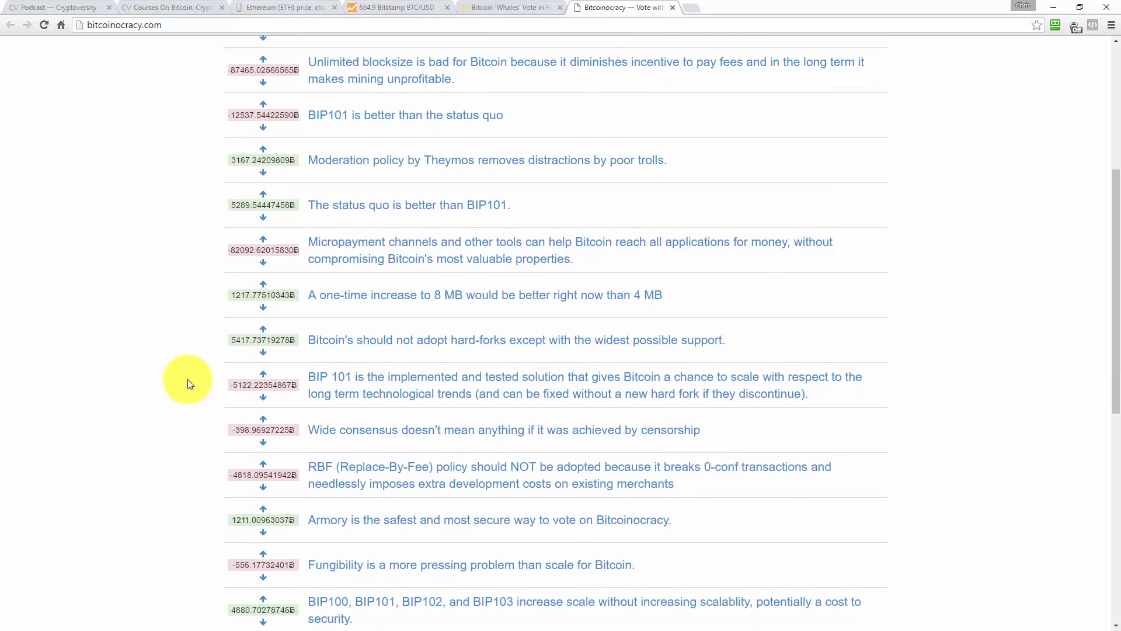
{"action": "mouse_move", "coordinate": [199, 343]}
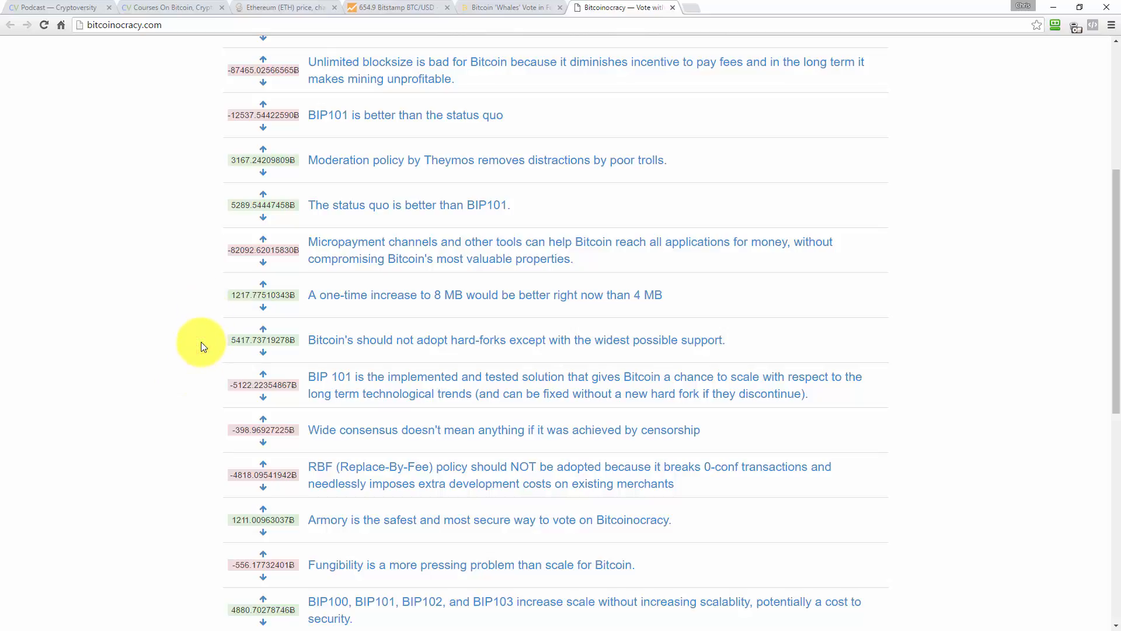
{"action": "scroll", "scroll_direction": "down", "scroll_amount": 3}
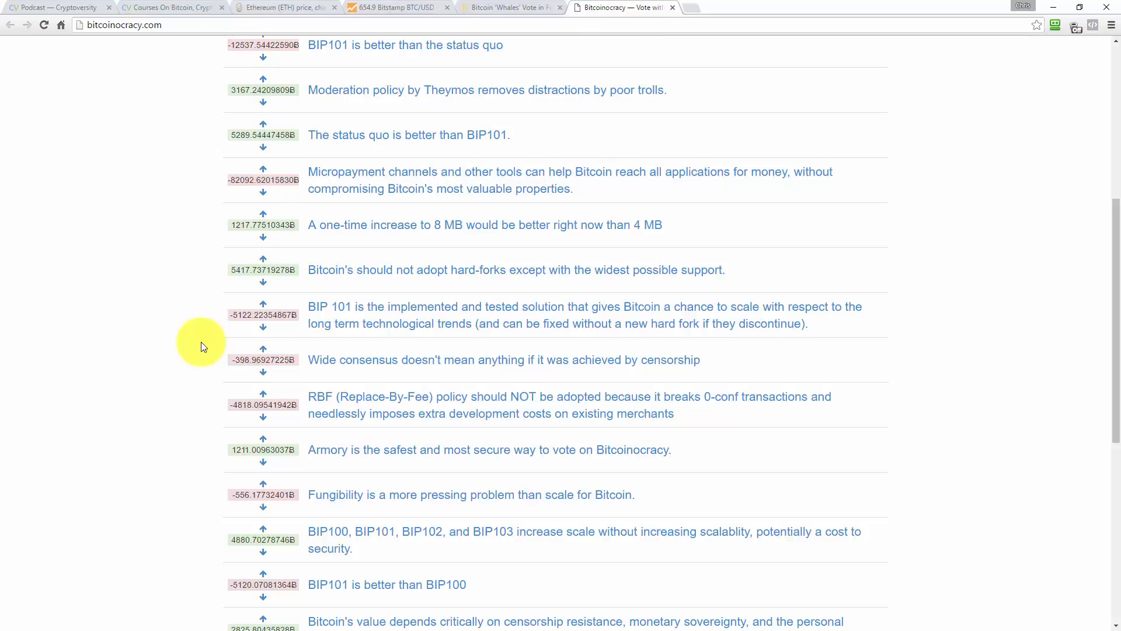
{"action": "scroll", "scroll_direction": "down", "scroll_amount": 3}
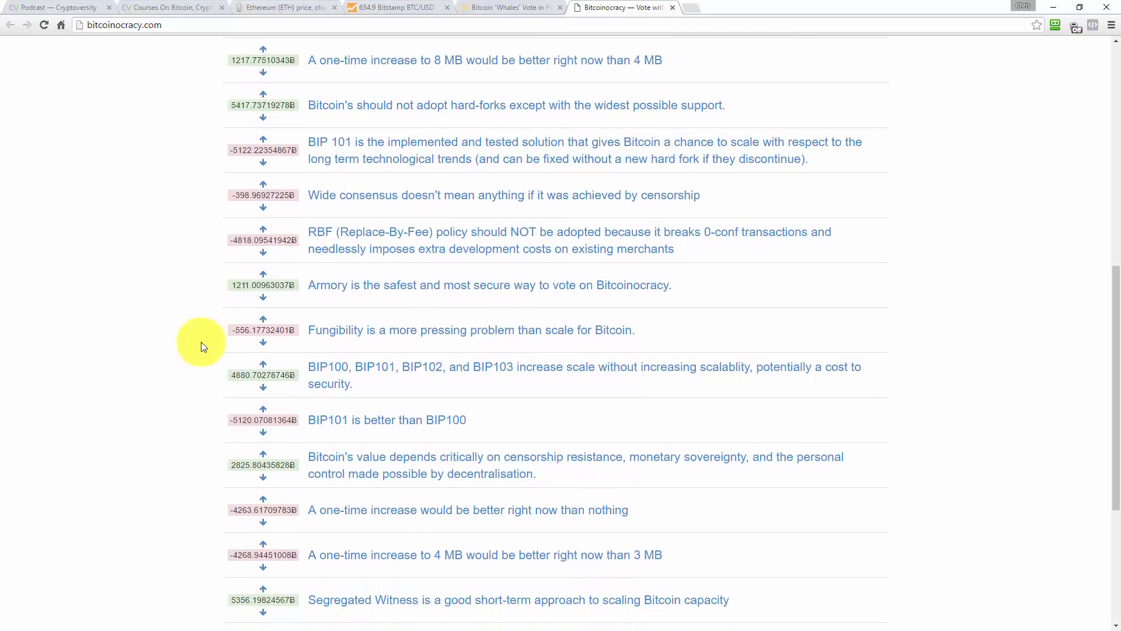
{"action": "scroll", "scroll_direction": "down", "scroll_amount": 3}
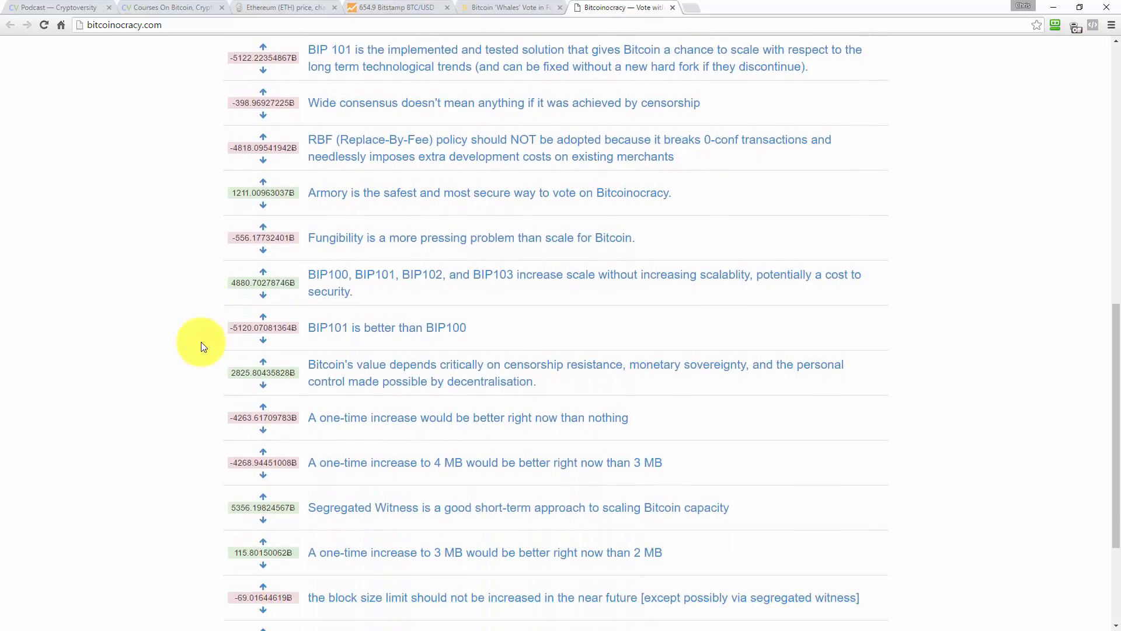
Step: Show the Popular arguments list, topped by 'In the event of a fork, I will sell RBF BlockStream Core Coins'
{"action": "left_click", "coordinate": [313, 203]}
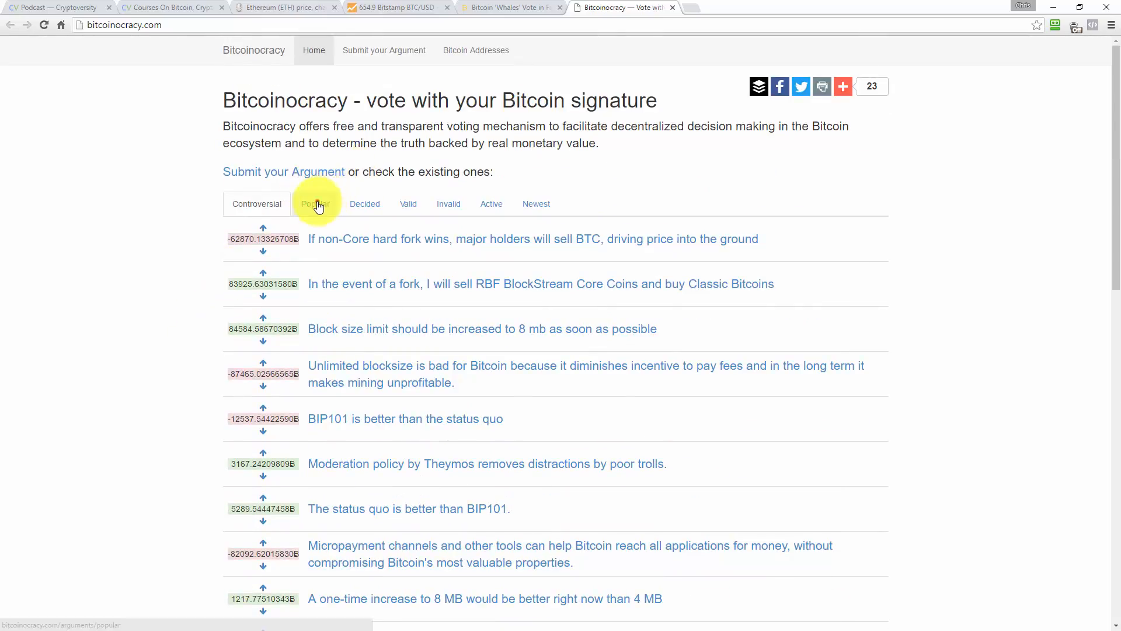
{"action": "left_click", "coordinate": [314, 203]}
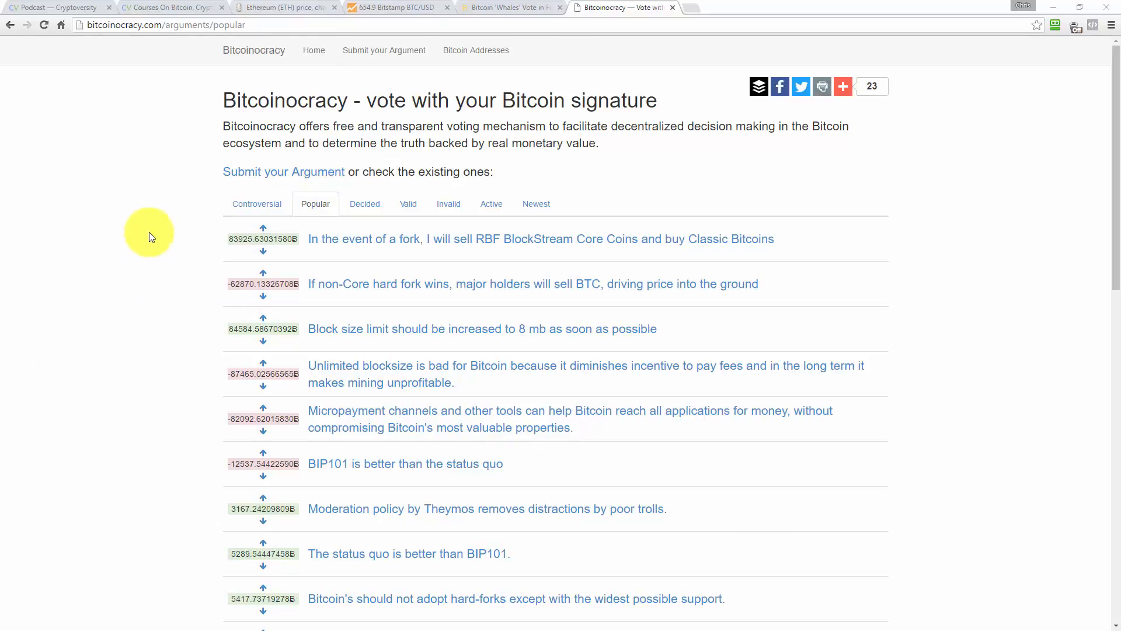
{"action": "mouse_move", "coordinate": [178, 237]}
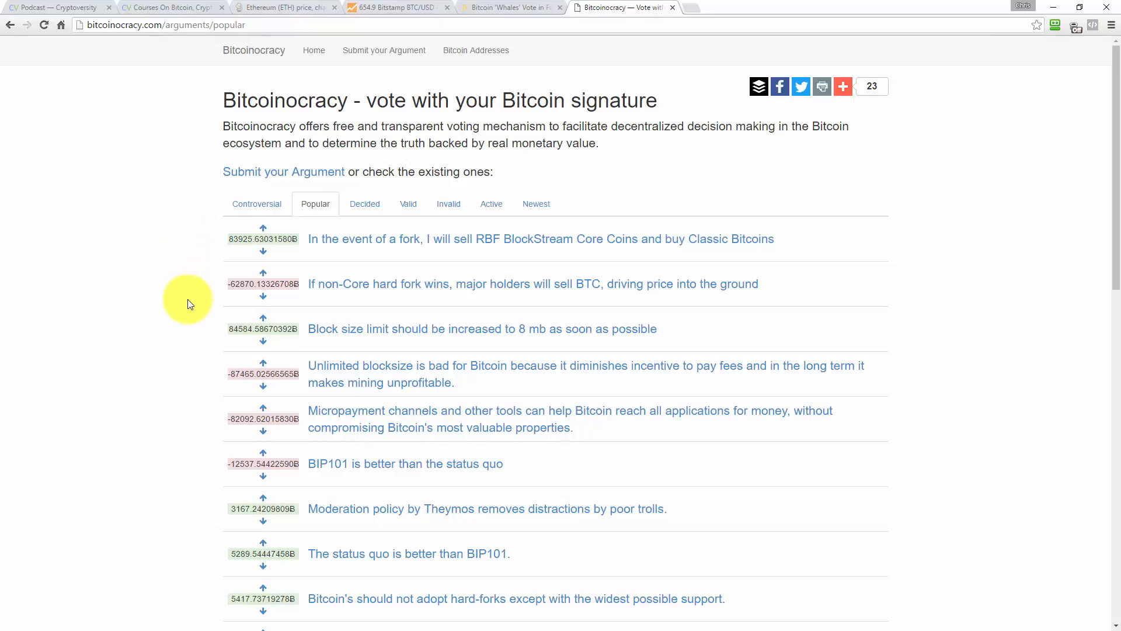
{"action": "mouse_move", "coordinate": [145, 182]}
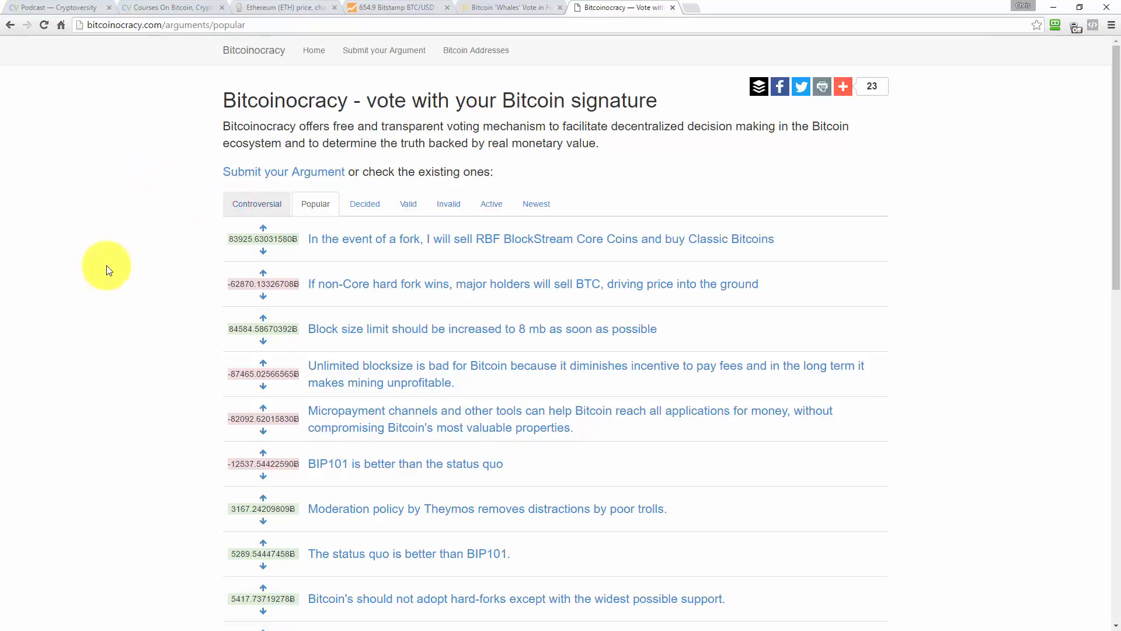
Step: Close Bitcoinocracy and return to the Cryptoverse podcast page with its episode list and subscribe links
{"action": "left_click", "coordinate": [257, 203]}
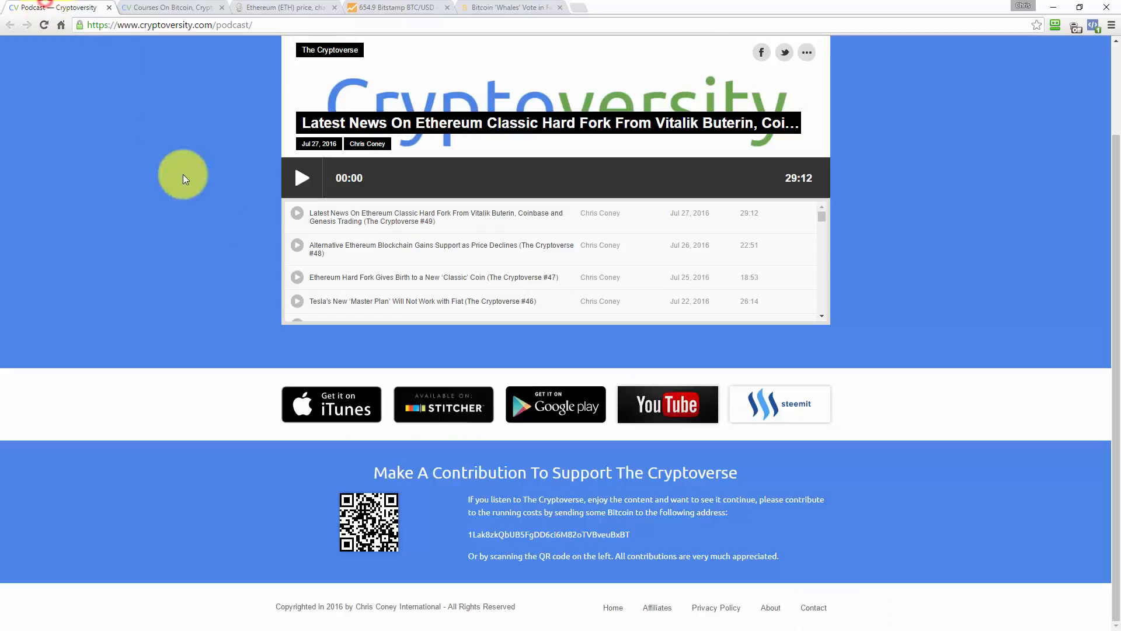
{"action": "mouse_move", "coordinate": [237, 251]}
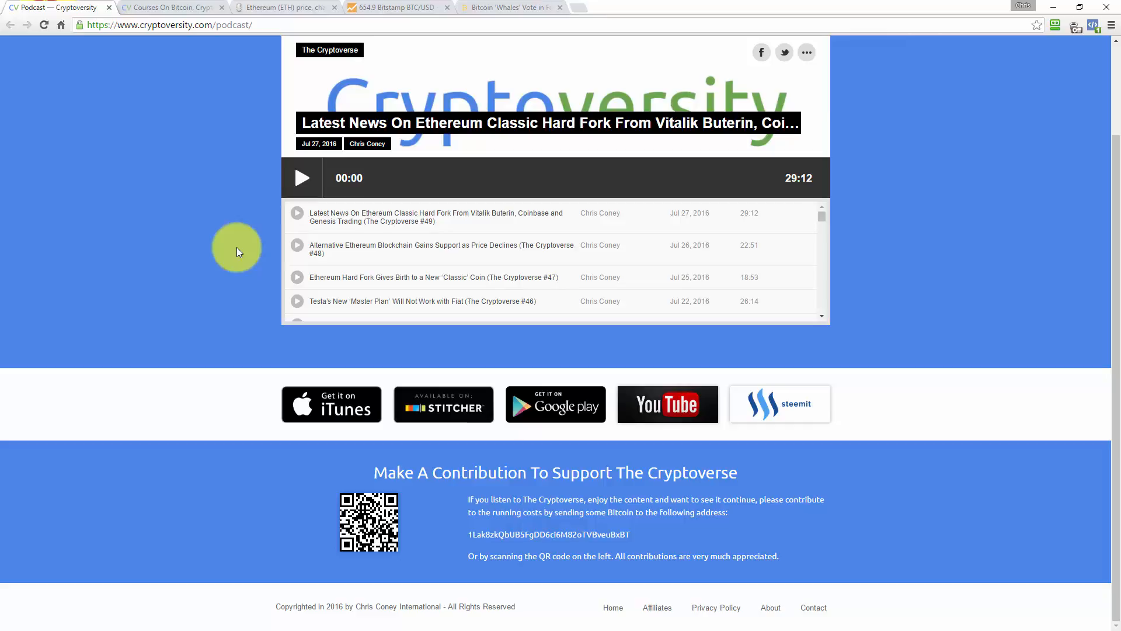
{"action": "mouse_move", "coordinate": [331, 404]}
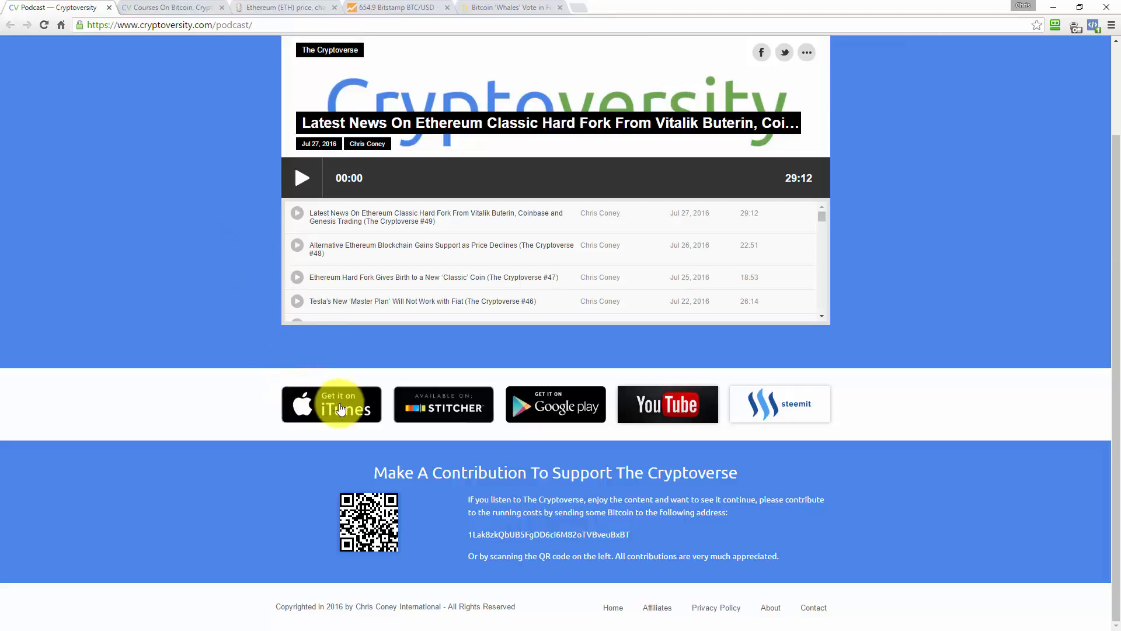
{"action": "mouse_move", "coordinate": [814, 343]}
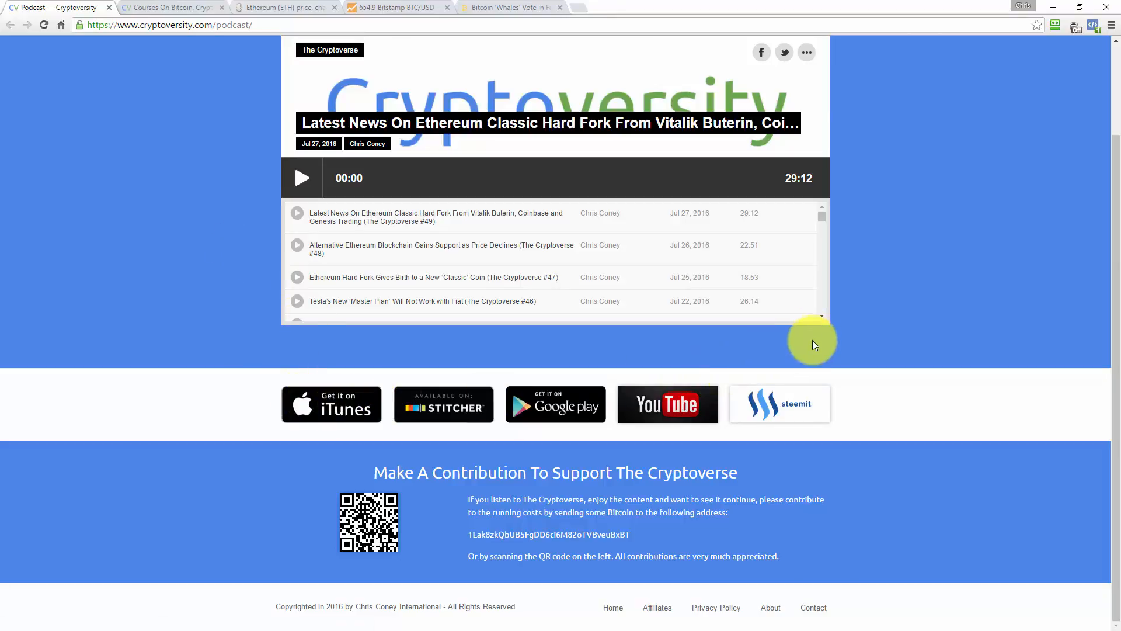
{"action": "mouse_move", "coordinate": [782, 365]}
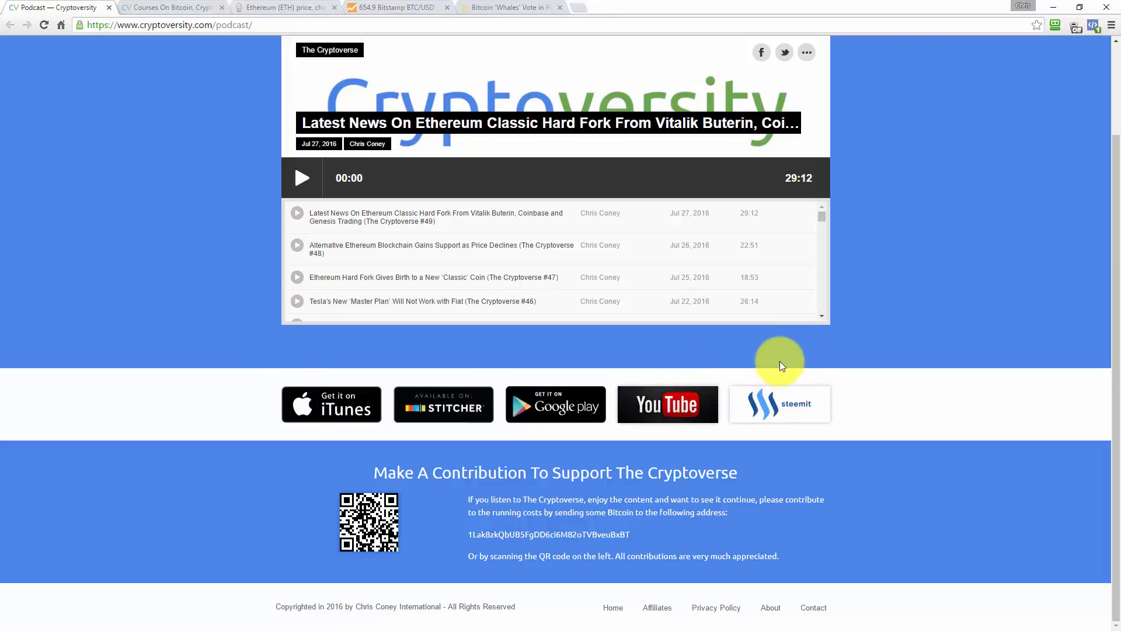